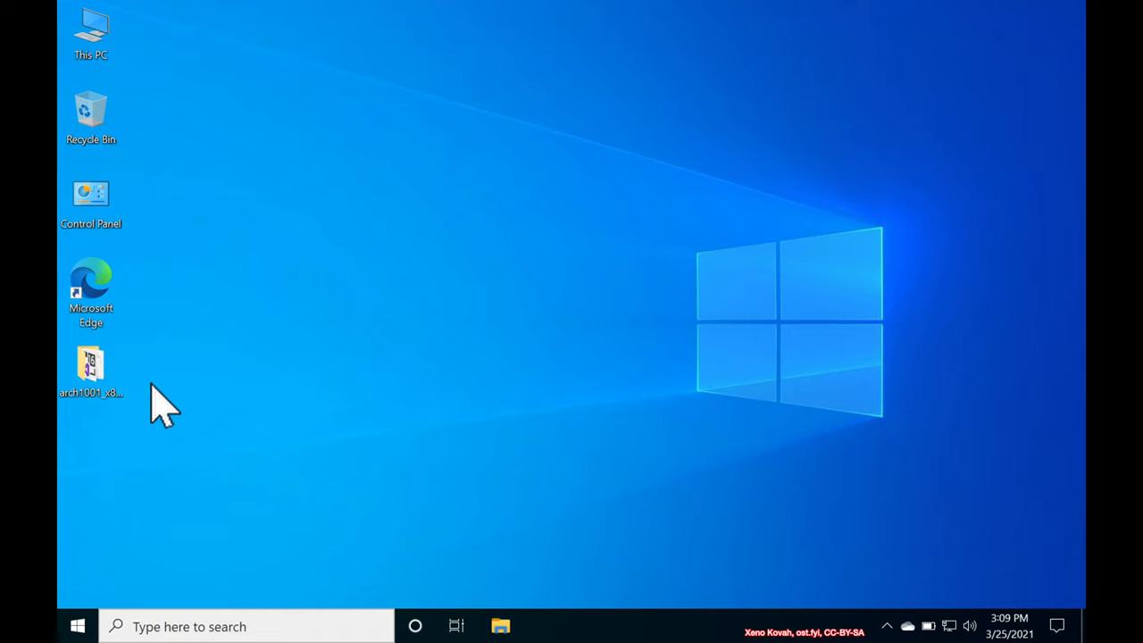
- Navigate into the class code folder, then binary_bomb_lab and its windows subfolder holding bomb.exe and bomb.pdb
{"action": "double_click", "coordinate": [89, 366]}
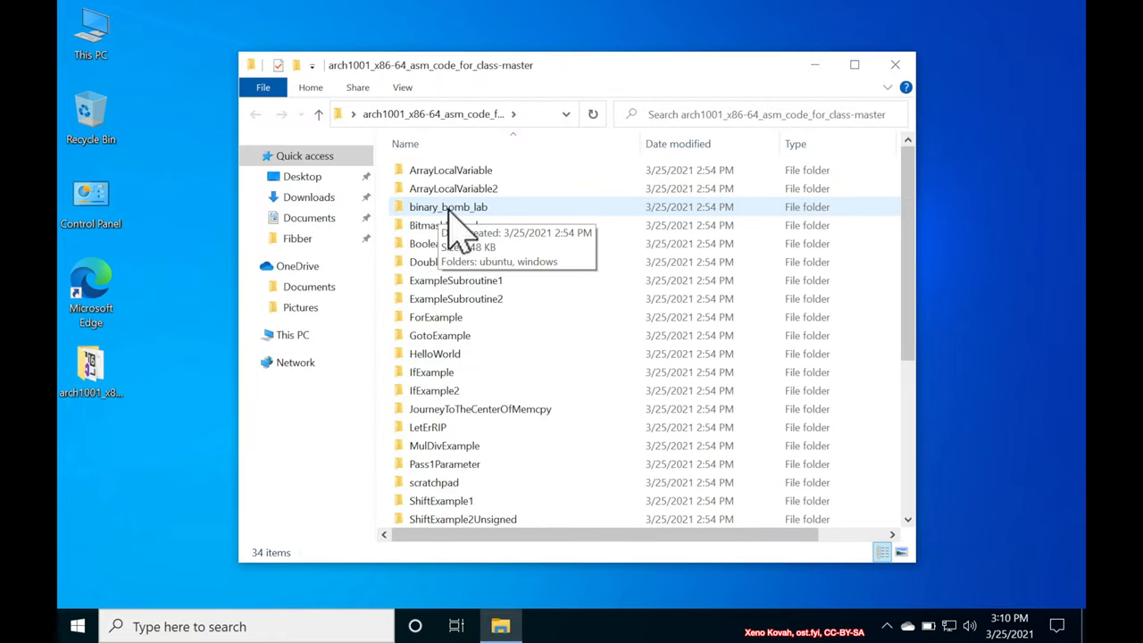
{"action": "double_click", "coordinate": [448, 207]}
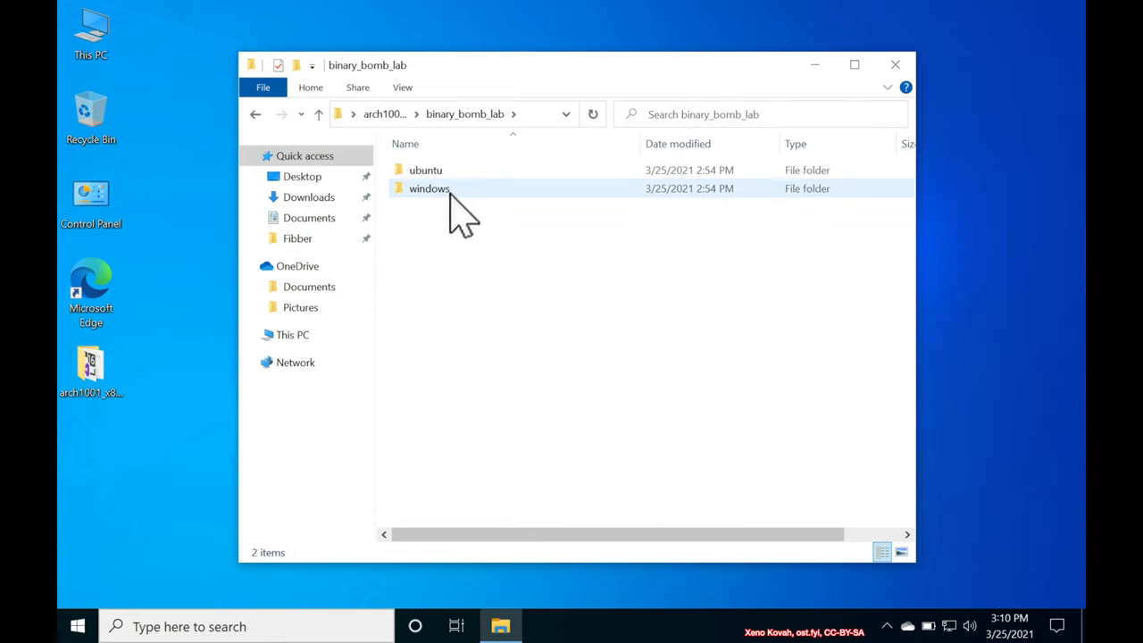
{"action": "double_click", "coordinate": [428, 189]}
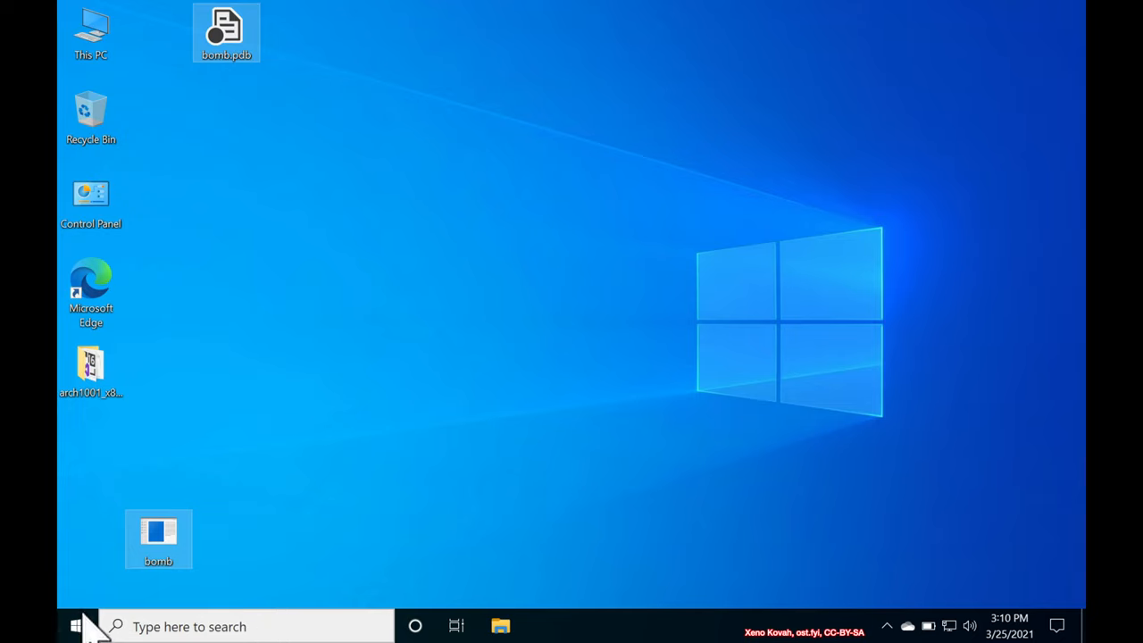
- Launch WinDbg (X64) from Start search
{"action": "type", "text": "win"}
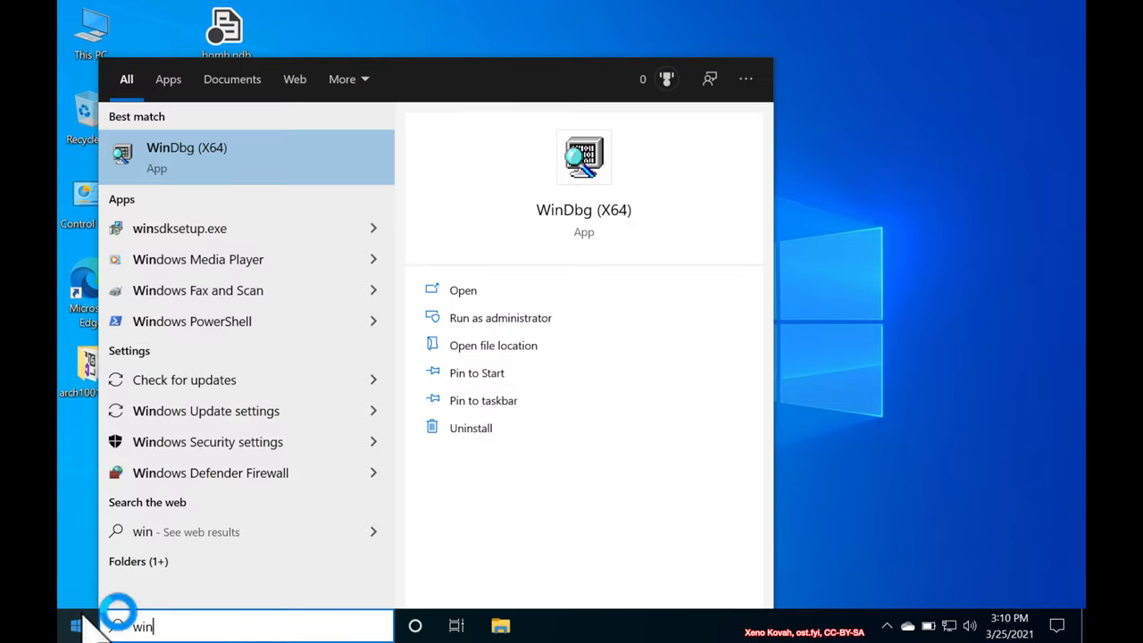
{"action": "left_click", "coordinate": [186, 157]}
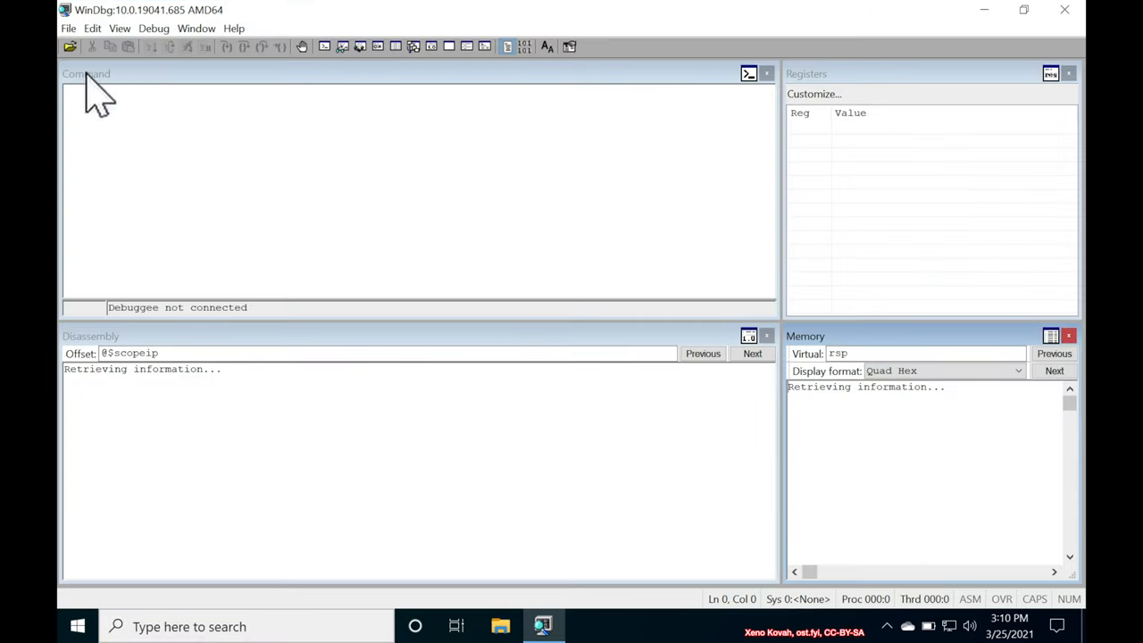
- Load bomb.exe from the desktop via File > Open Executable, stopping at the initial break
{"action": "left_click", "coordinate": [67, 28]}
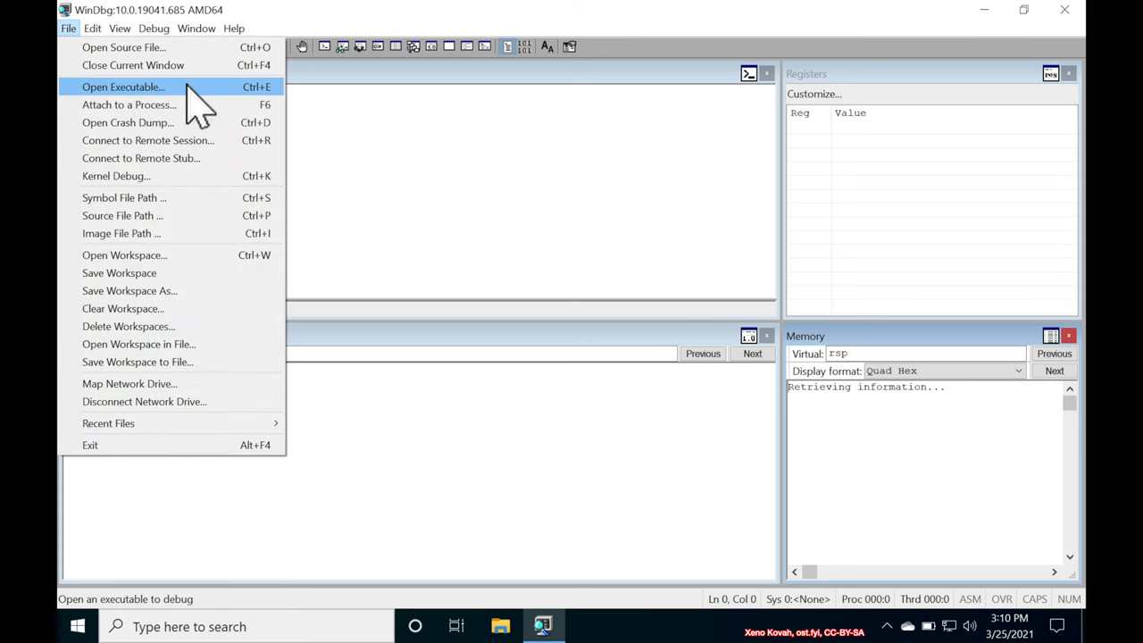
{"action": "left_click", "coordinate": [129, 85]}
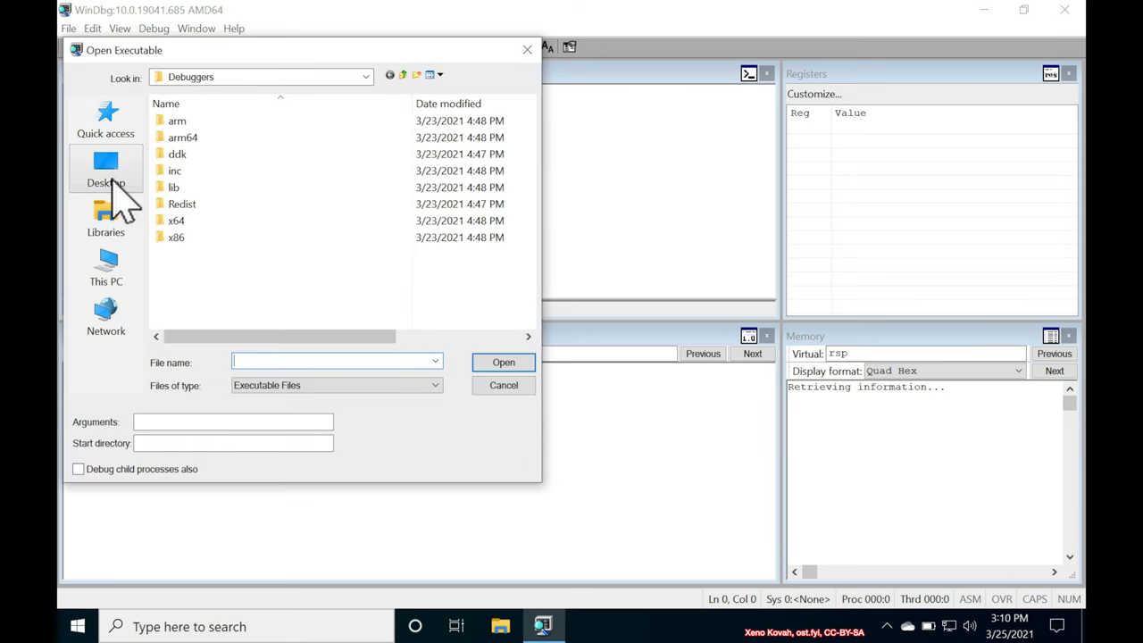
{"action": "left_click", "coordinate": [105, 168]}
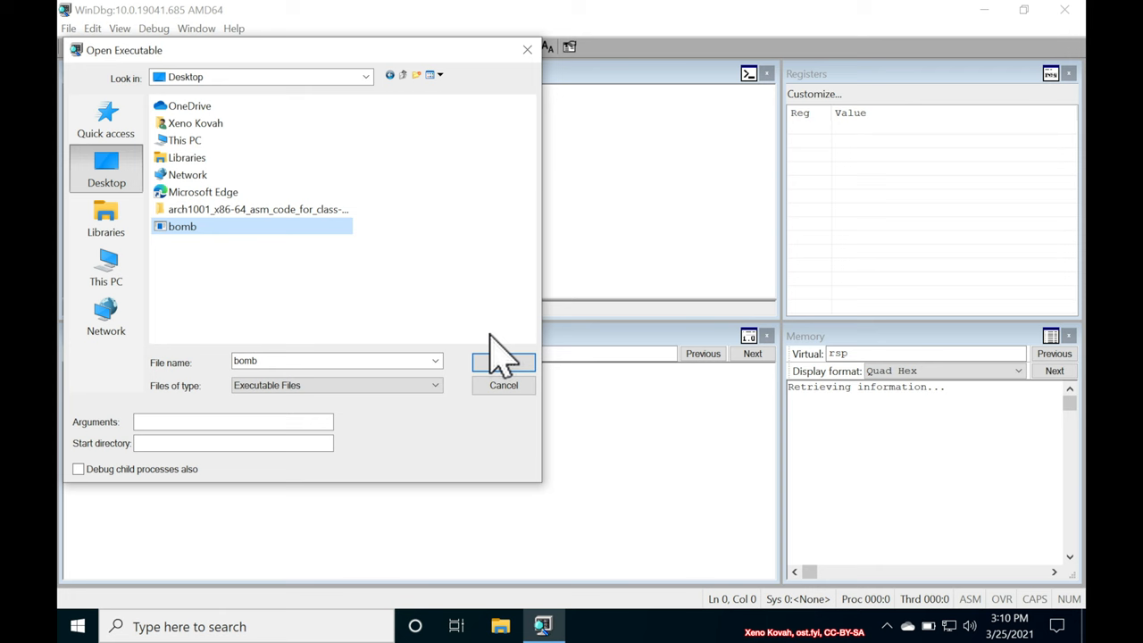
{"action": "left_click", "coordinate": [504, 361]}
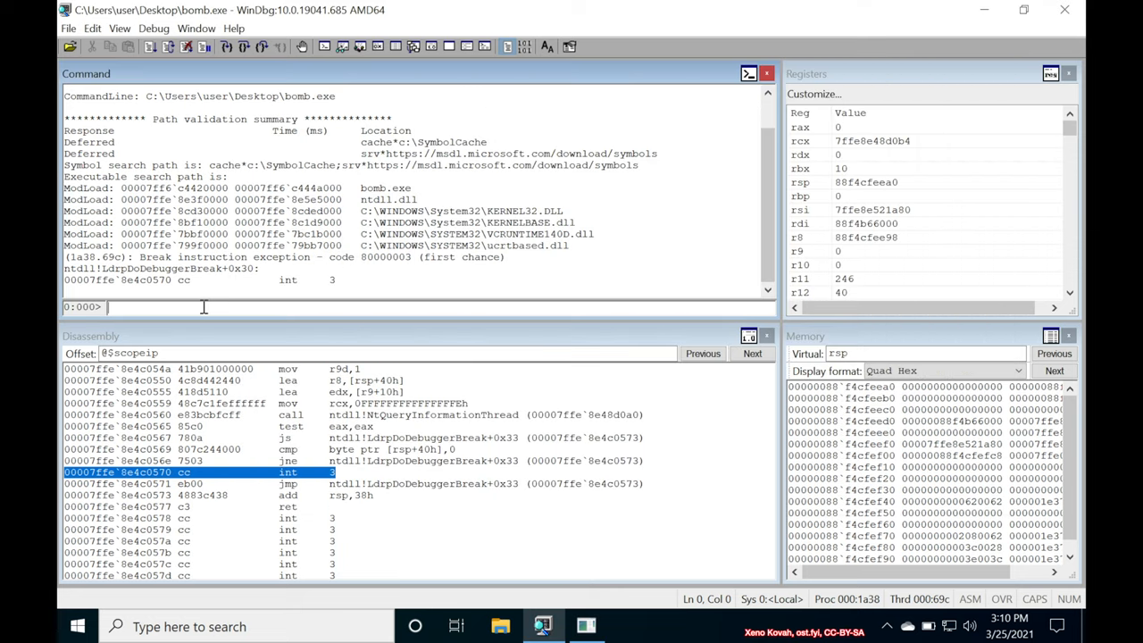
- Shrink the debugger font and enter 'g' so bomb.exe runs to its welcome message
{"action": "type", "text": "g"}
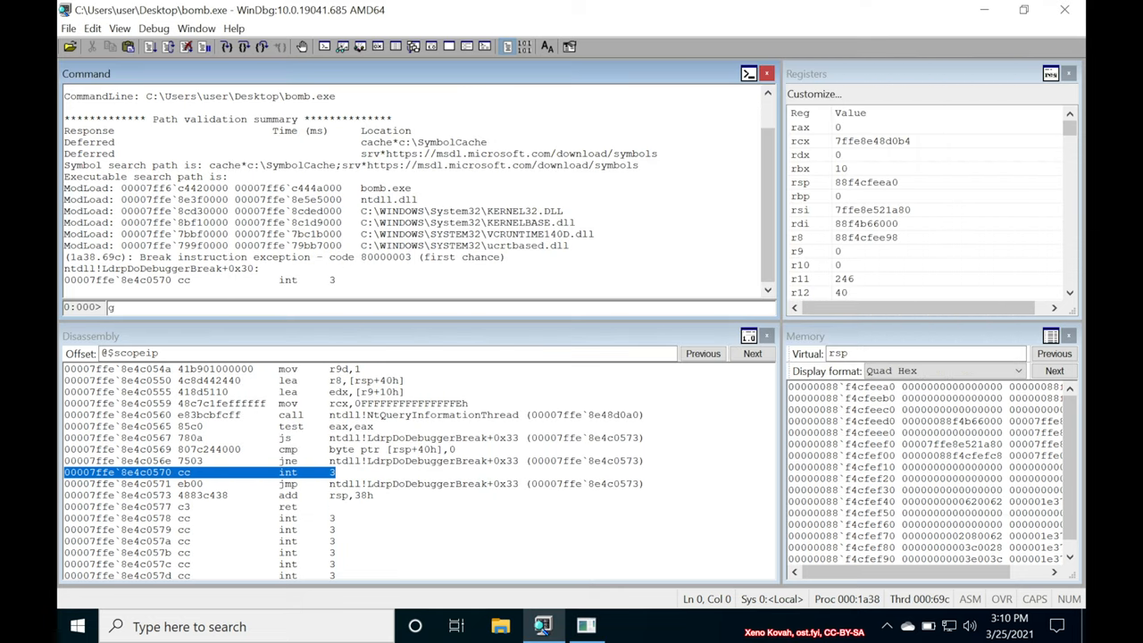
{"action": "mouse_move", "coordinate": [535, 97]}
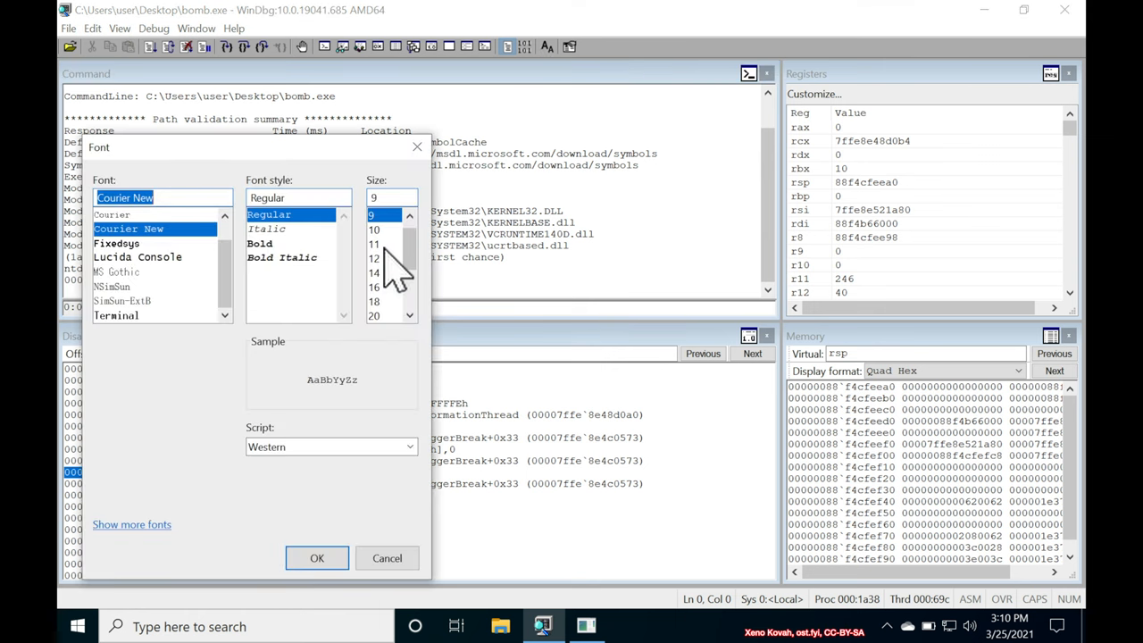
{"action": "left_click", "coordinate": [318, 557]}
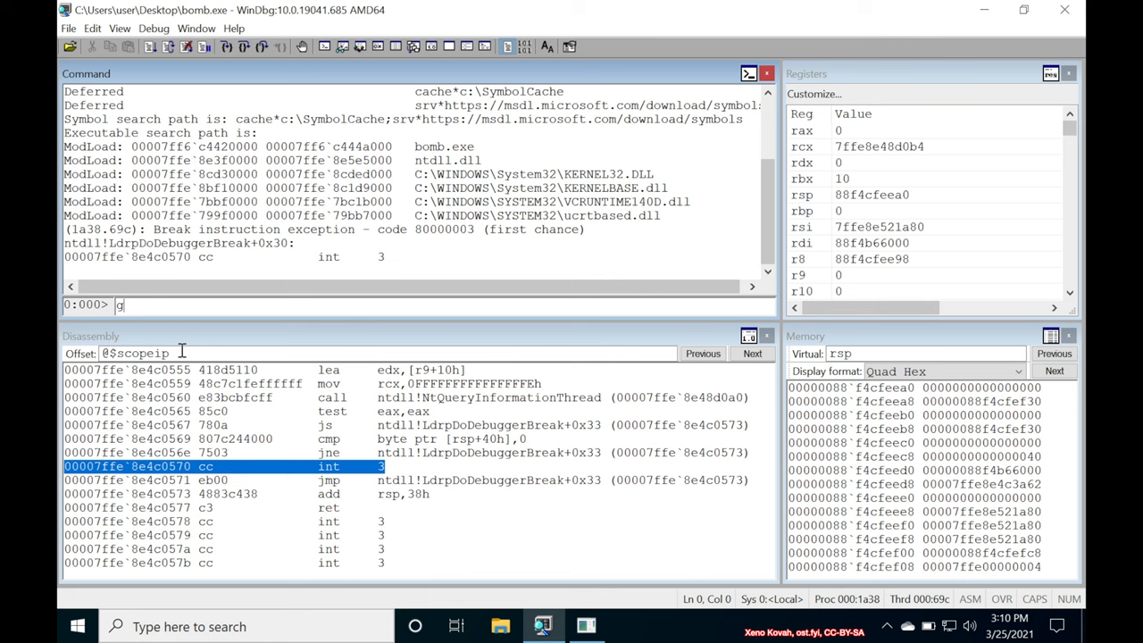
{"action": "key", "text": "Return"}
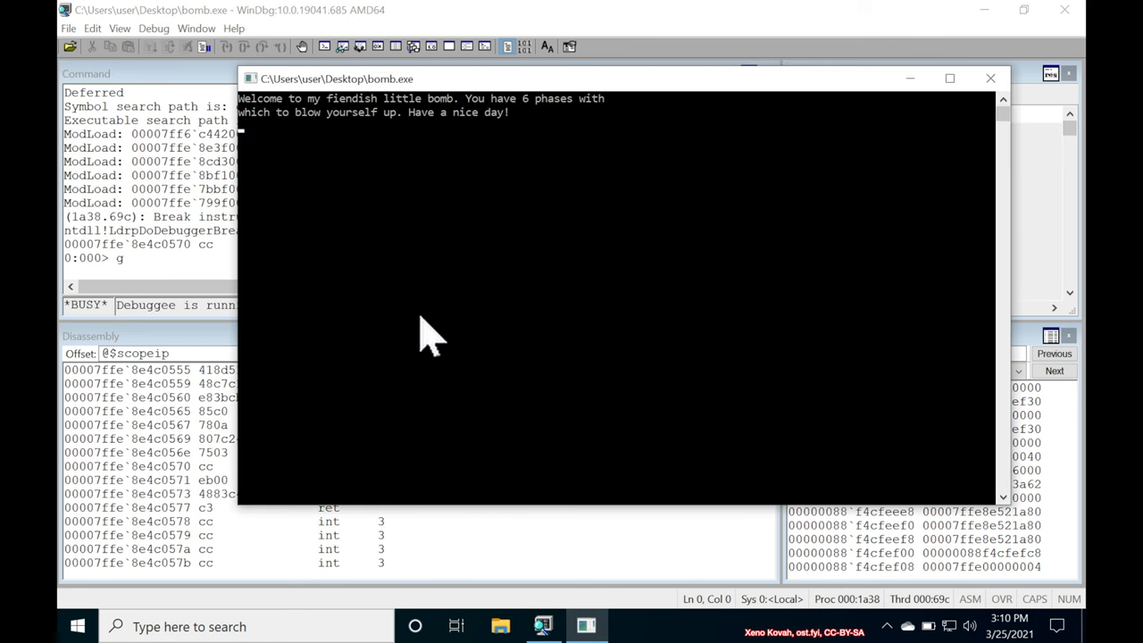
{"action": "mouse_move", "coordinate": [304, 146]}
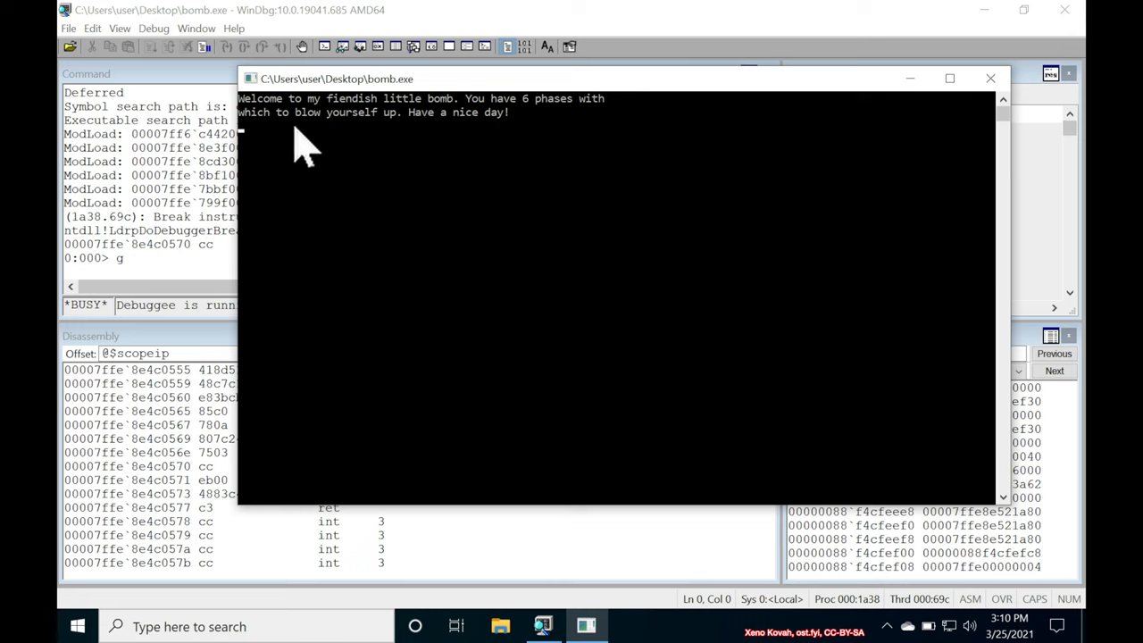
{"action": "mouse_move", "coordinate": [420, 134]}
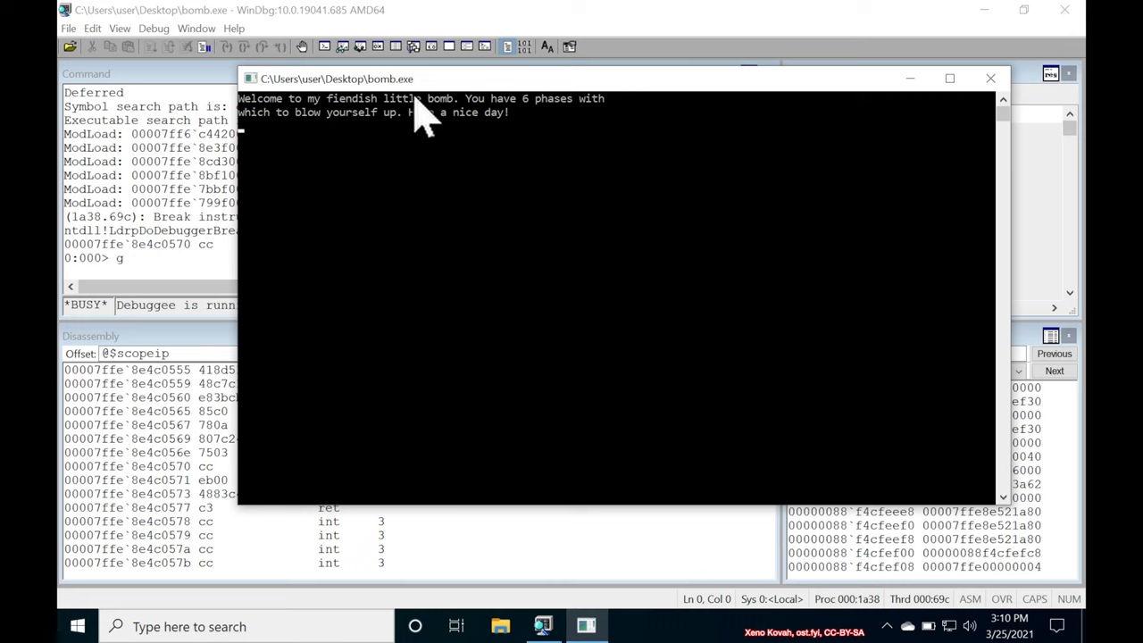
{"action": "mouse_move", "coordinate": [282, 157]}
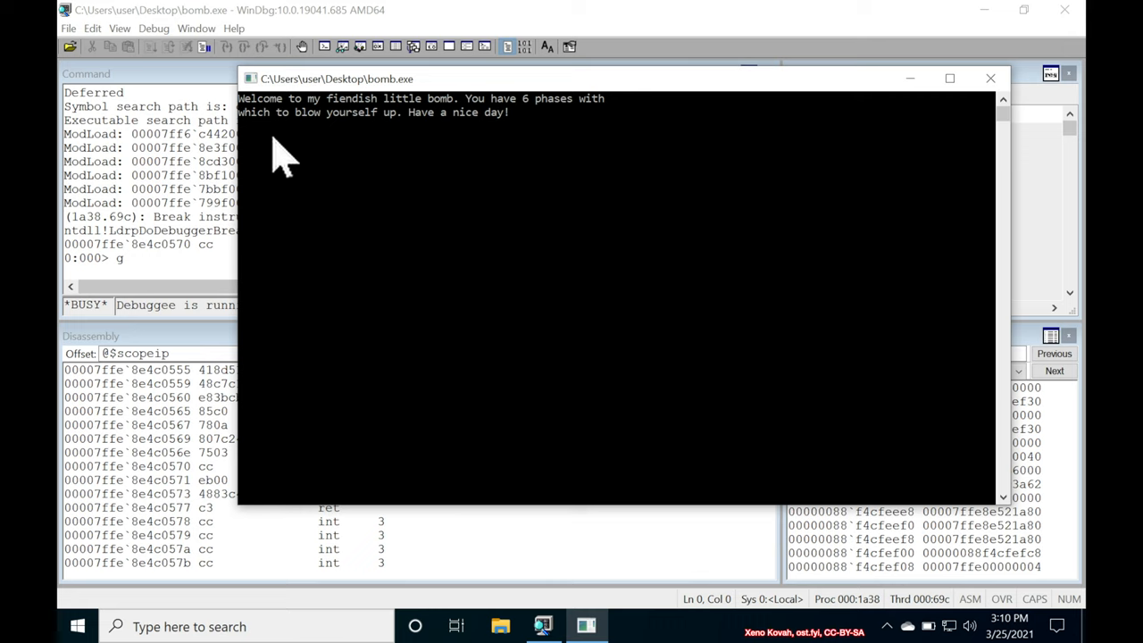
{"action": "mouse_move", "coordinate": [518, 143]}
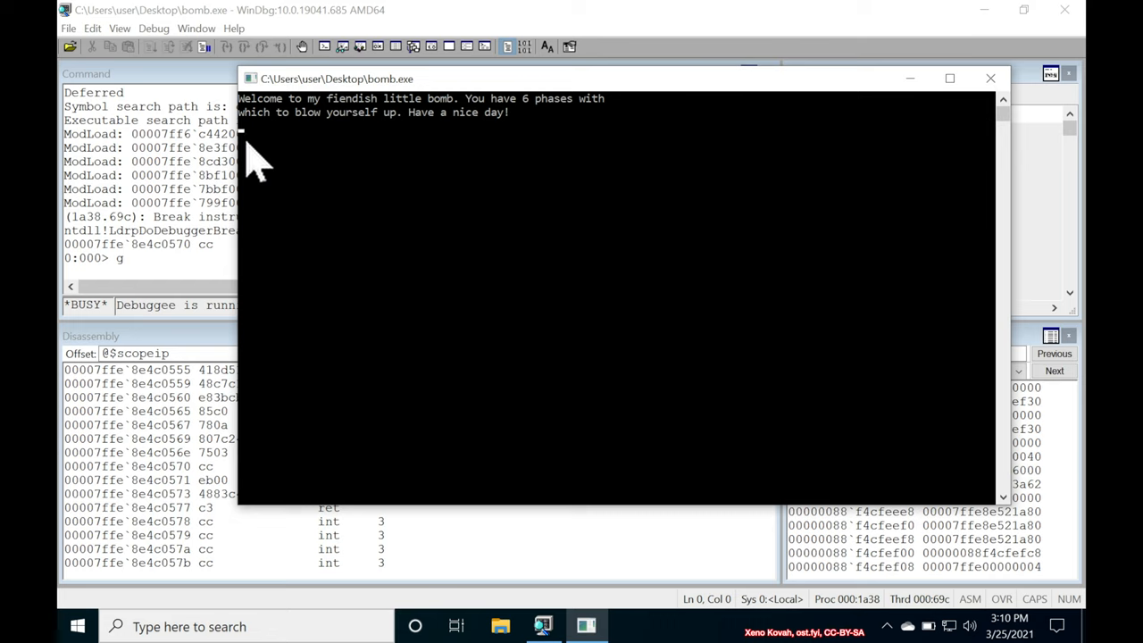
- Answer phase 1 with 'input' in the bomb console, detonating the bomb and breaking at process termination
{"action": "type", "text": "input"}
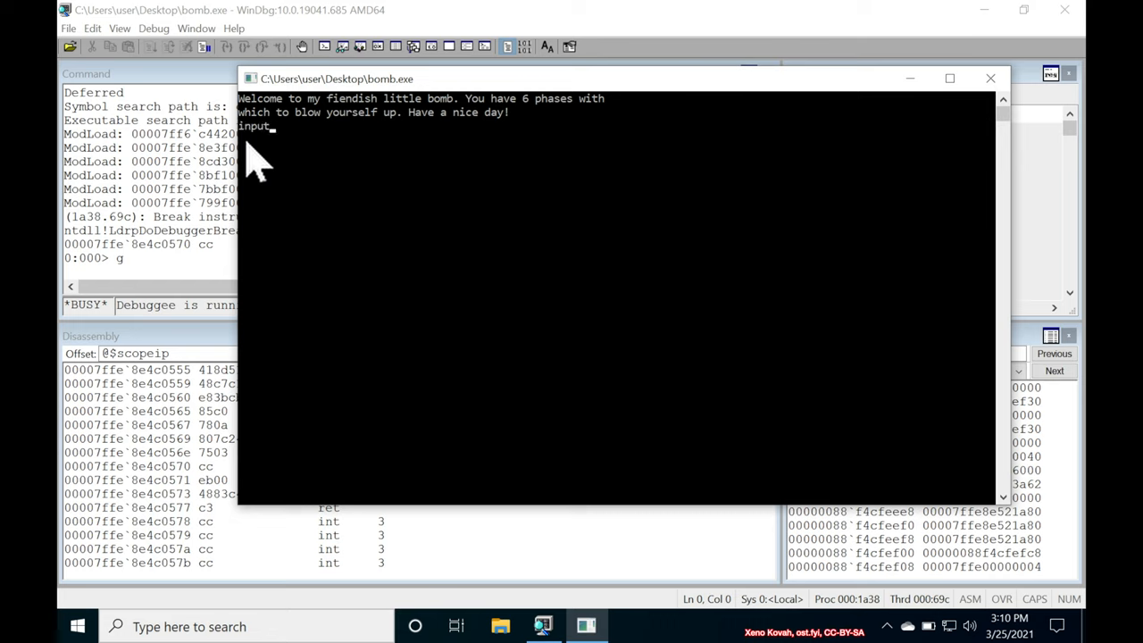
{"action": "key", "text": "Return"}
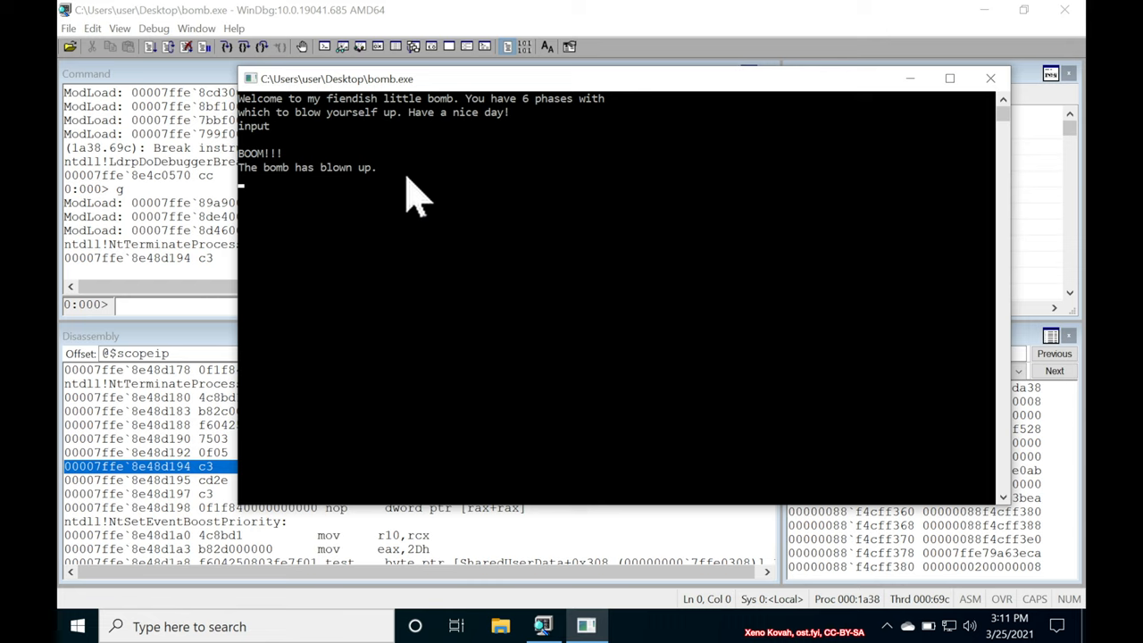
{"action": "mouse_move", "coordinate": [432, 143]}
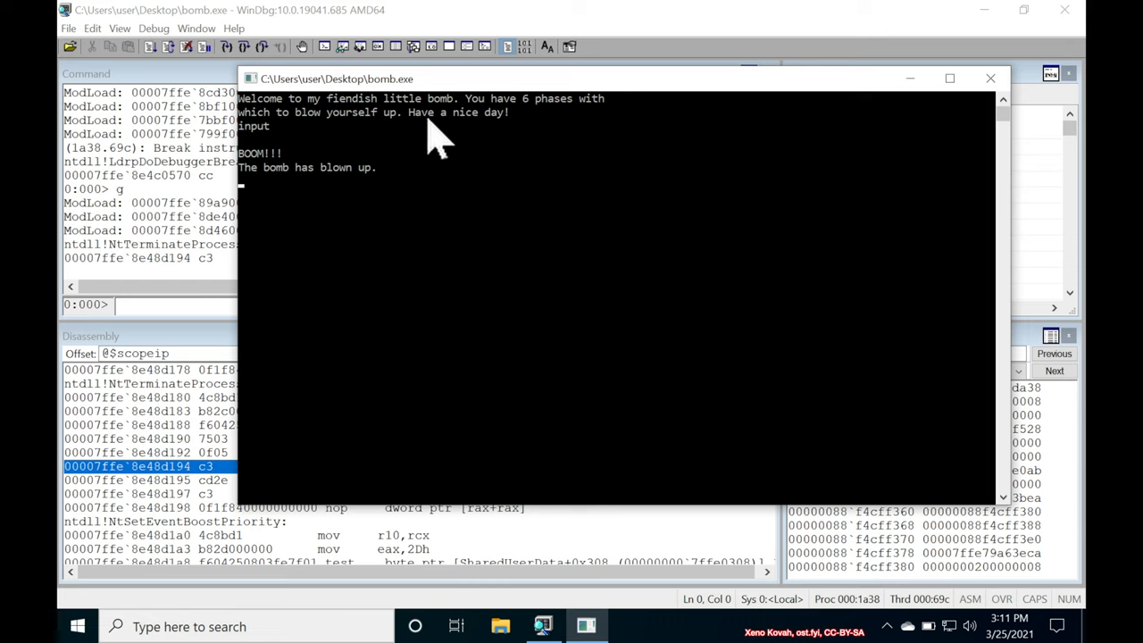
{"action": "mouse_move", "coordinate": [455, 157]}
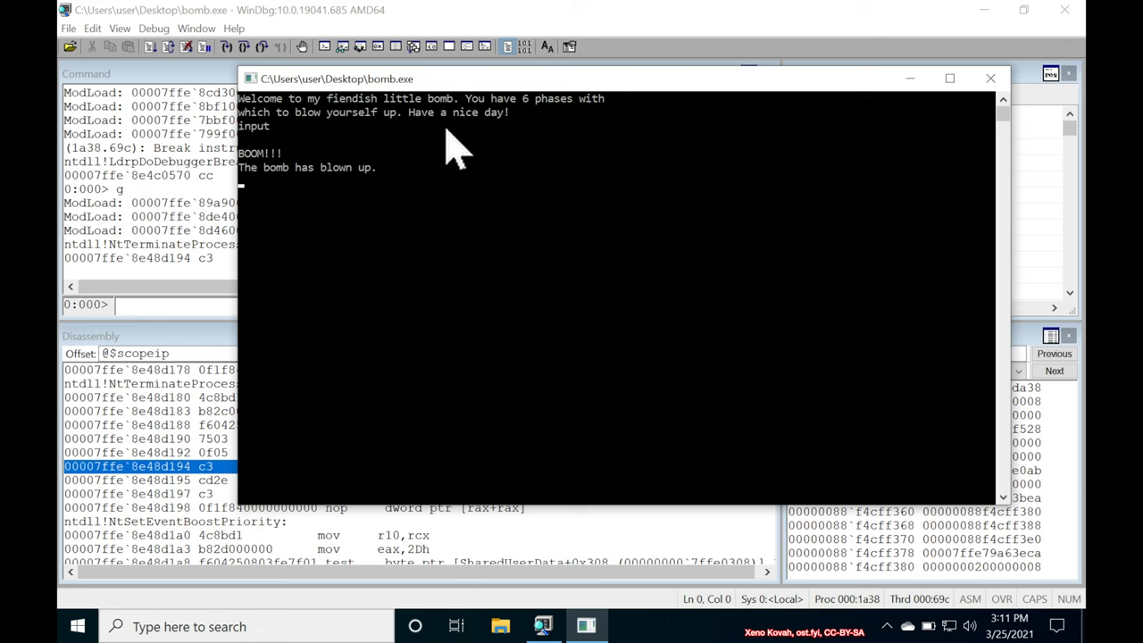
{"action": "mouse_move", "coordinate": [343, 193]}
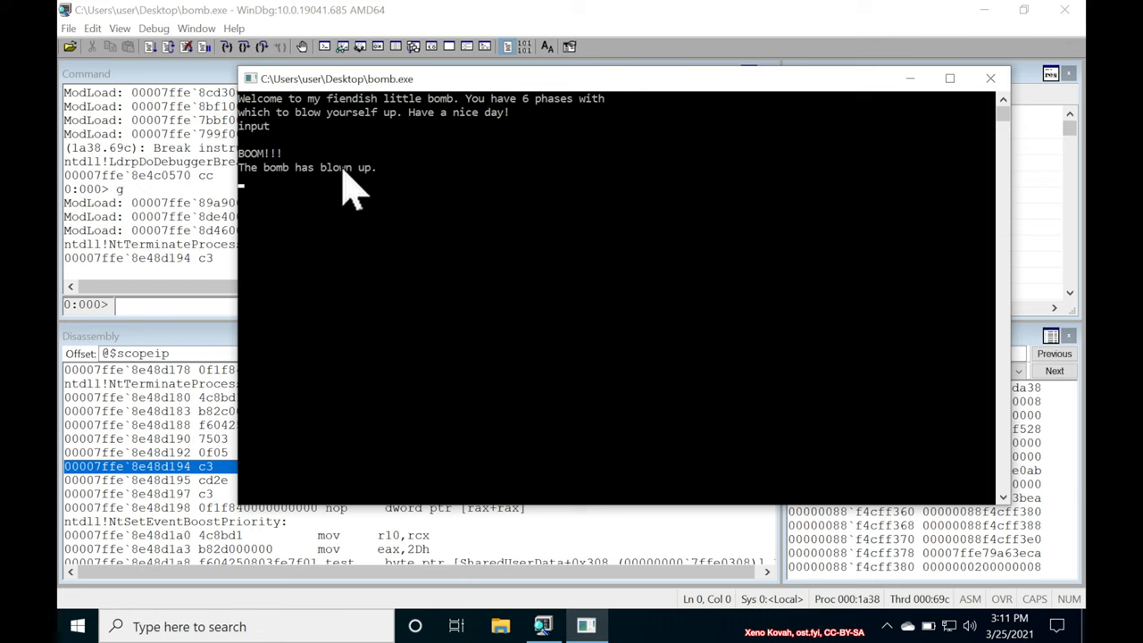
{"action": "mouse_move", "coordinate": [378, 200]}
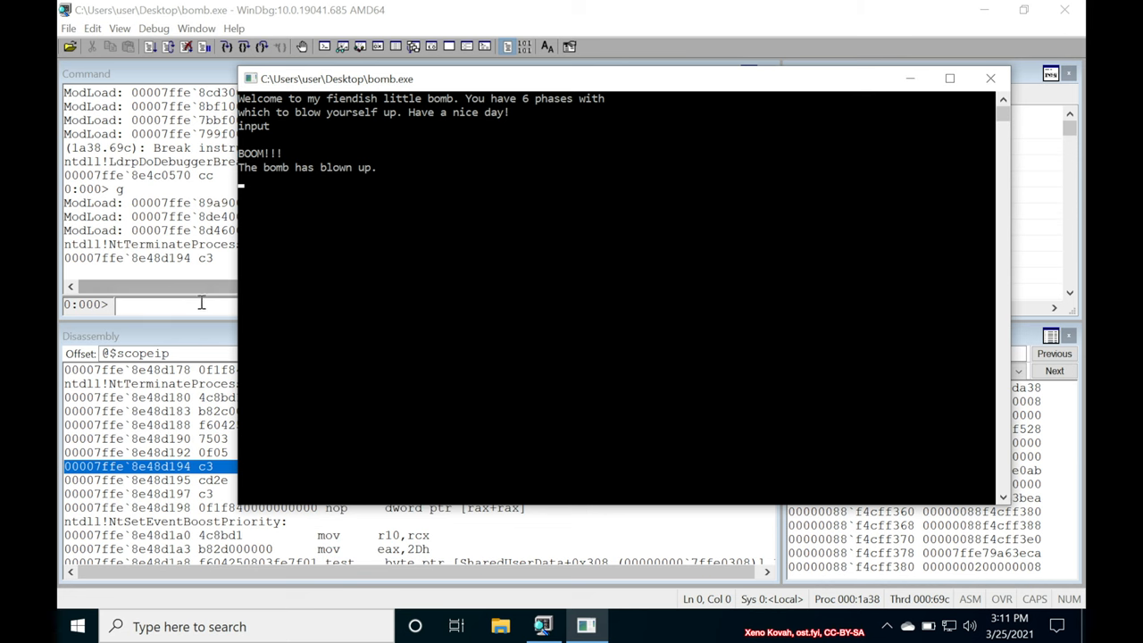
- Restart bomb.exe from the command window as a fresh session halted at the loader breakpoint
{"action": "left_click", "coordinate": [989, 79]}
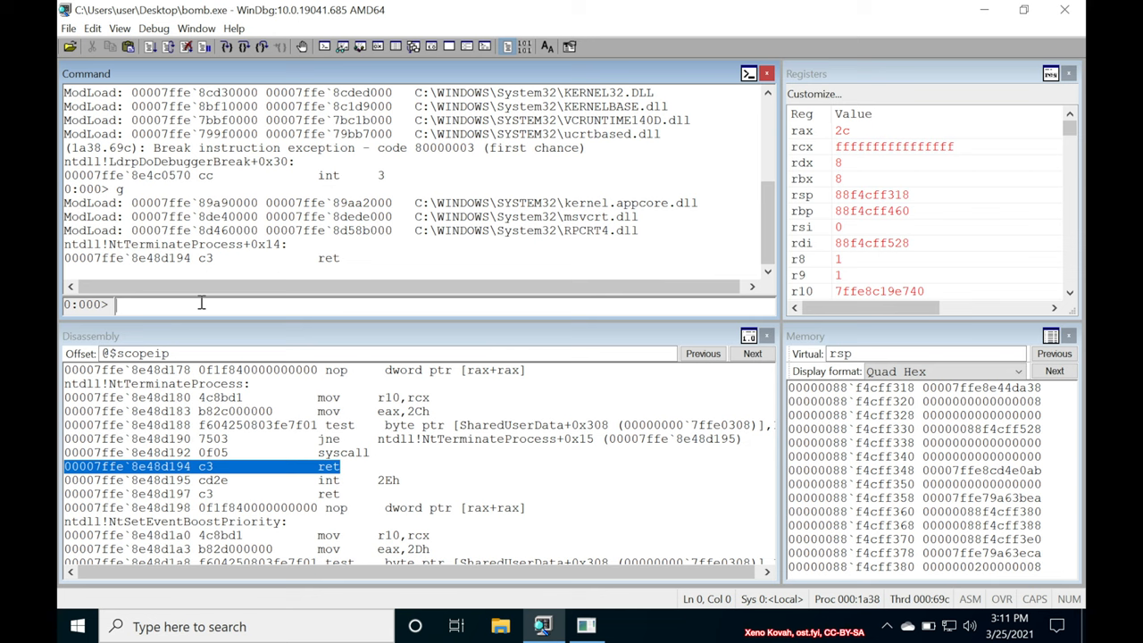
{"action": "type", "text": "."}
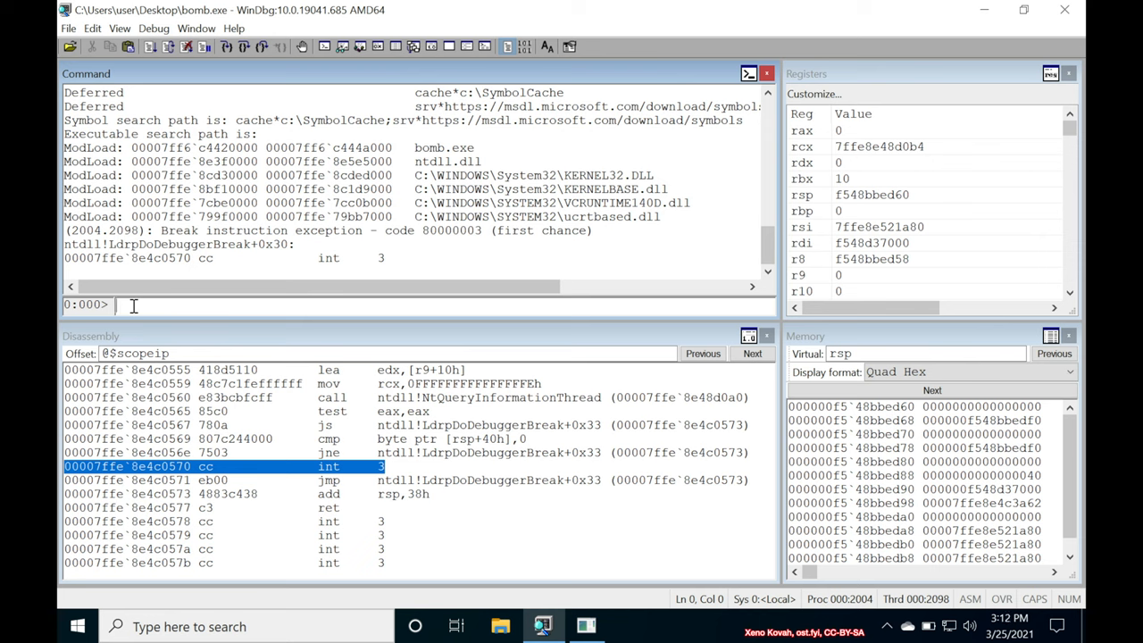
- Reload symbols with '.reload /f' and set a breakpoint on main ('bp main')
{"action": "type", "text": "."}
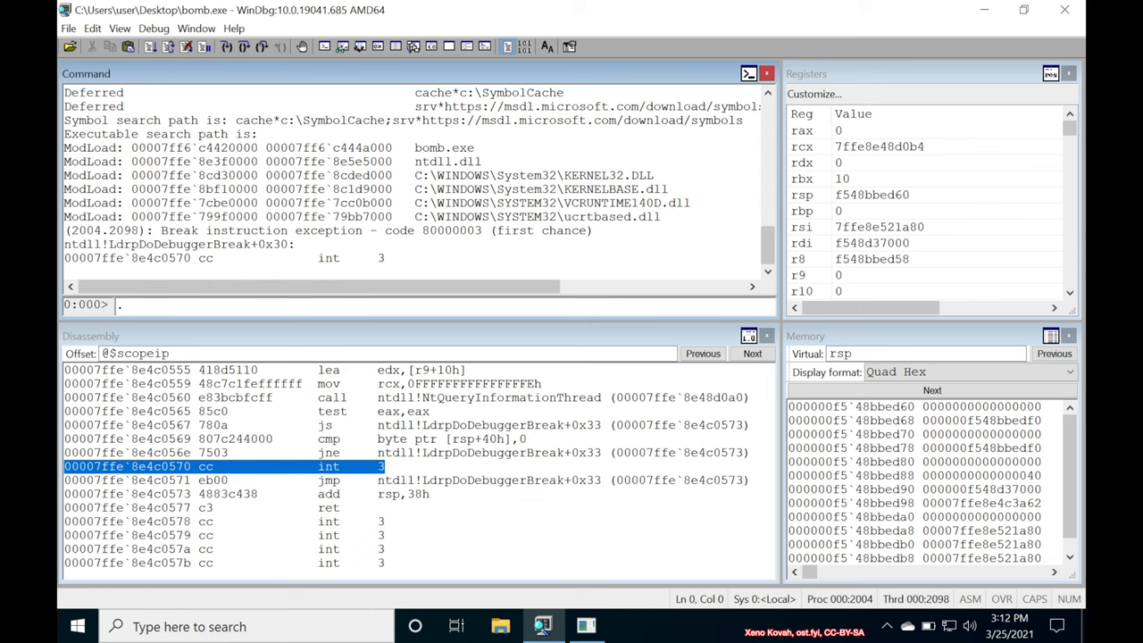
{"action": "type", "text": ".reload /f"}
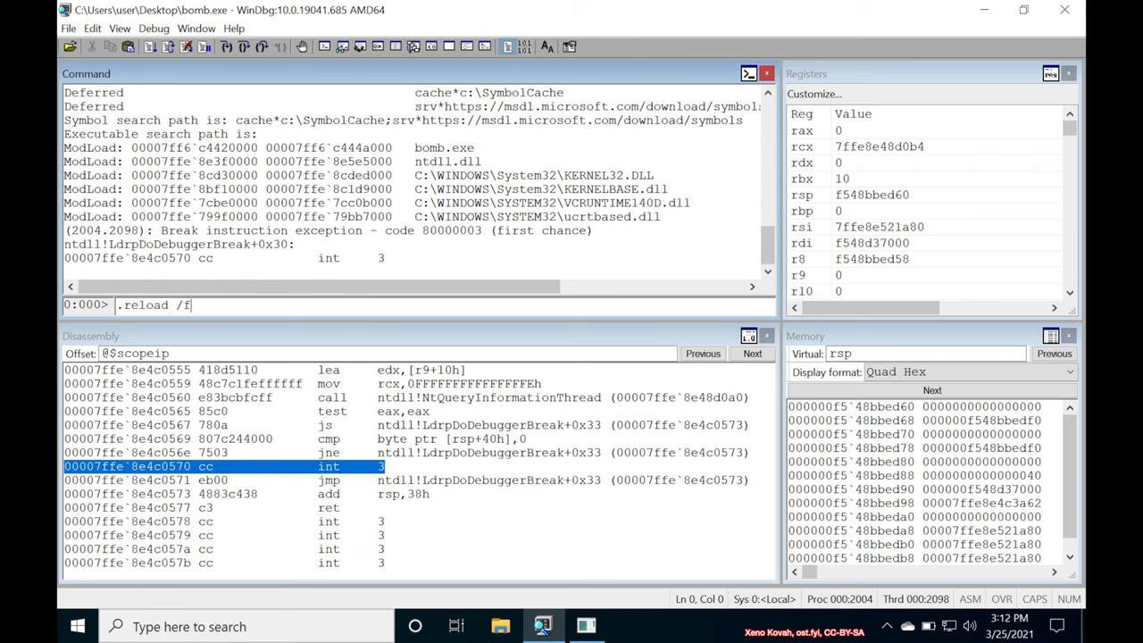
{"action": "key", "text": "Return"}
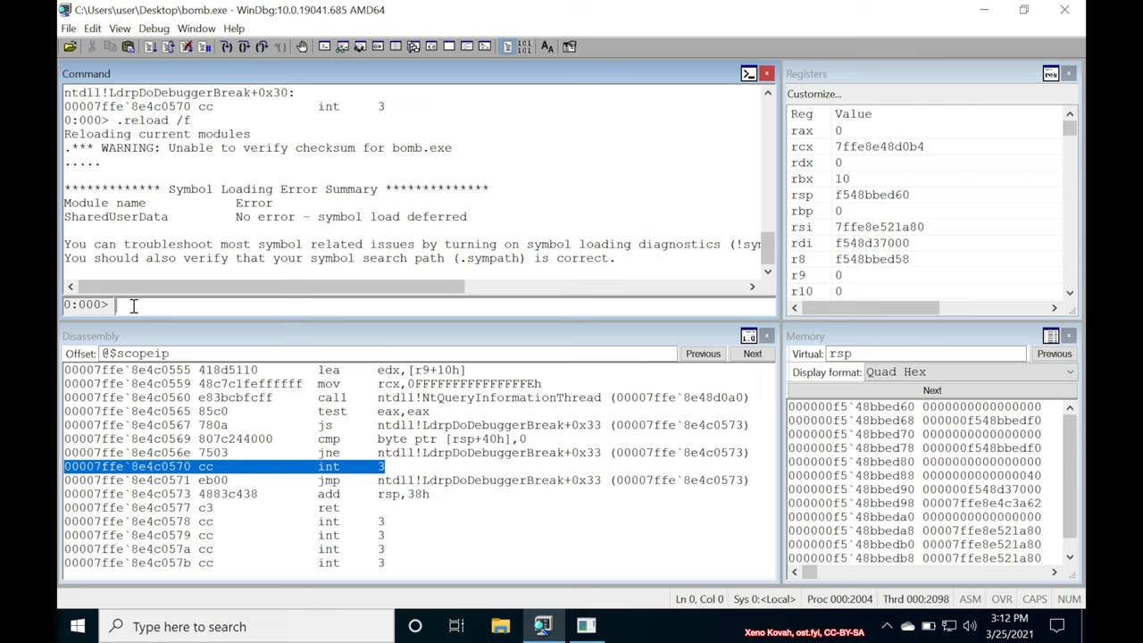
{"action": "type", "text": "b main"}
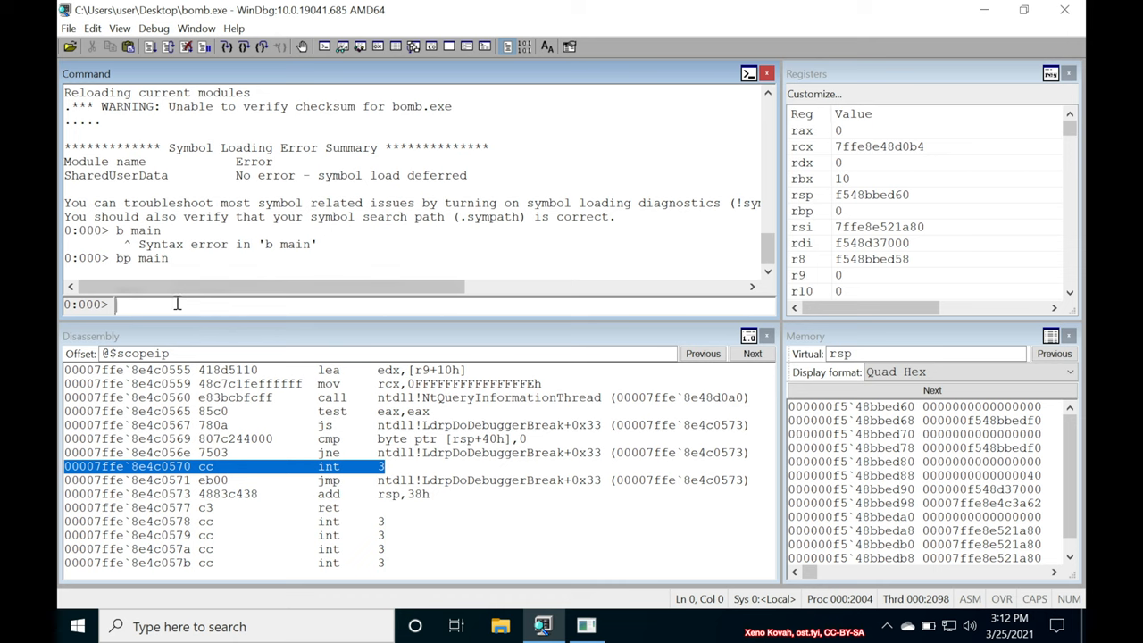
{"action": "type", "text": "uf"}
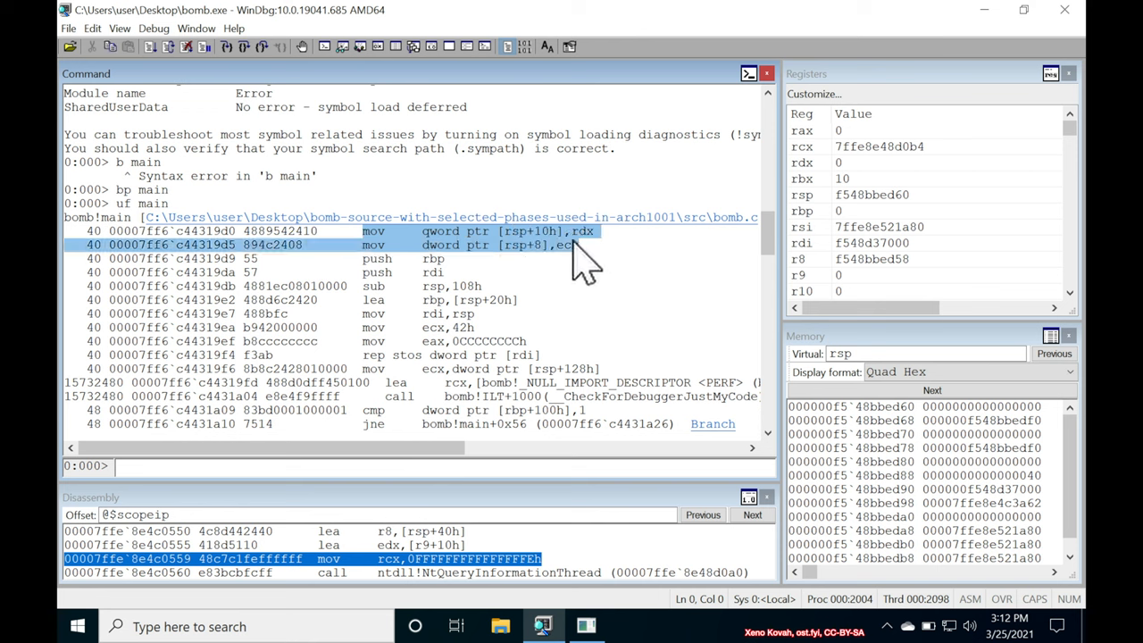
{"action": "mouse_move", "coordinate": [474, 259]}
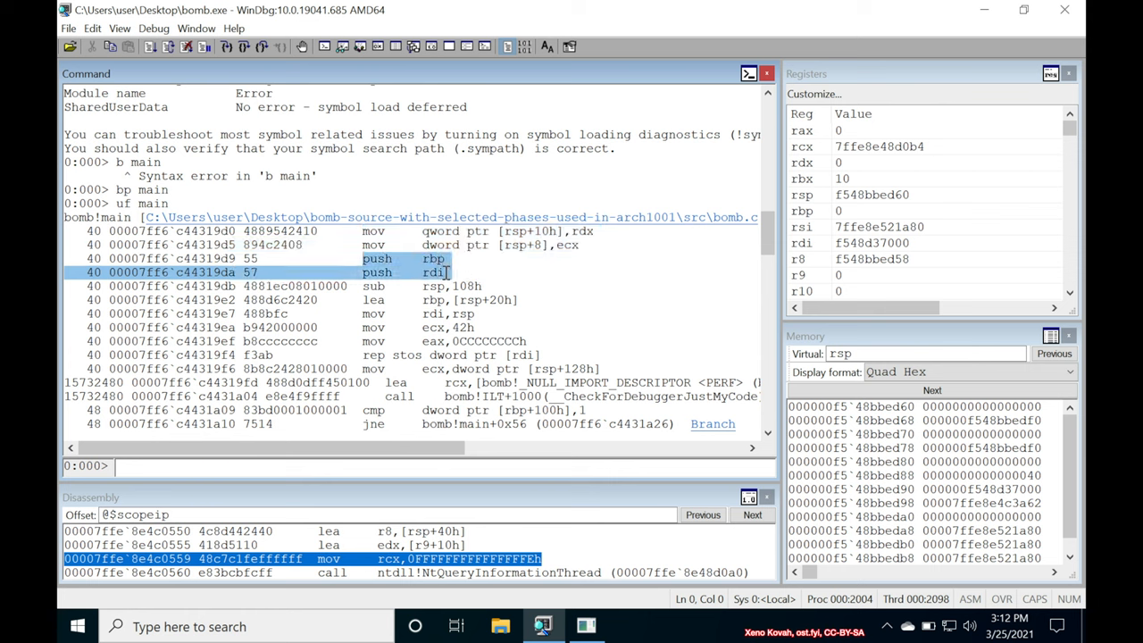
{"action": "mouse_move", "coordinate": [521, 300]}
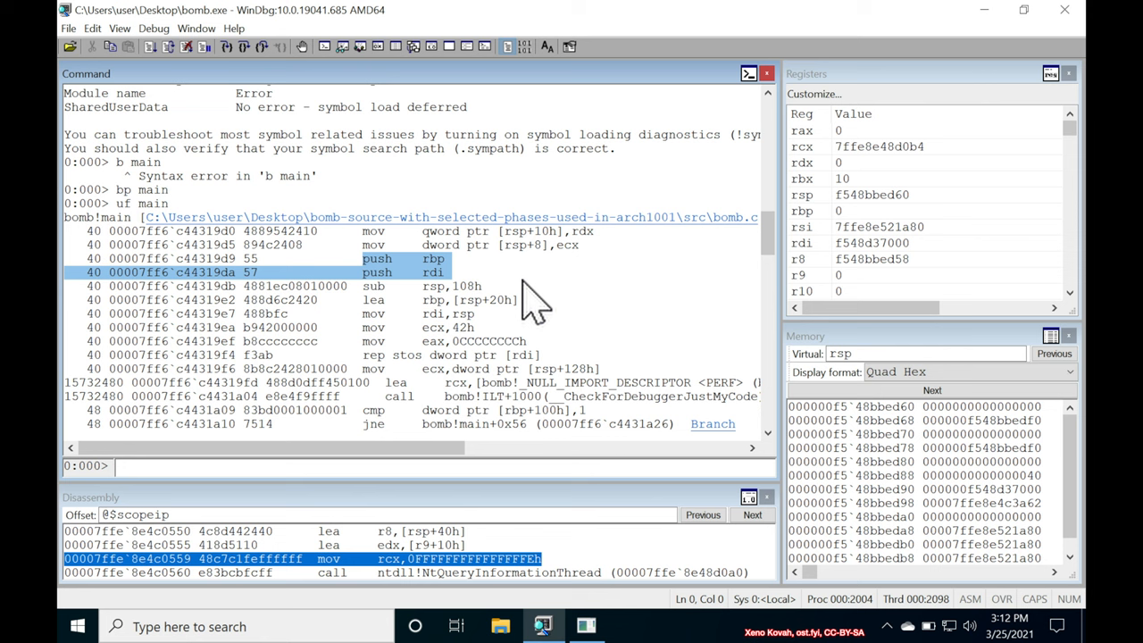
- Scroll through 'uf main' output, reading the fopen call, phase calls and the two exit paths
{"action": "scroll", "scroll_direction": "down", "scroll_amount": 3}
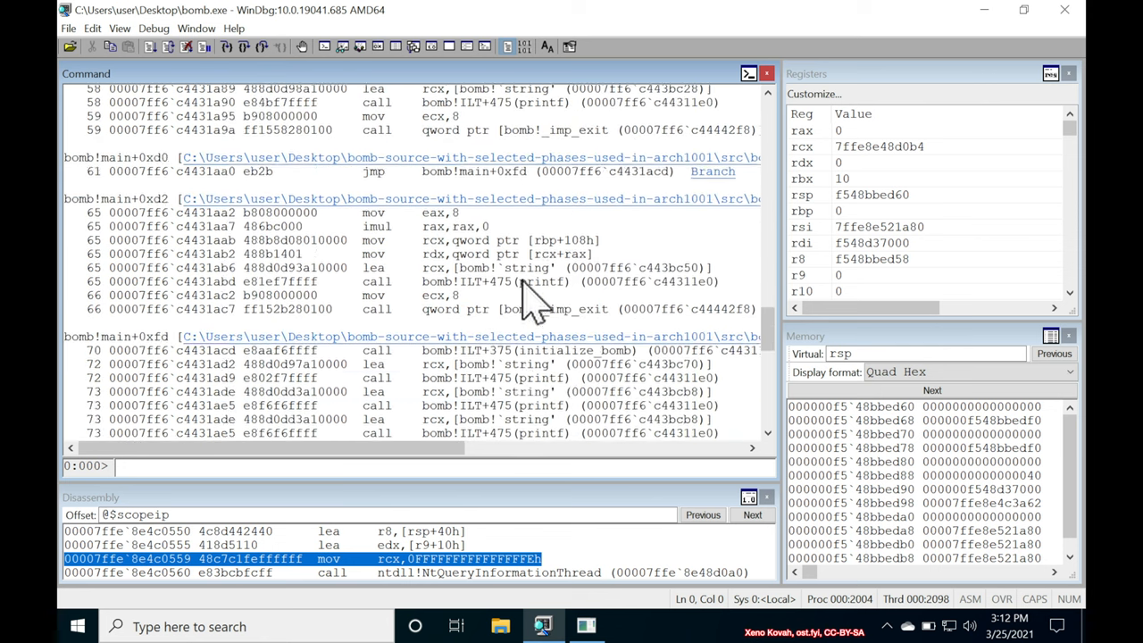
{"action": "scroll", "scroll_direction": "down", "scroll_amount": 3}
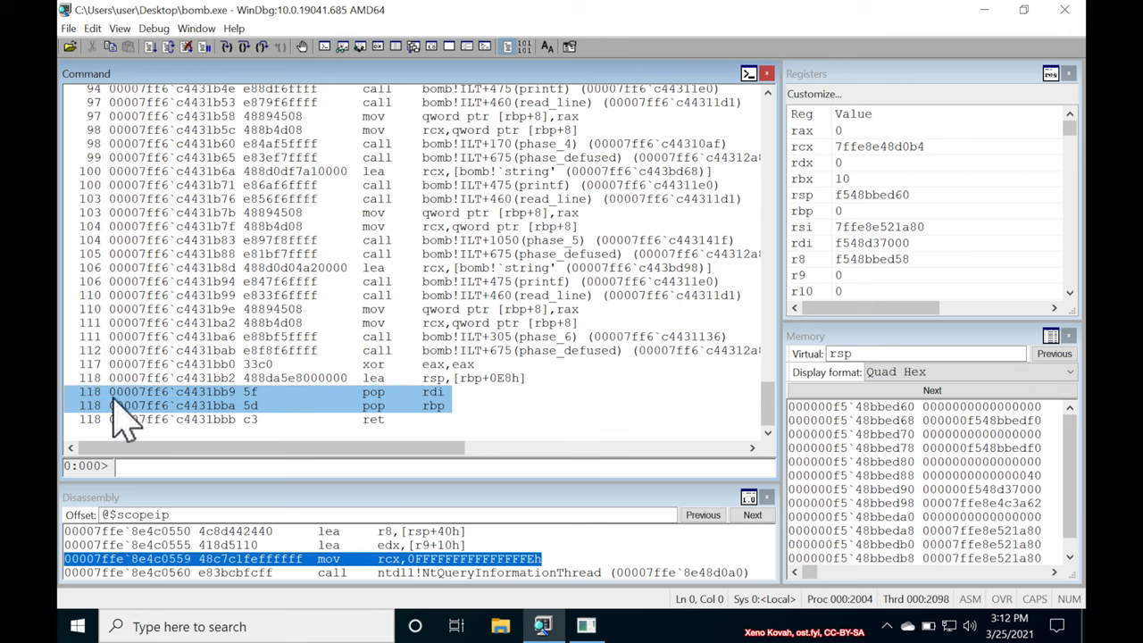
{"action": "mouse_move", "coordinate": [461, 425]}
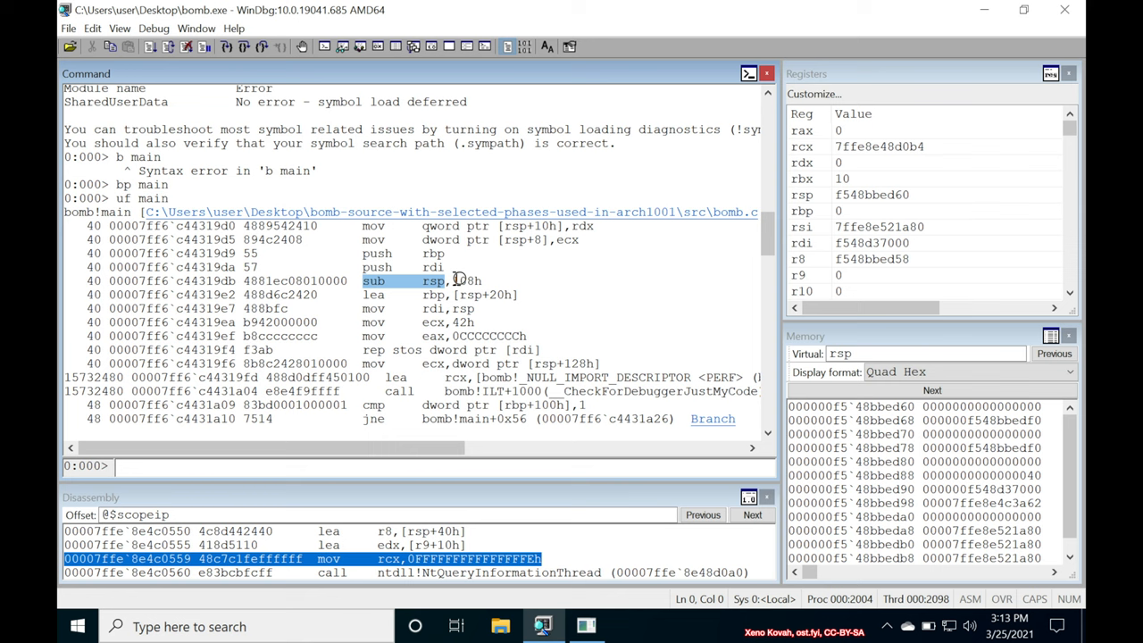
{"action": "mouse_move", "coordinate": [516, 284]}
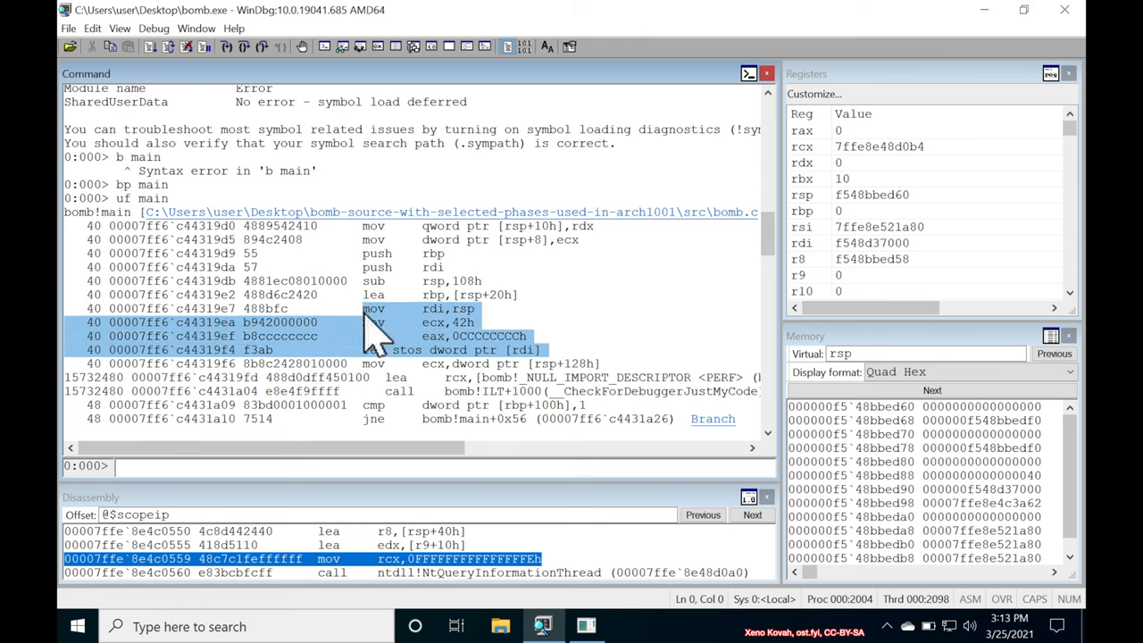
{"action": "mouse_move", "coordinate": [543, 307]}
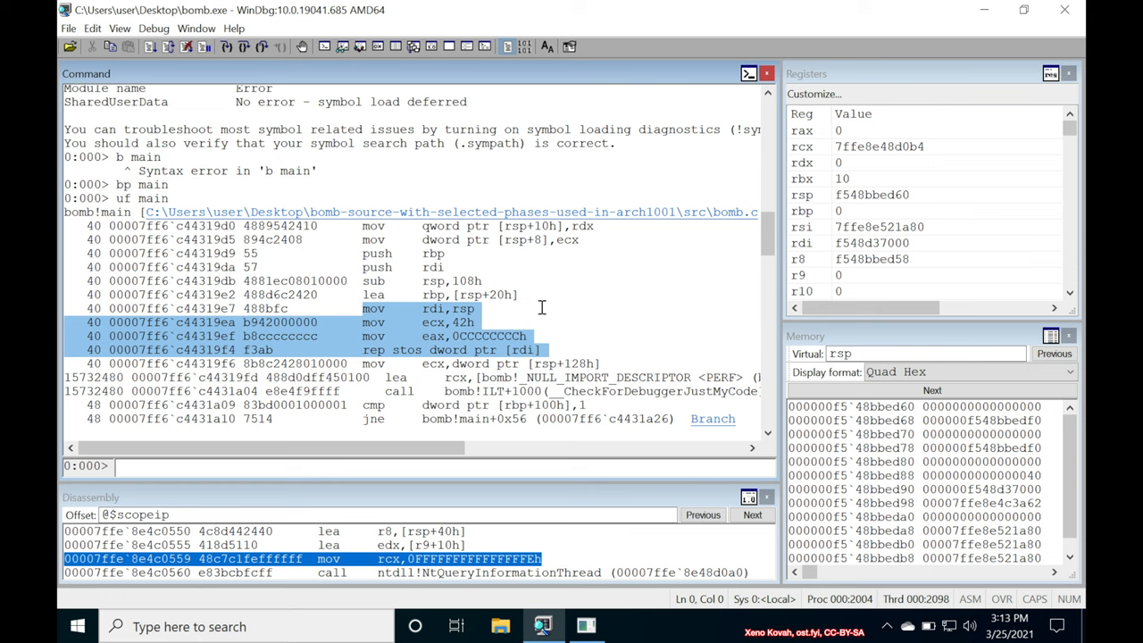
{"action": "mouse_move", "coordinate": [532, 366]}
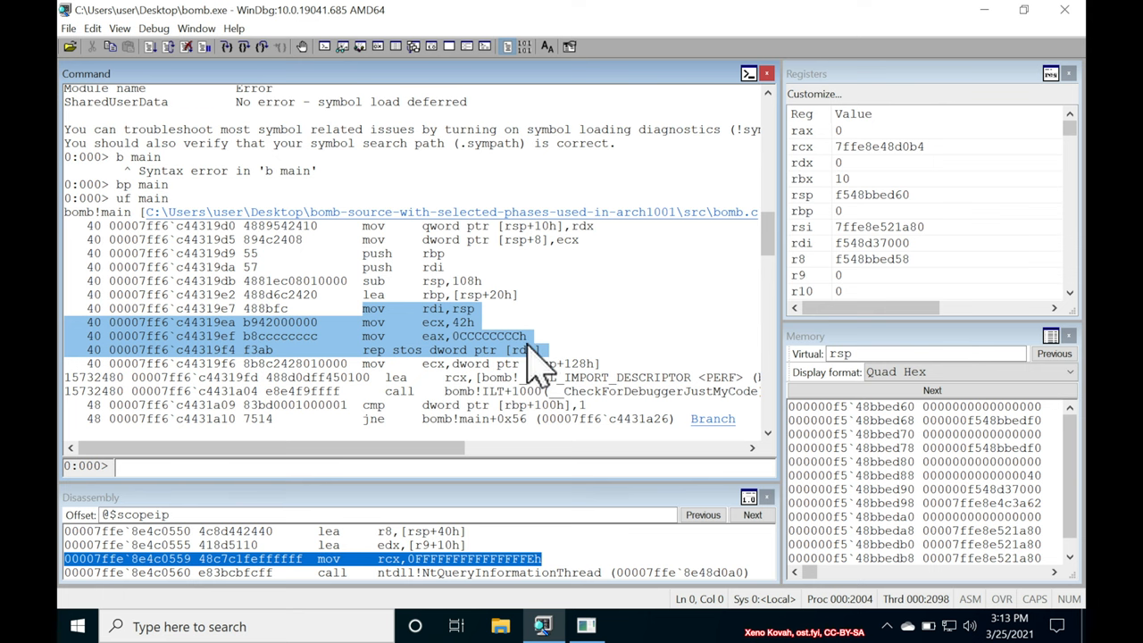
{"action": "mouse_move", "coordinate": [589, 329]}
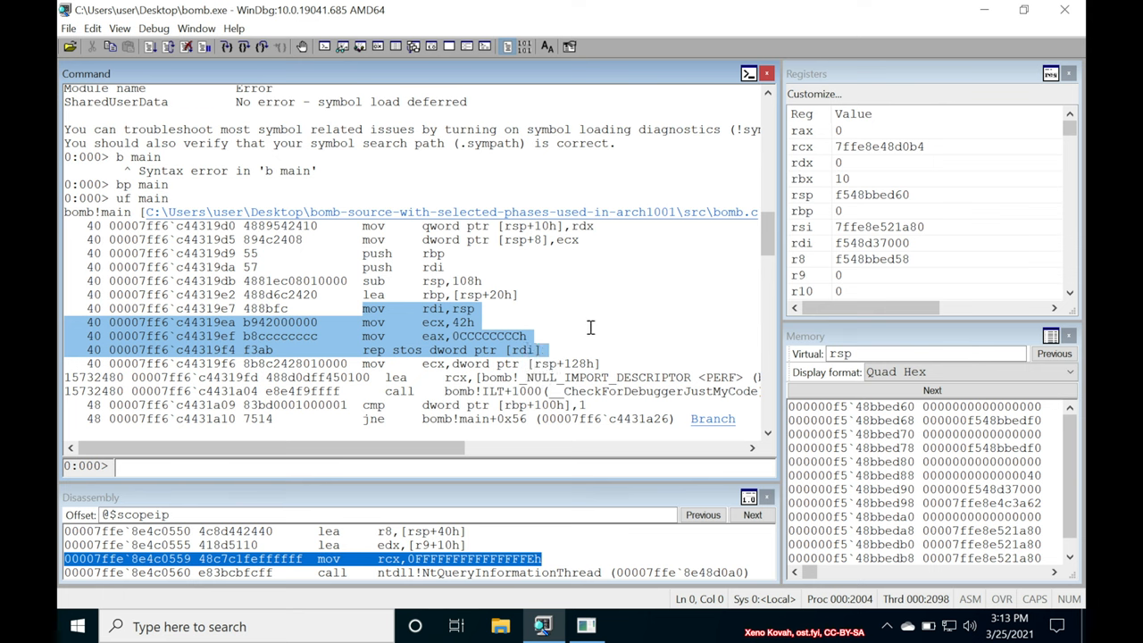
{"action": "mouse_move", "coordinate": [561, 319]}
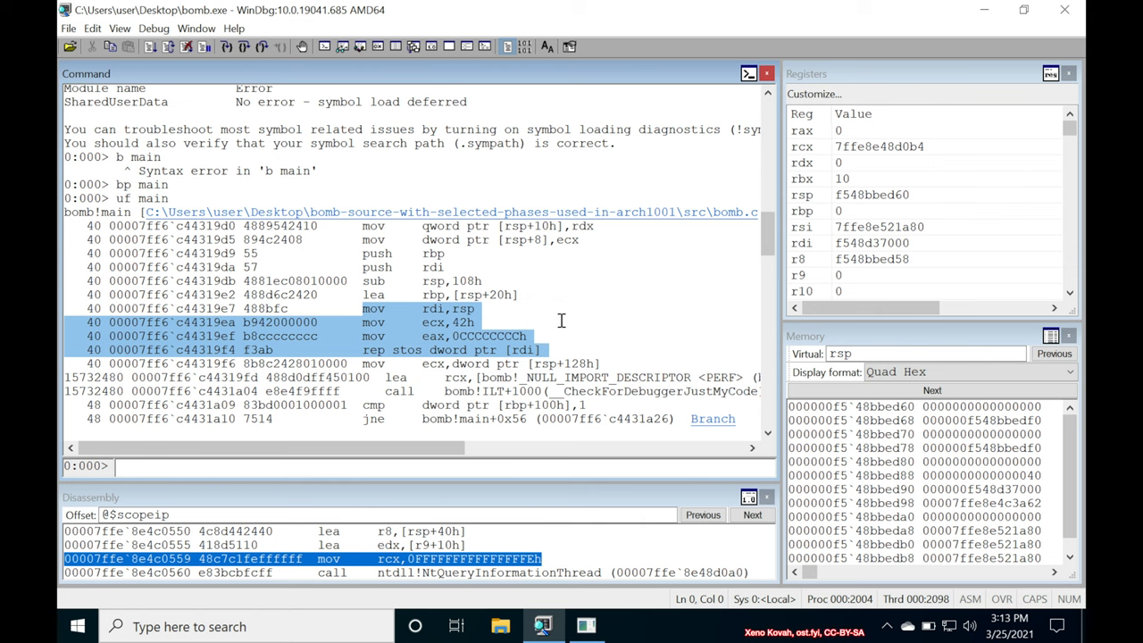
{"action": "mouse_move", "coordinate": [472, 427]}
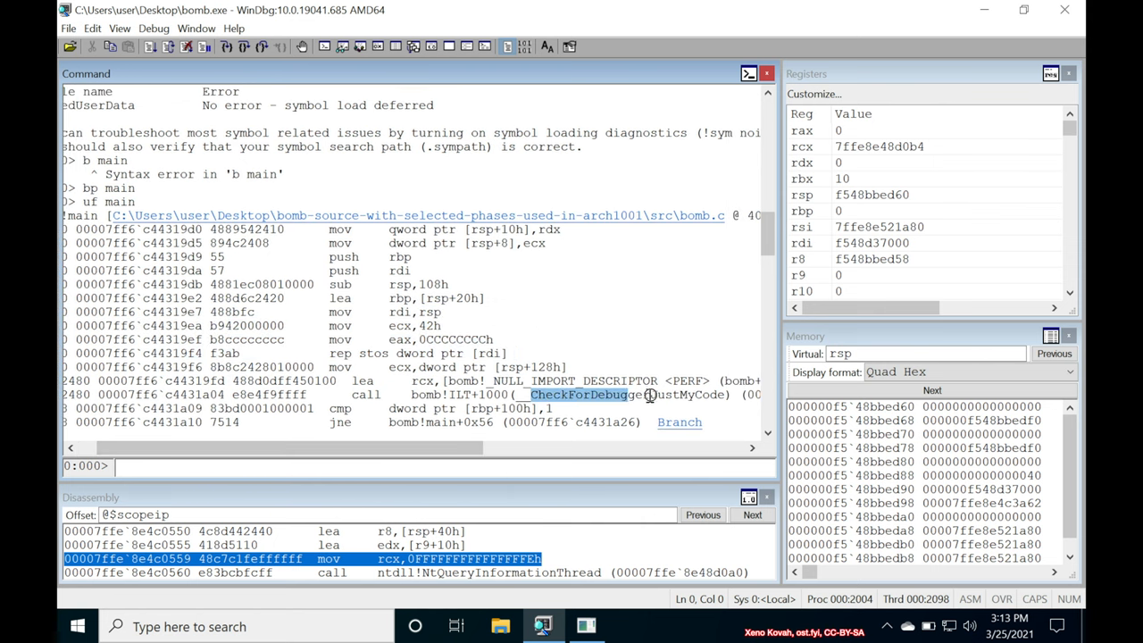
{"action": "mouse_move", "coordinate": [742, 387]}
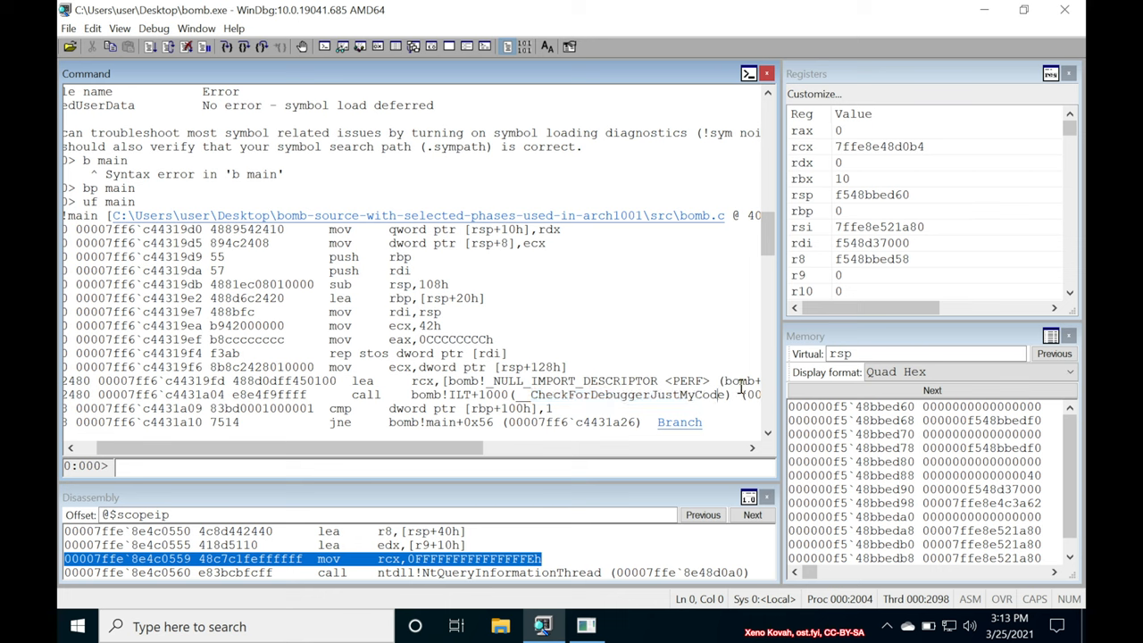
{"action": "mouse_move", "coordinate": [683, 395]}
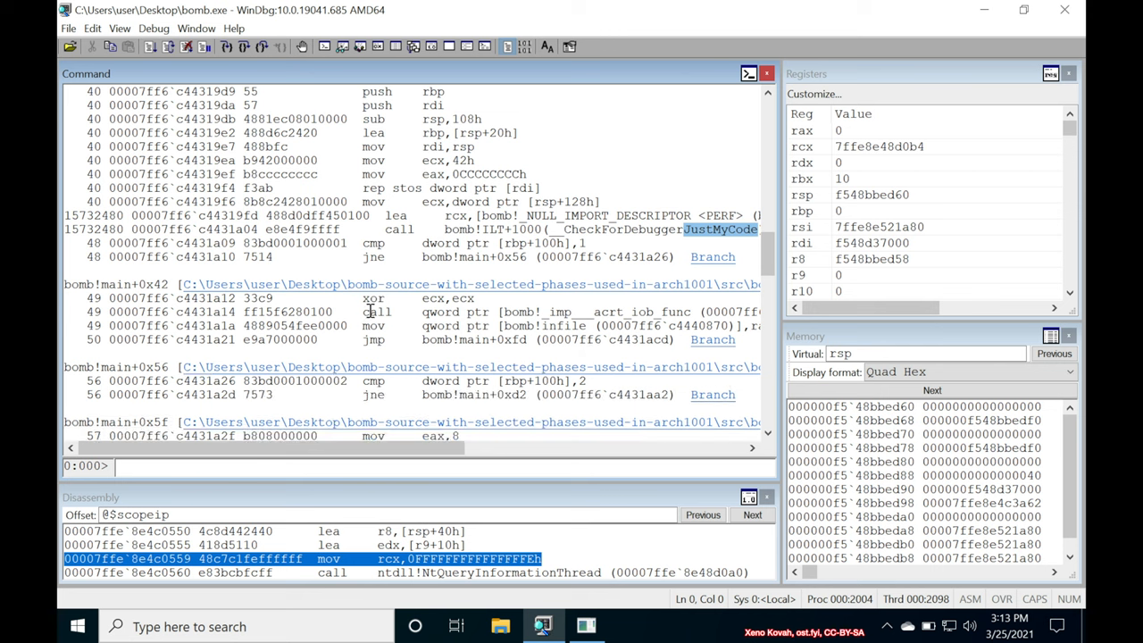
{"action": "mouse_move", "coordinate": [466, 298]}
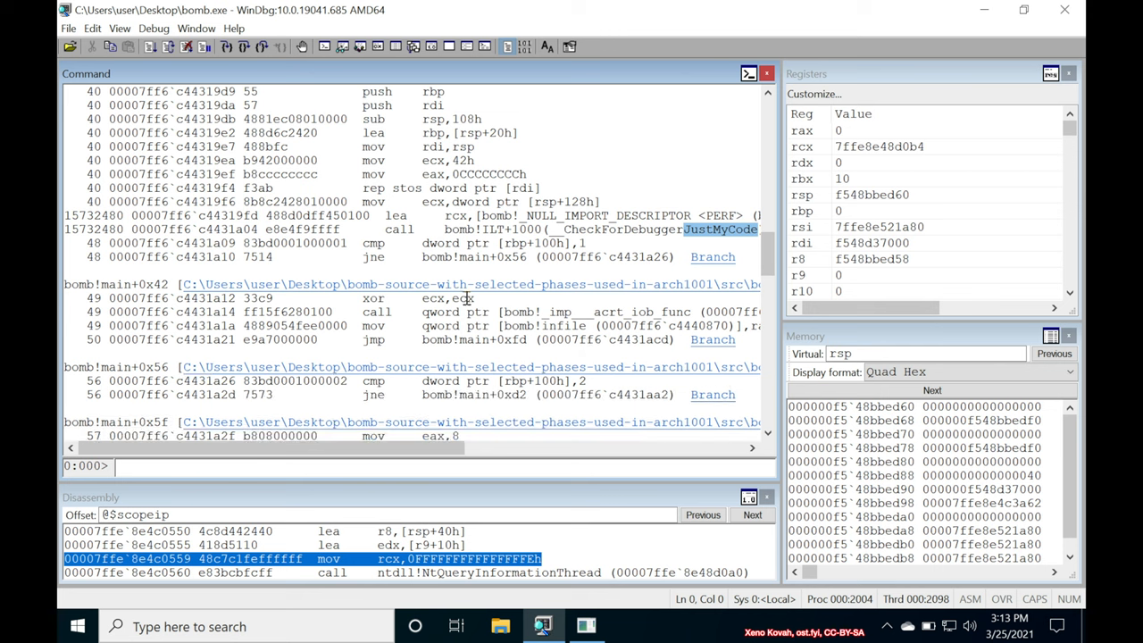
{"action": "mouse_move", "coordinate": [609, 307]}
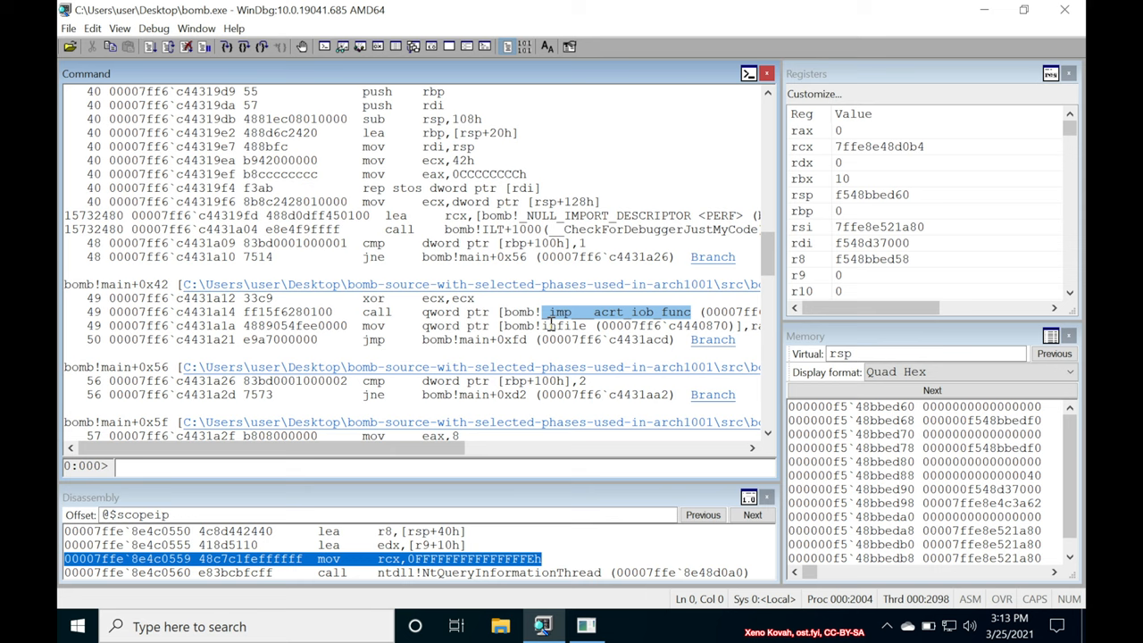
{"action": "scroll", "scroll_direction": "down", "scroll_amount": 3}
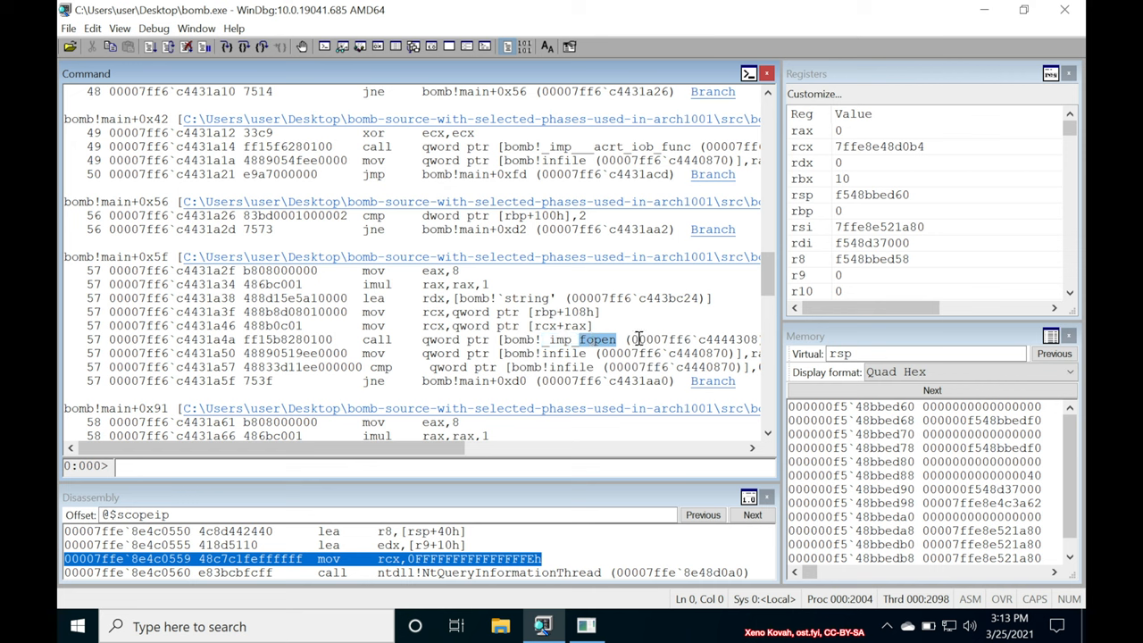
{"action": "scroll", "scroll_direction": "down", "scroll_amount": 3}
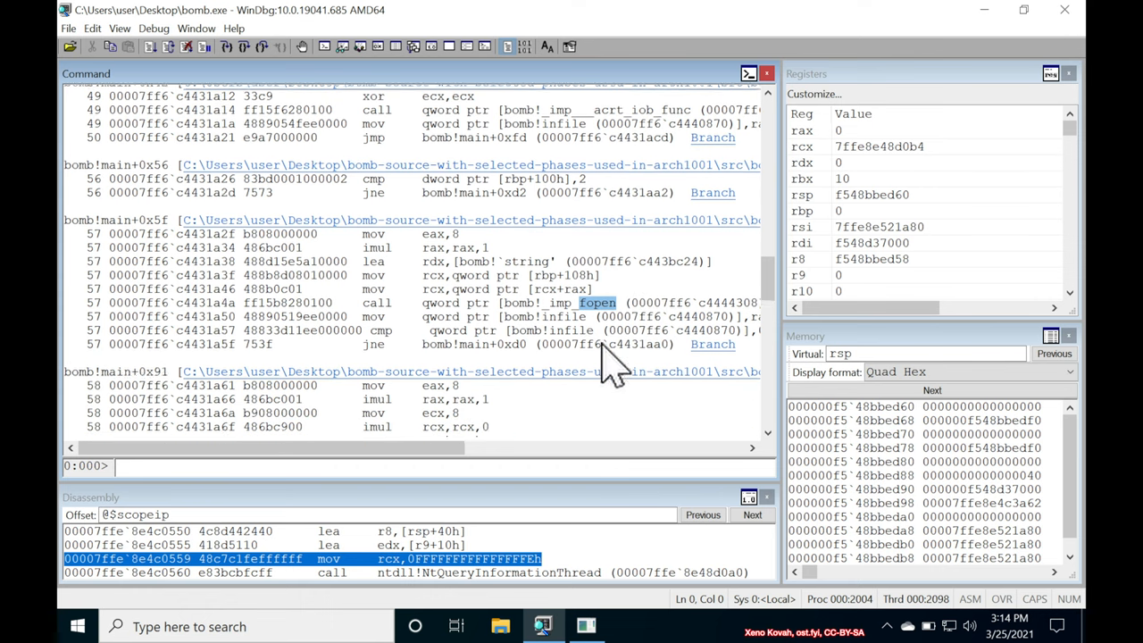
{"action": "scroll", "scroll_direction": "down", "scroll_amount": 3}
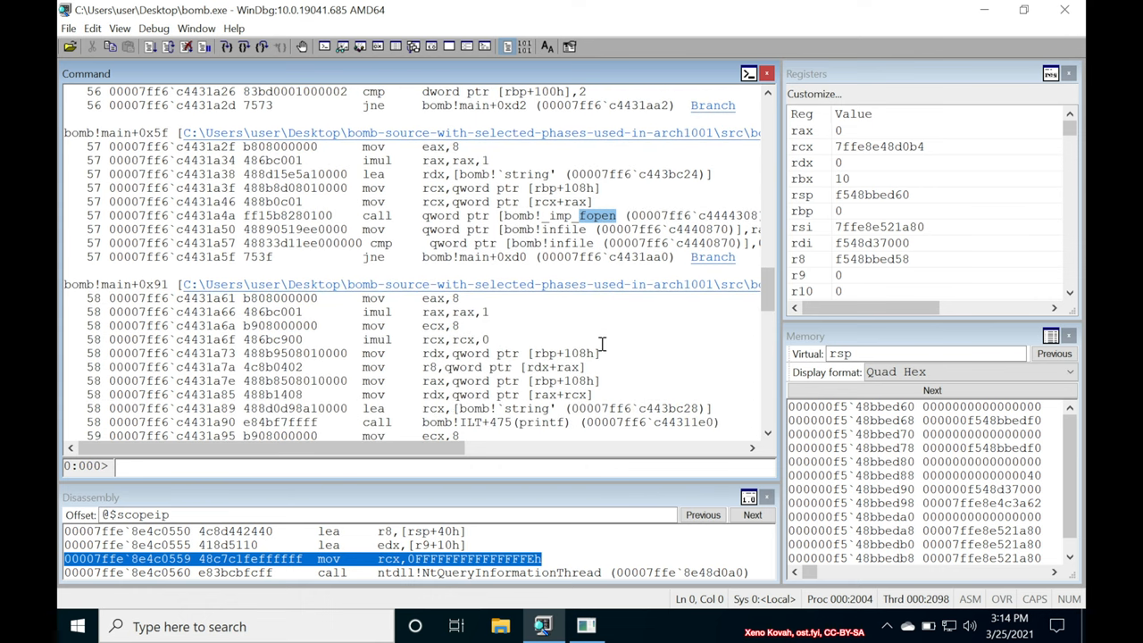
{"action": "scroll", "scroll_direction": "down", "scroll_amount": 3}
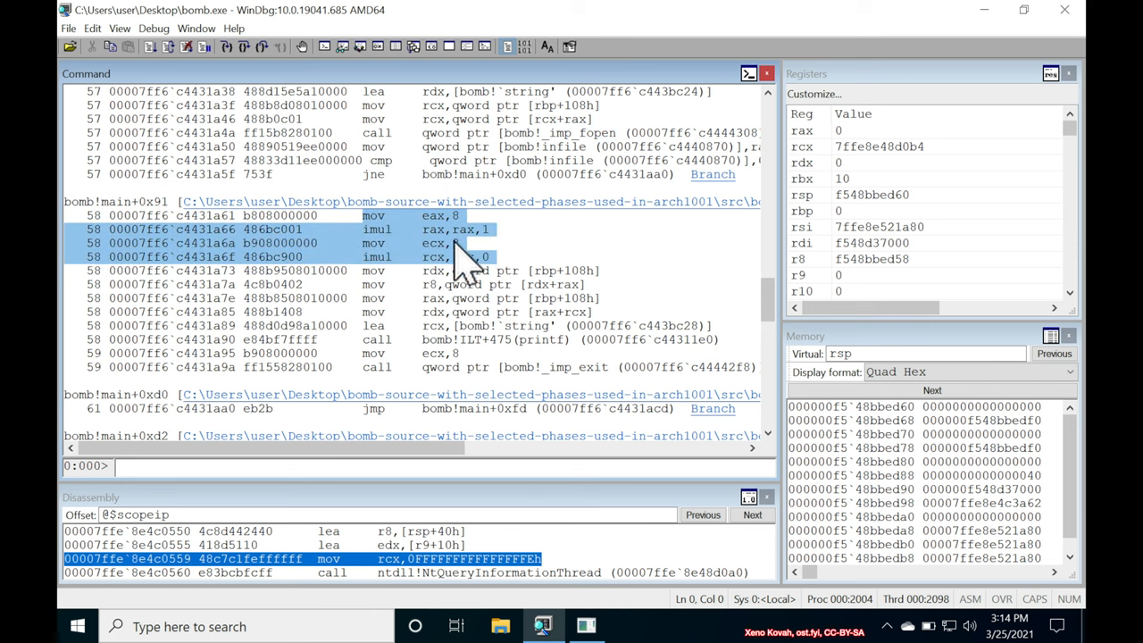
{"action": "mouse_move", "coordinate": [671, 246]}
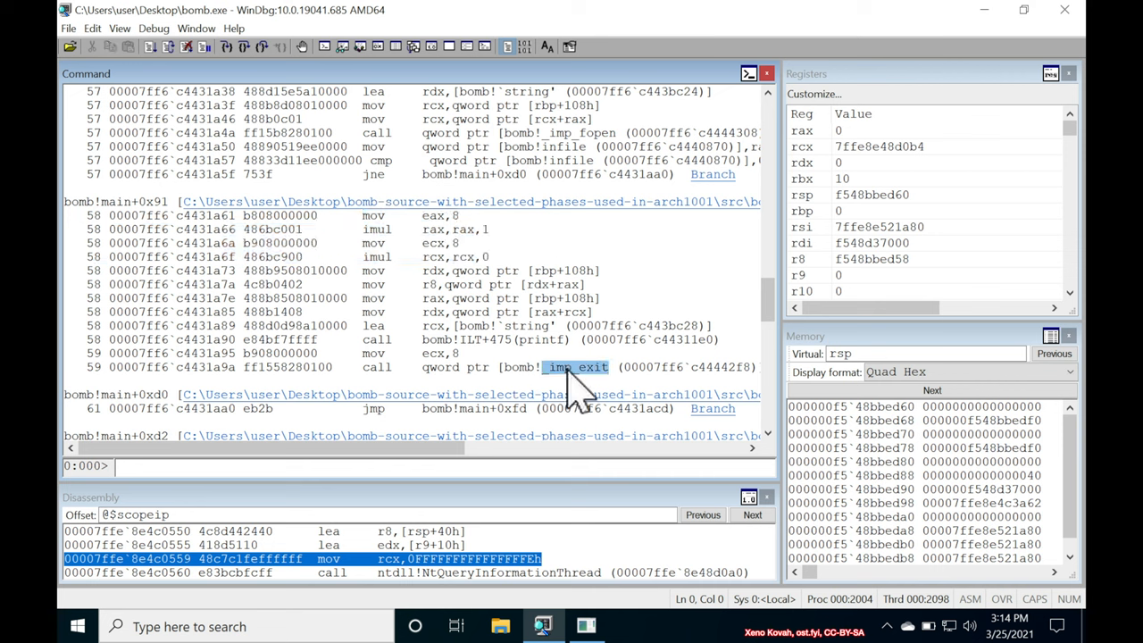
{"action": "scroll", "scroll_direction": "down", "scroll_amount": 3}
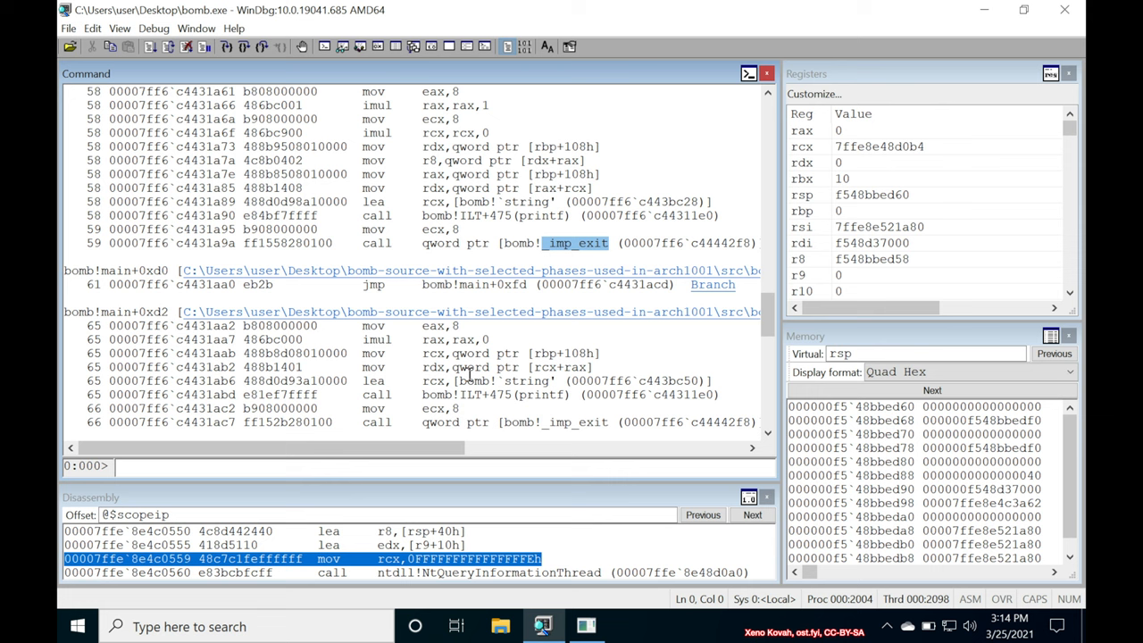
{"action": "mouse_move", "coordinate": [421, 473]}
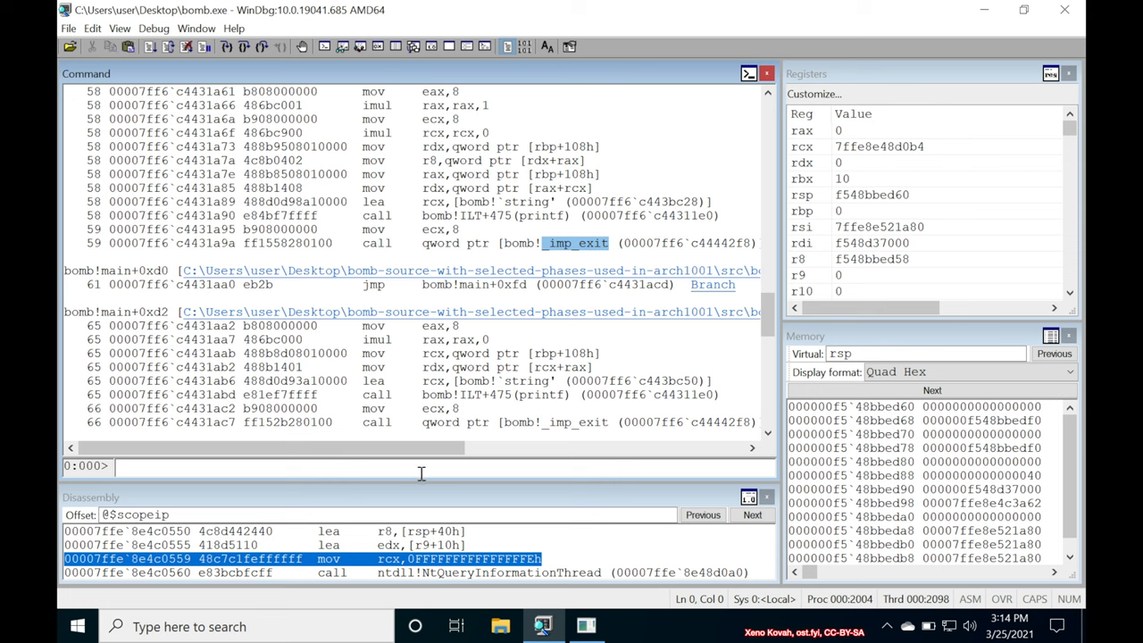
- Continue with 'g' until Breakpoint 0 at bomb!main is hit, highlighting the bomb!main label
{"action": "type", "text": "g"}
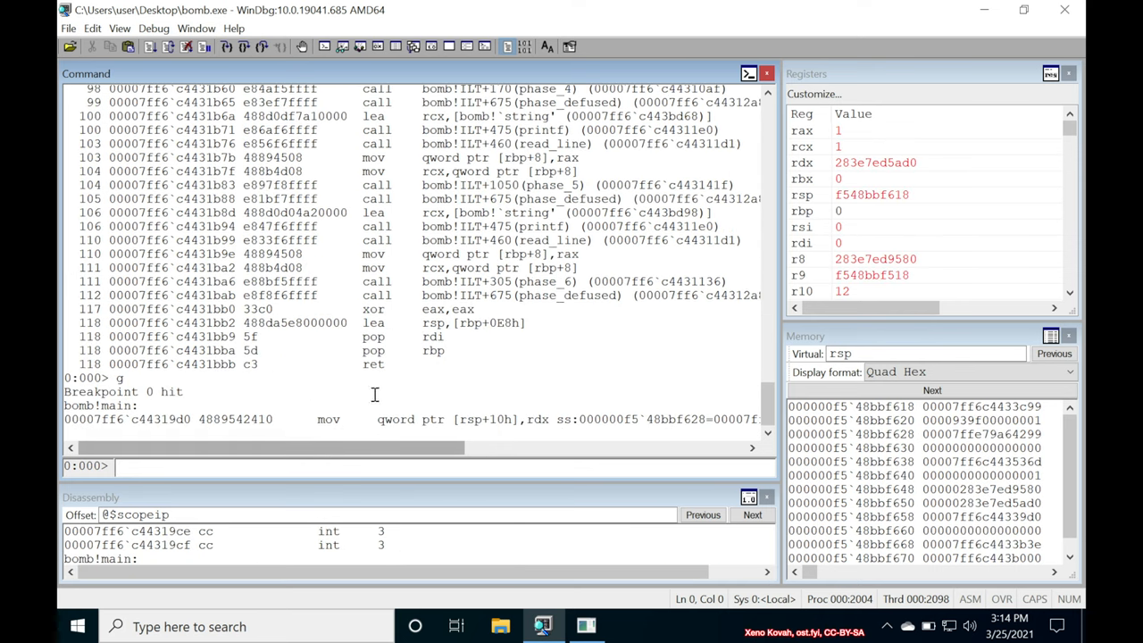
{"action": "double_click", "coordinate": [89, 405]}
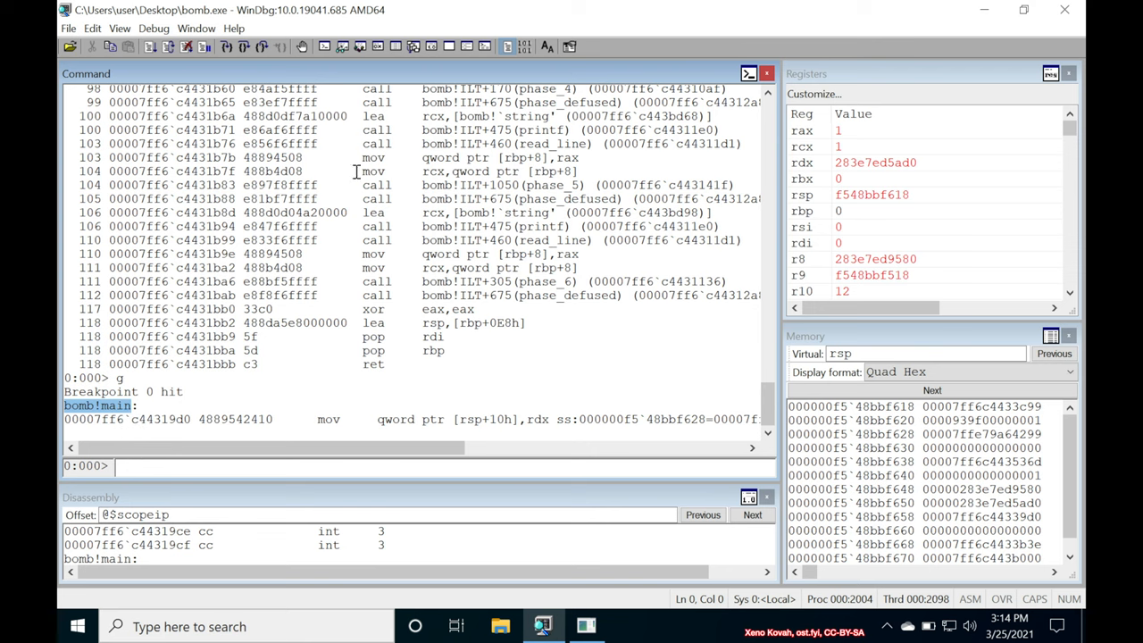
{"action": "mouse_move", "coordinate": [590, 500]}
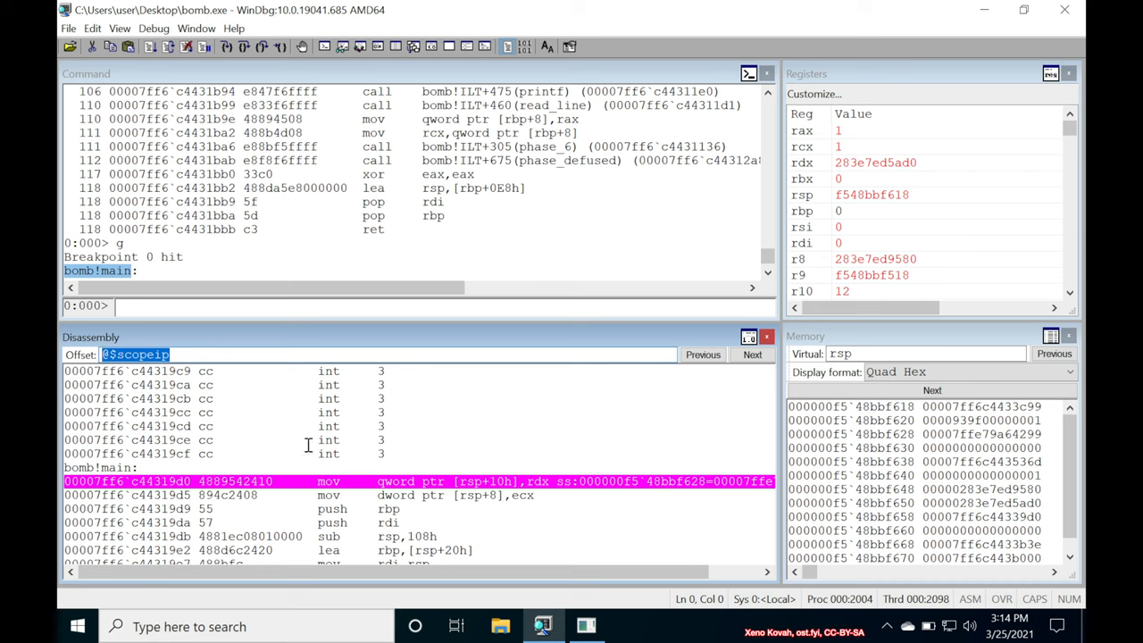
{"action": "mouse_move", "coordinate": [472, 309]}
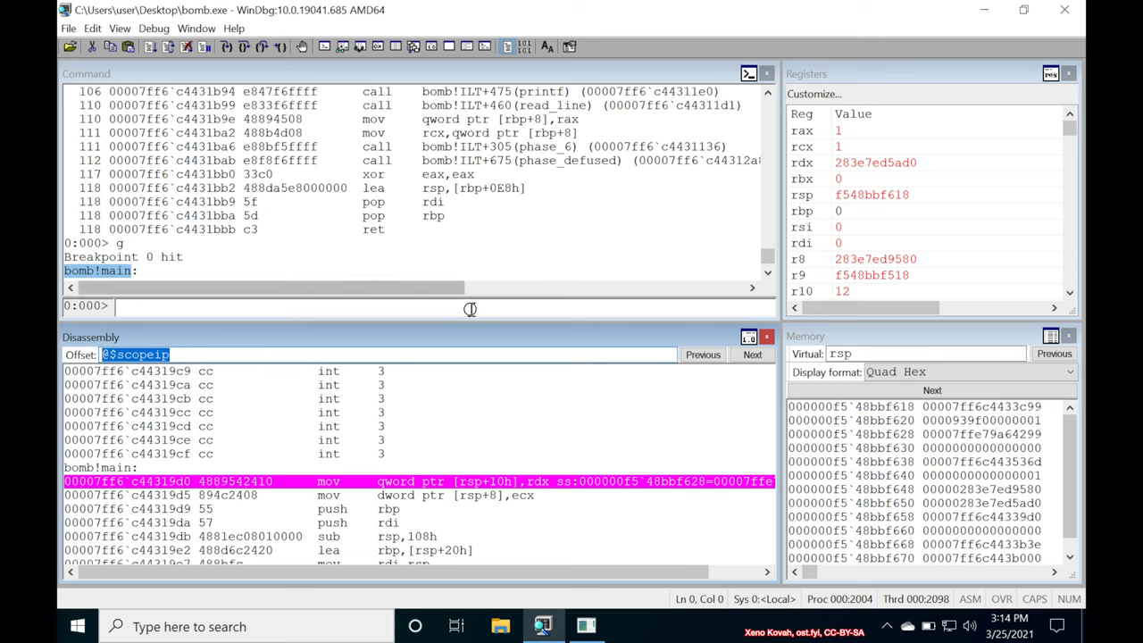
- Step over with 'p' past initialize_bomb and the printf calls up to the read_line call
{"action": "type", "text": "p"}
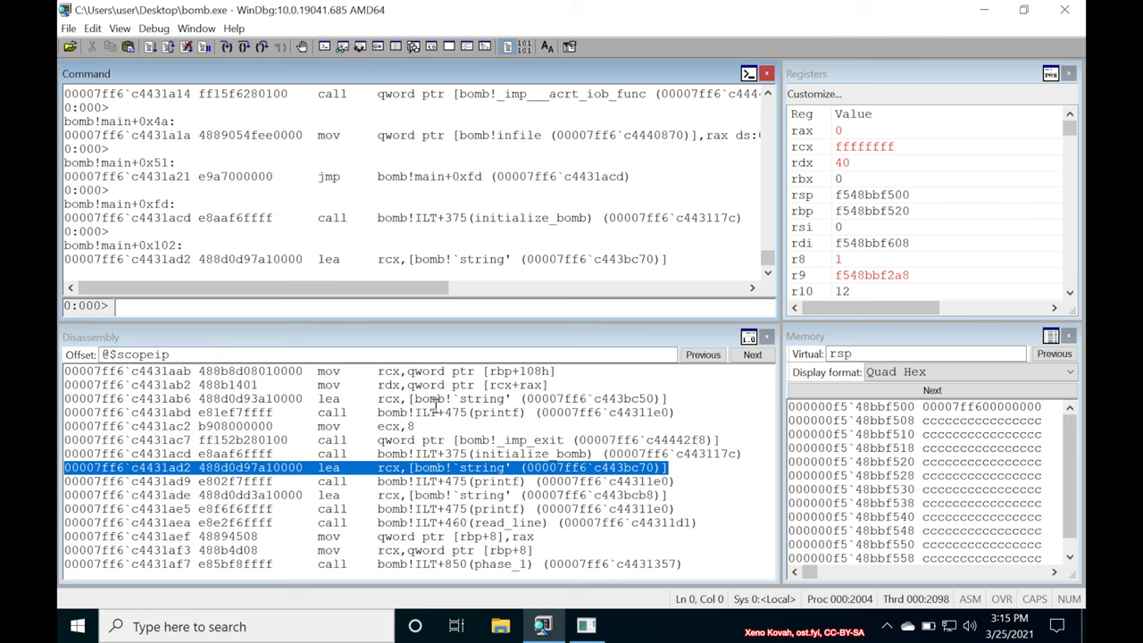
{"action": "mouse_move", "coordinate": [568, 453]}
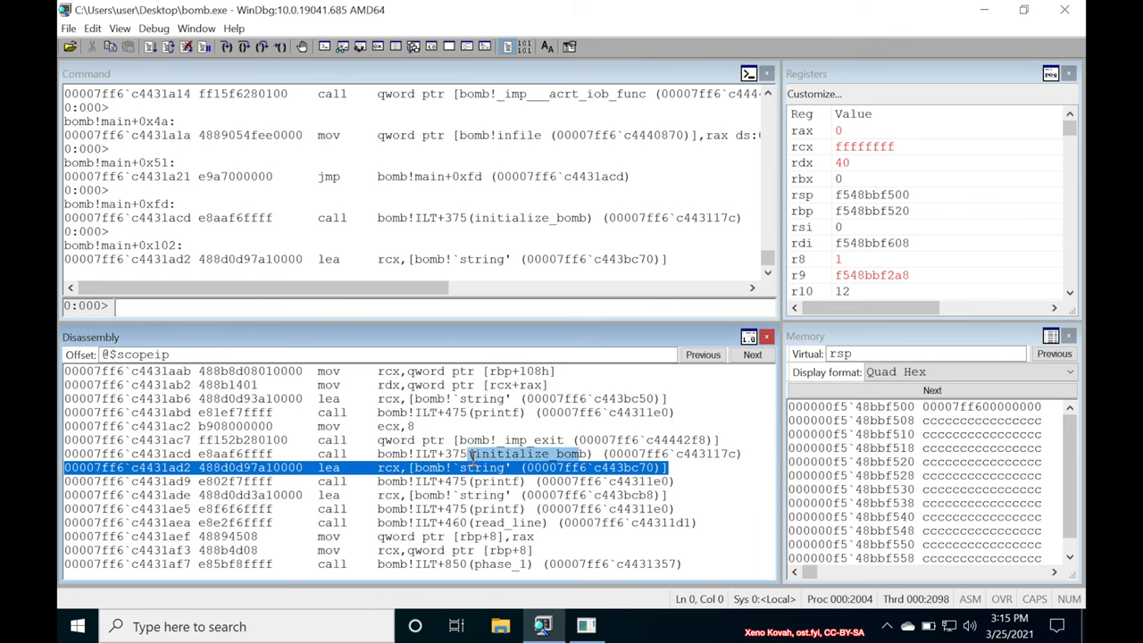
{"action": "mouse_move", "coordinate": [568, 465]}
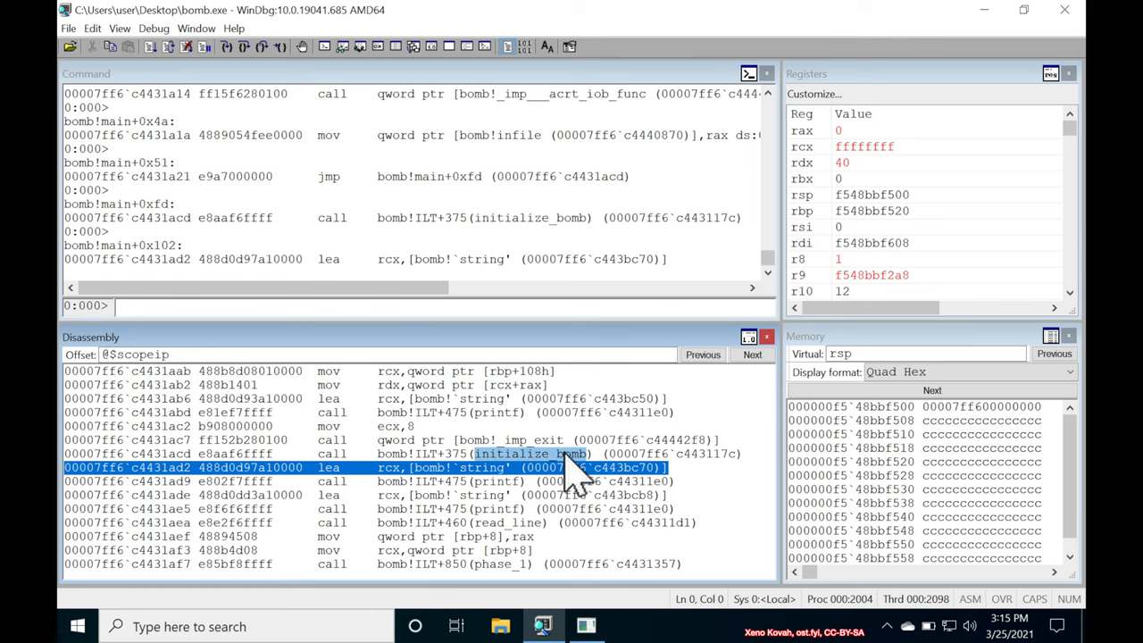
{"action": "mouse_move", "coordinate": [550, 473]}
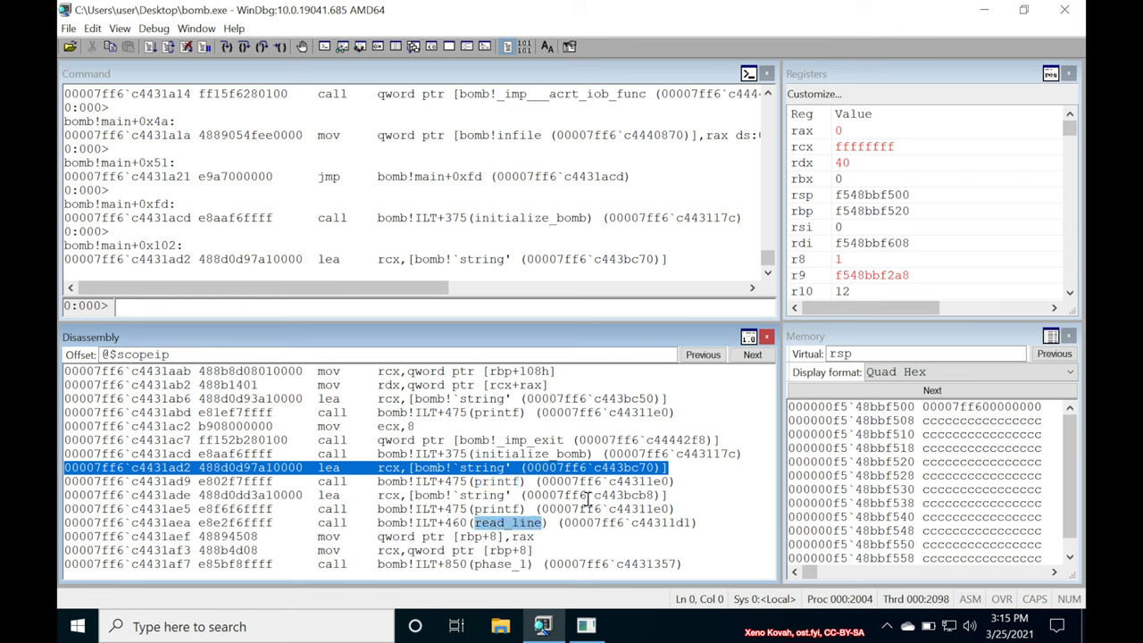
{"action": "mouse_move", "coordinate": [371, 271]}
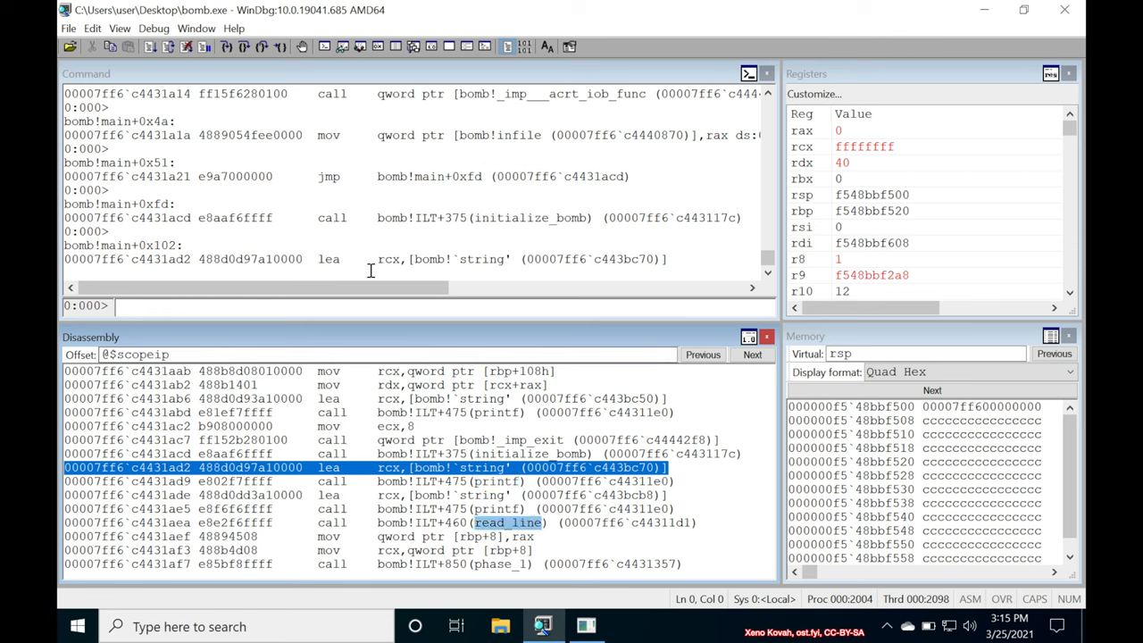
{"action": "type", "text": "p"}
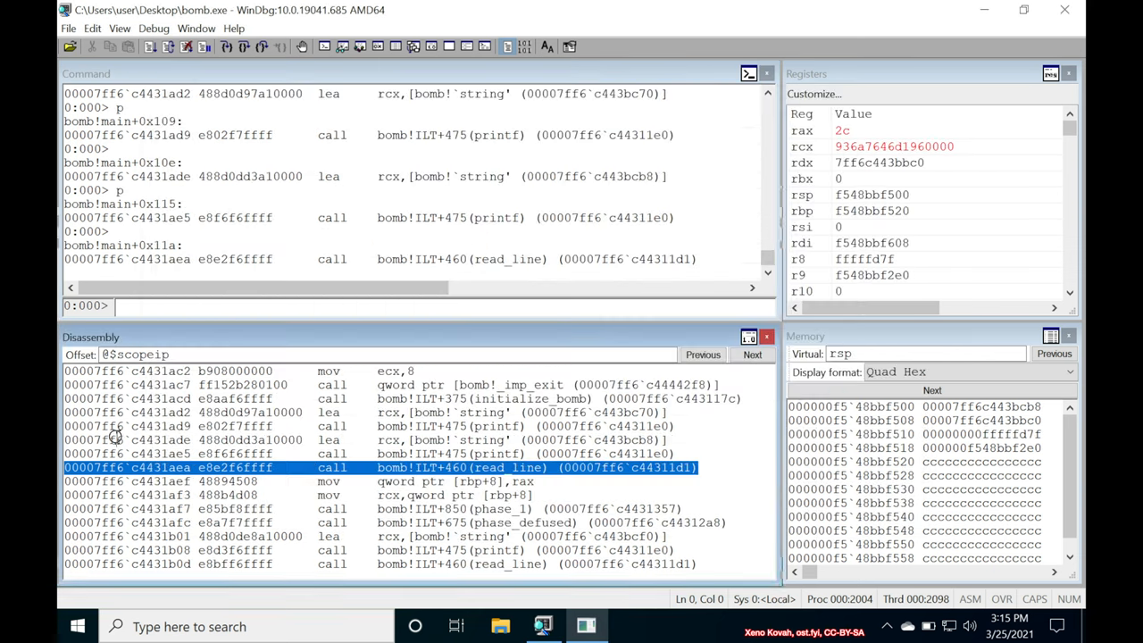
{"action": "mouse_move", "coordinate": [525, 468]}
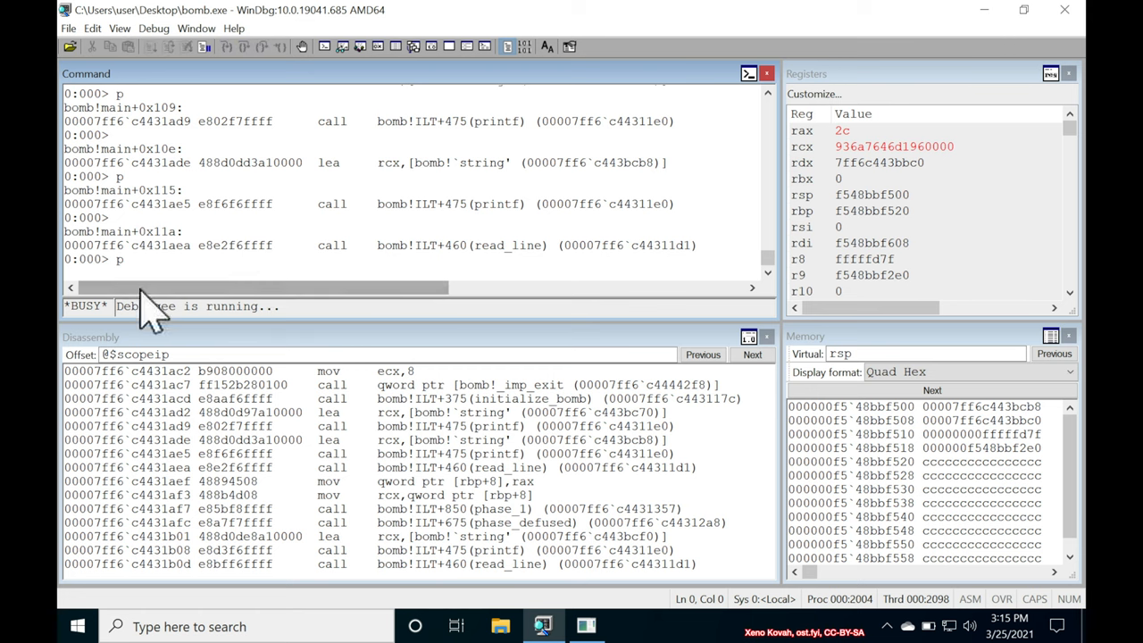
{"action": "mouse_move", "coordinate": [248, 307]}
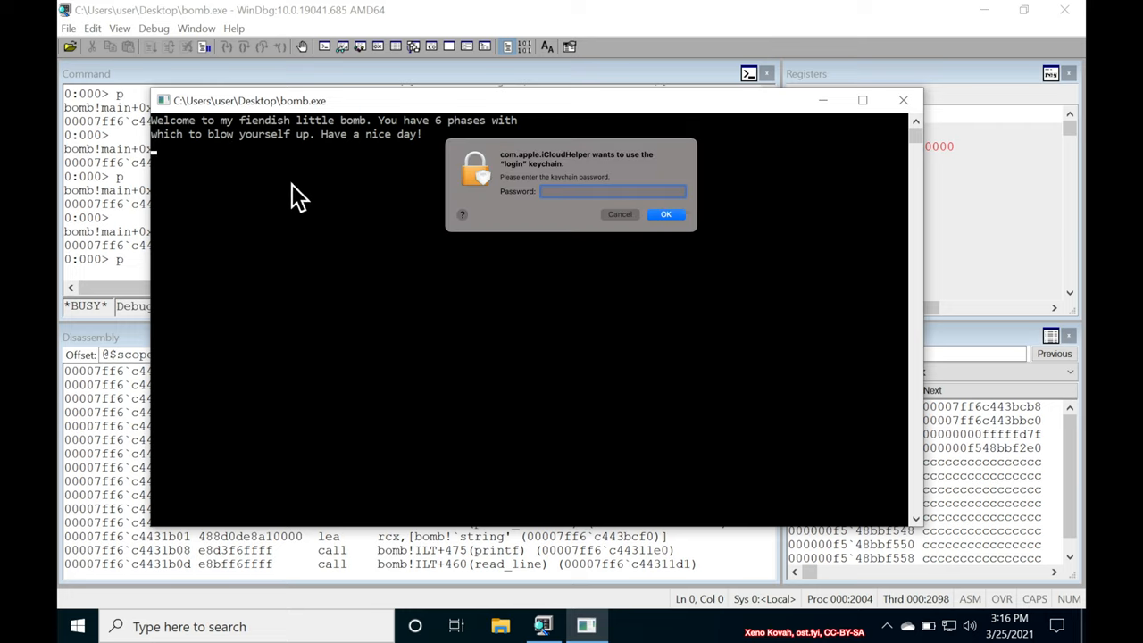
- Feed the bomb console the line 'input' so read_line returns and main resumes
{"action": "left_click", "coordinate": [620, 215]}
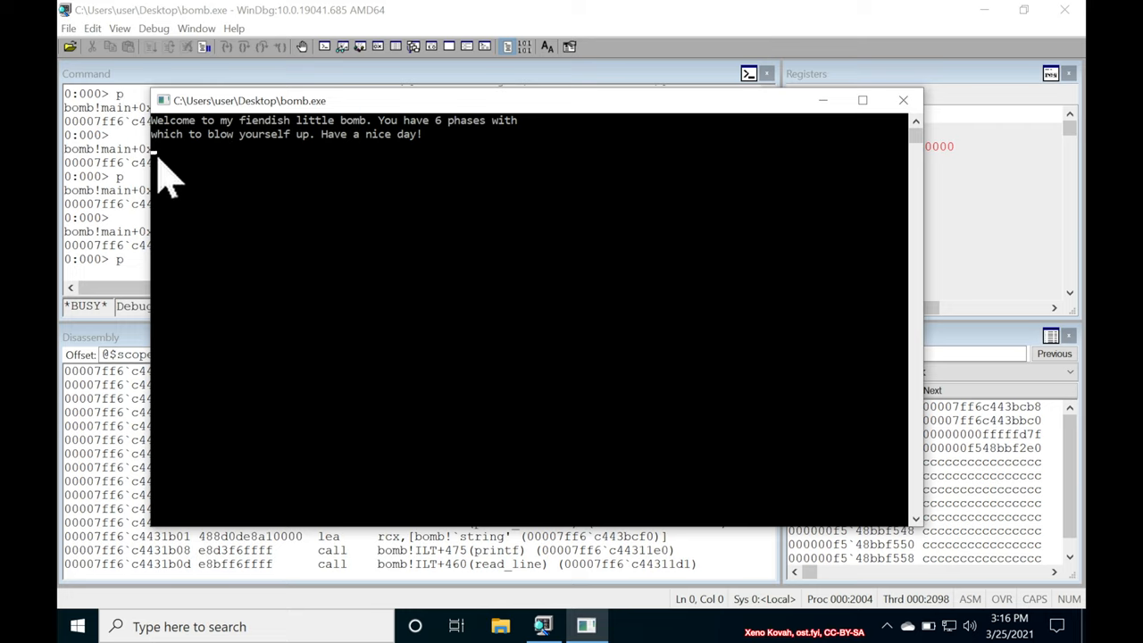
{"action": "type", "text": "input"}
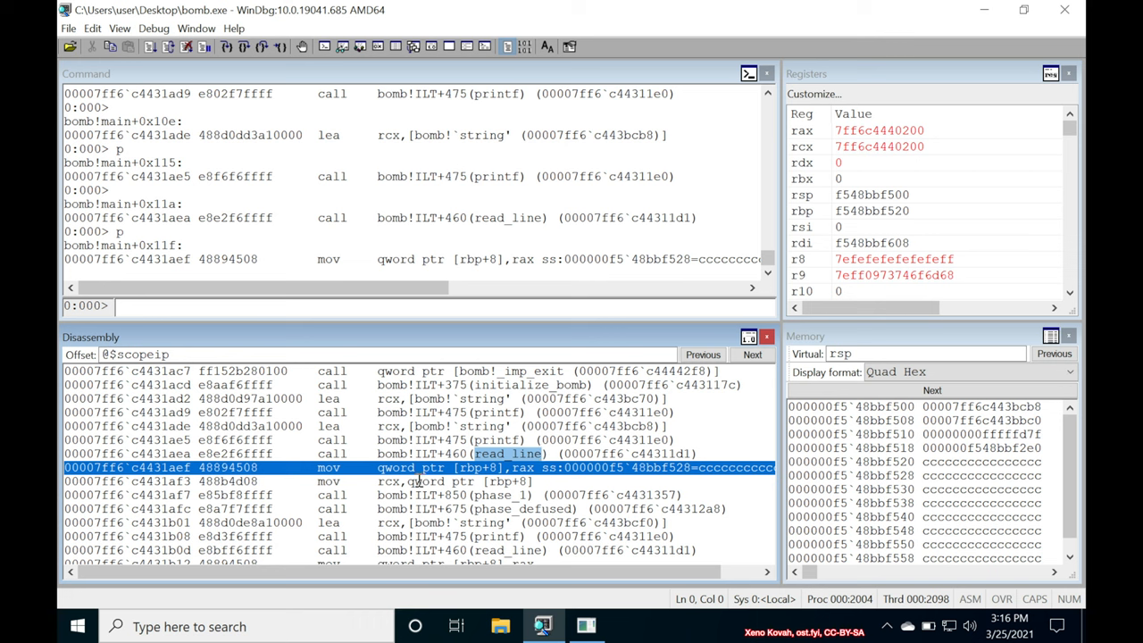
{"action": "mouse_move", "coordinate": [472, 468]}
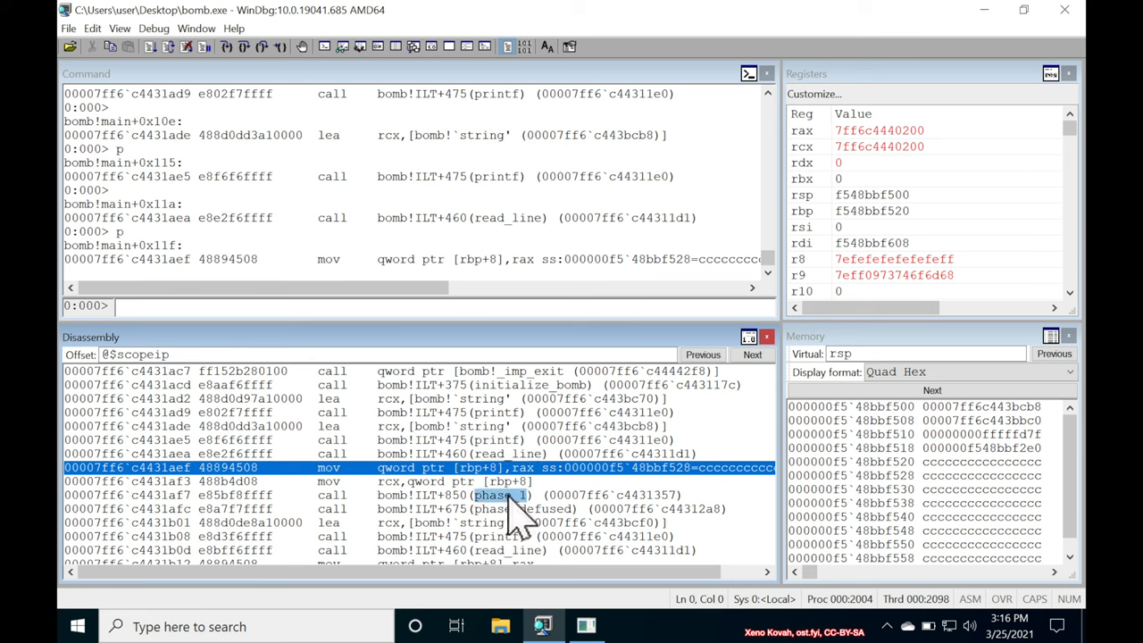
{"action": "mouse_move", "coordinate": [527, 507]}
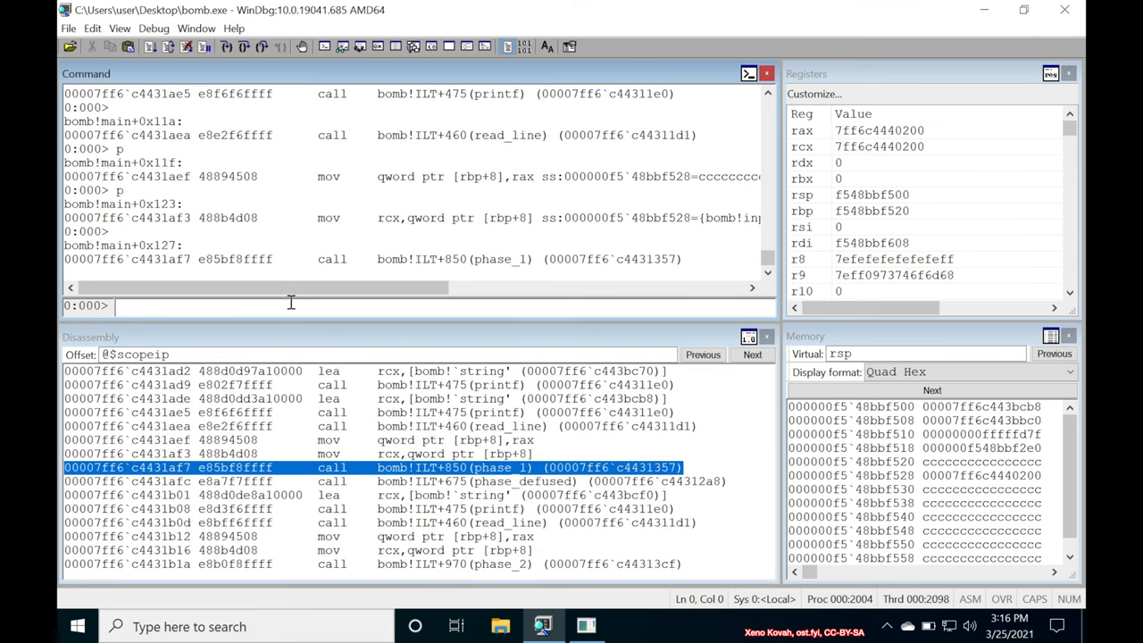
{"action": "mouse_move", "coordinate": [538, 482]}
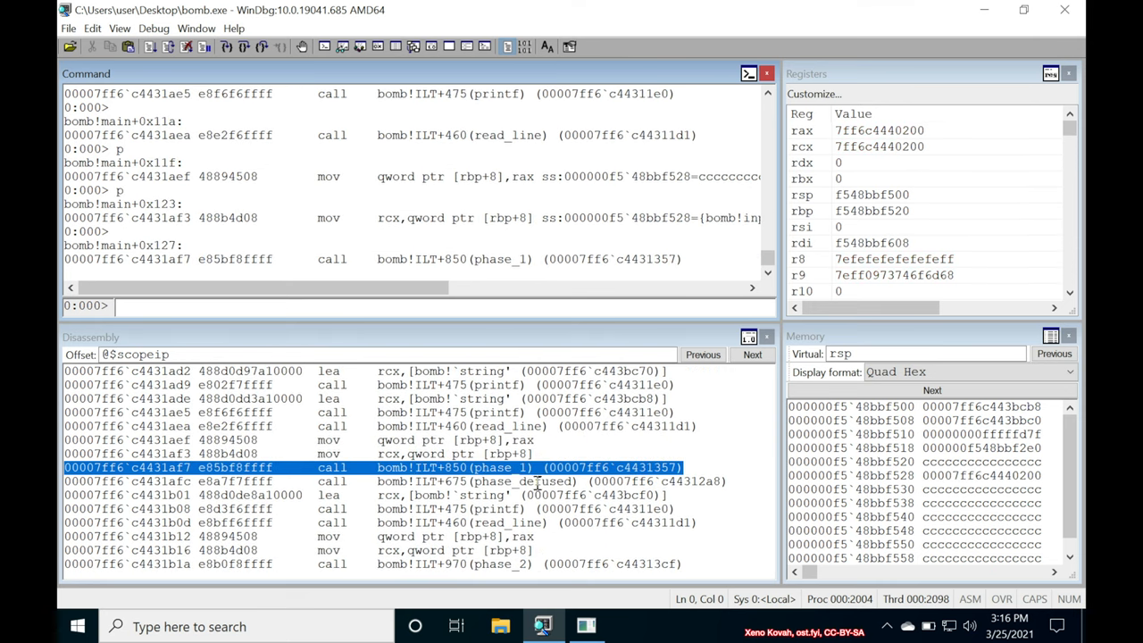
{"action": "mouse_move", "coordinate": [528, 465]}
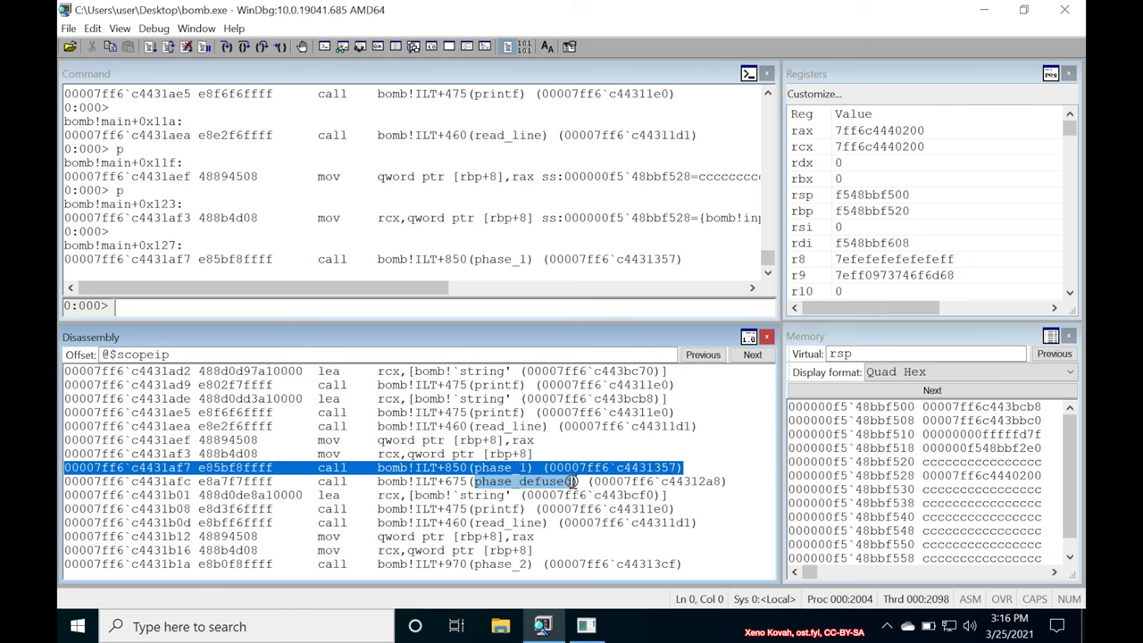
{"action": "mouse_move", "coordinate": [568, 504]}
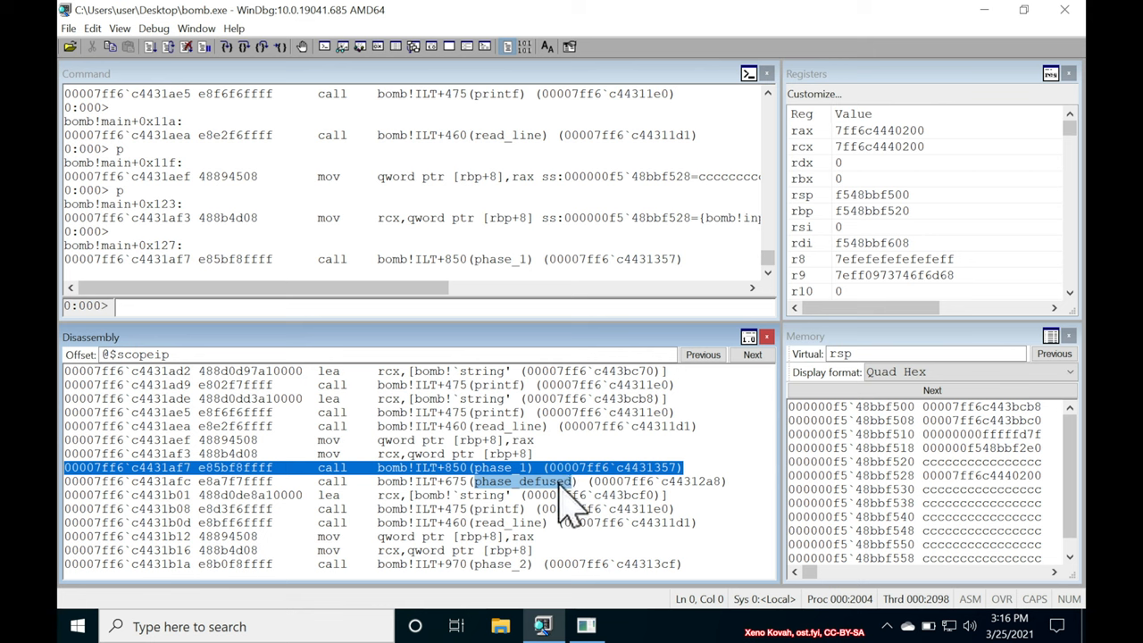
{"action": "mouse_move", "coordinate": [520, 521]}
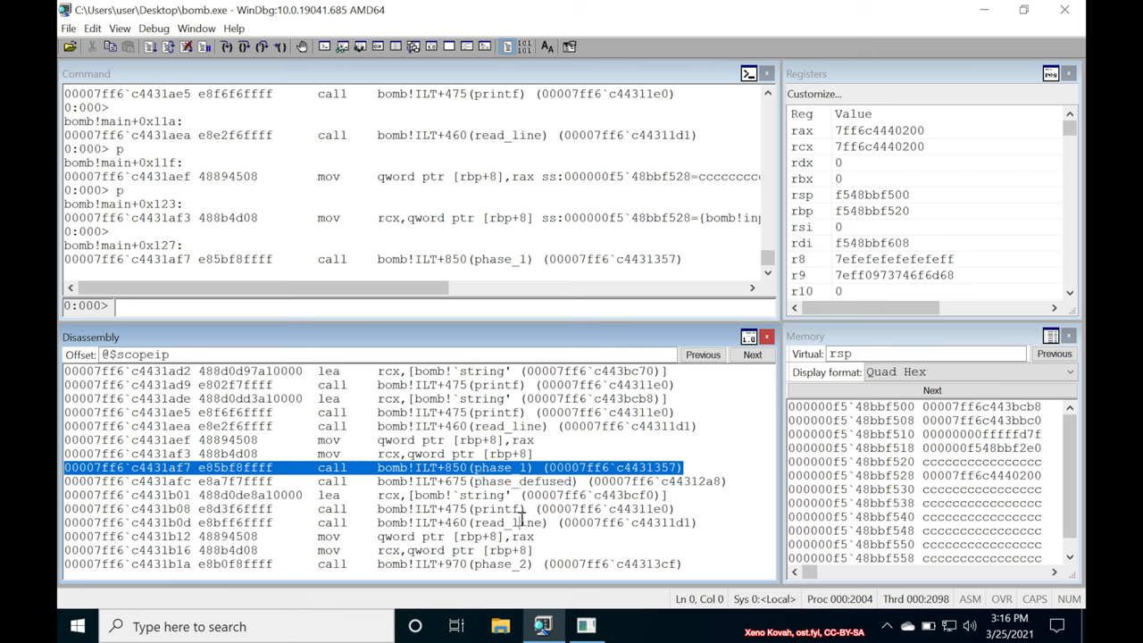
- Mark the phase_2 symbol in the Disassembly window while halted at the phase_1 call
{"action": "double_click", "coordinate": [500, 565]}
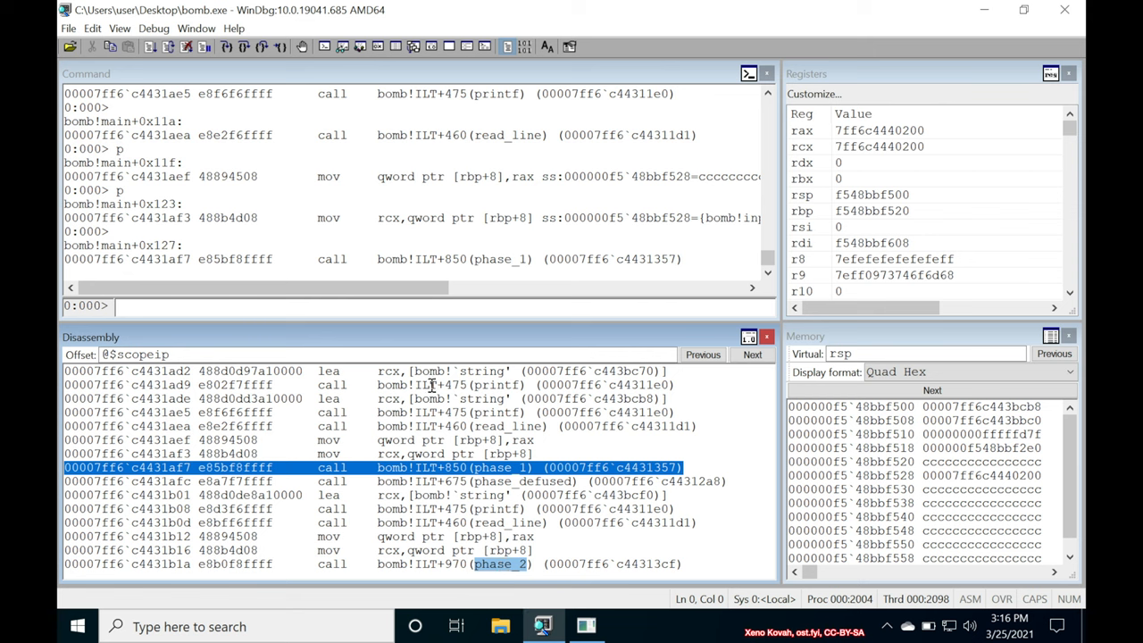
{"action": "mouse_move", "coordinate": [443, 468]}
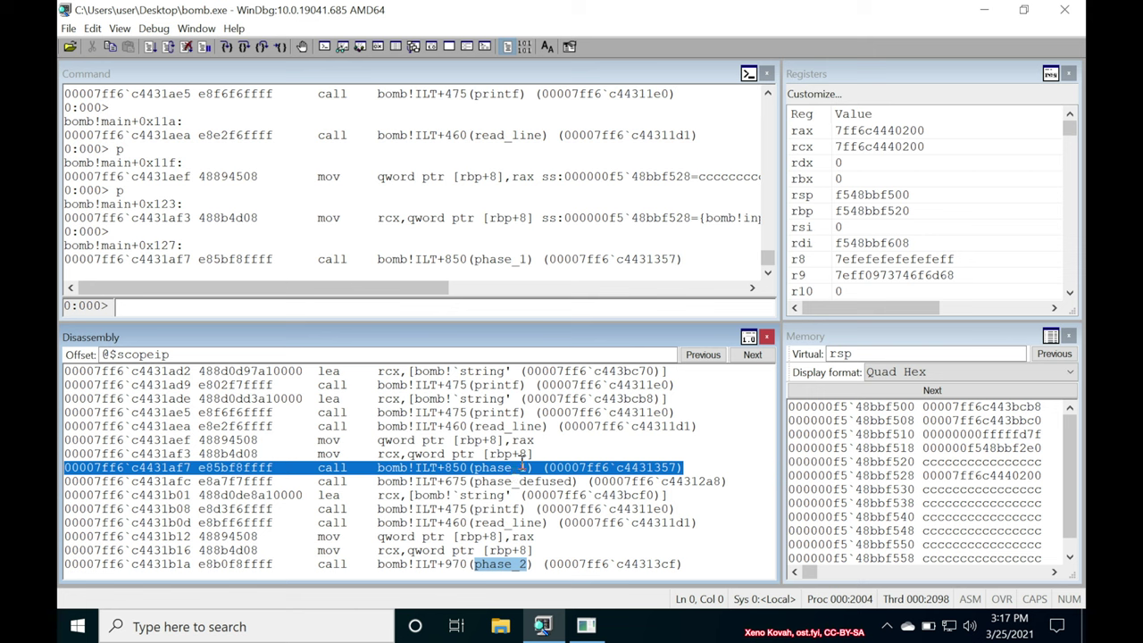
{"action": "mouse_move", "coordinate": [496, 496]}
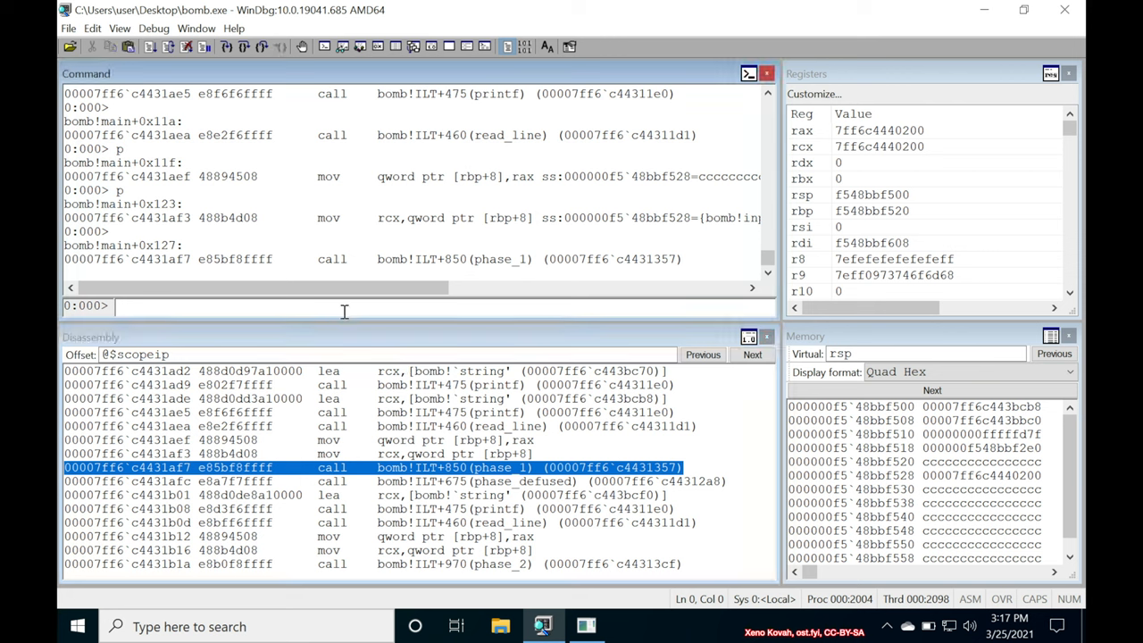
- Trace into bomb!phase_1 with 'si' then 't', landing at its first instruction
{"action": "type", "text": "si"}
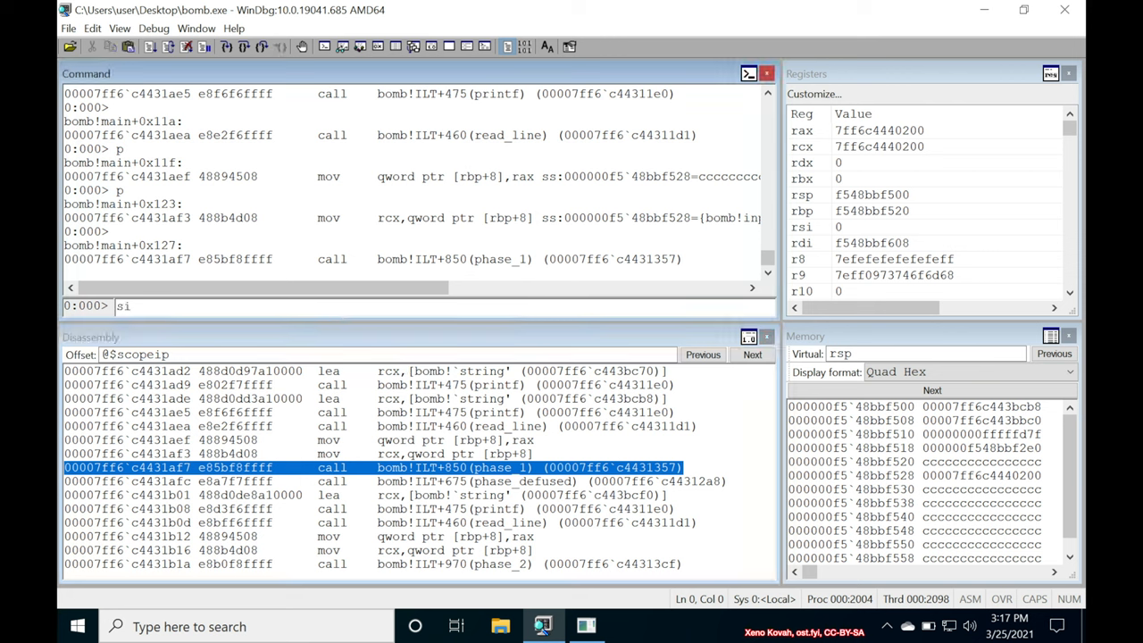
{"action": "key", "text": "Return"}
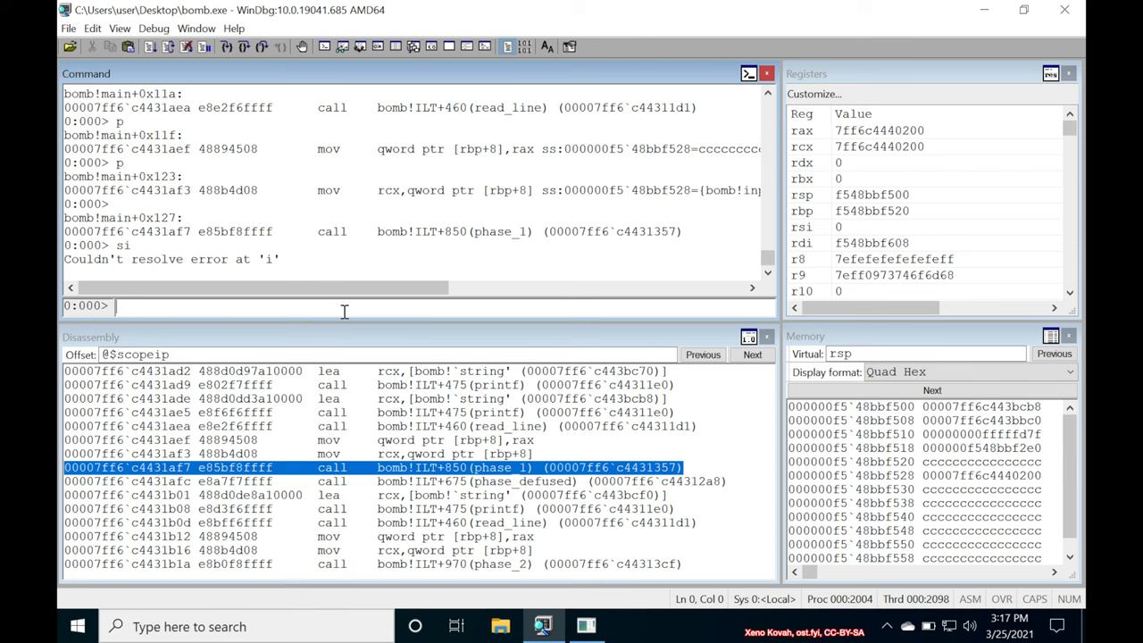
{"action": "type", "text": "t"}
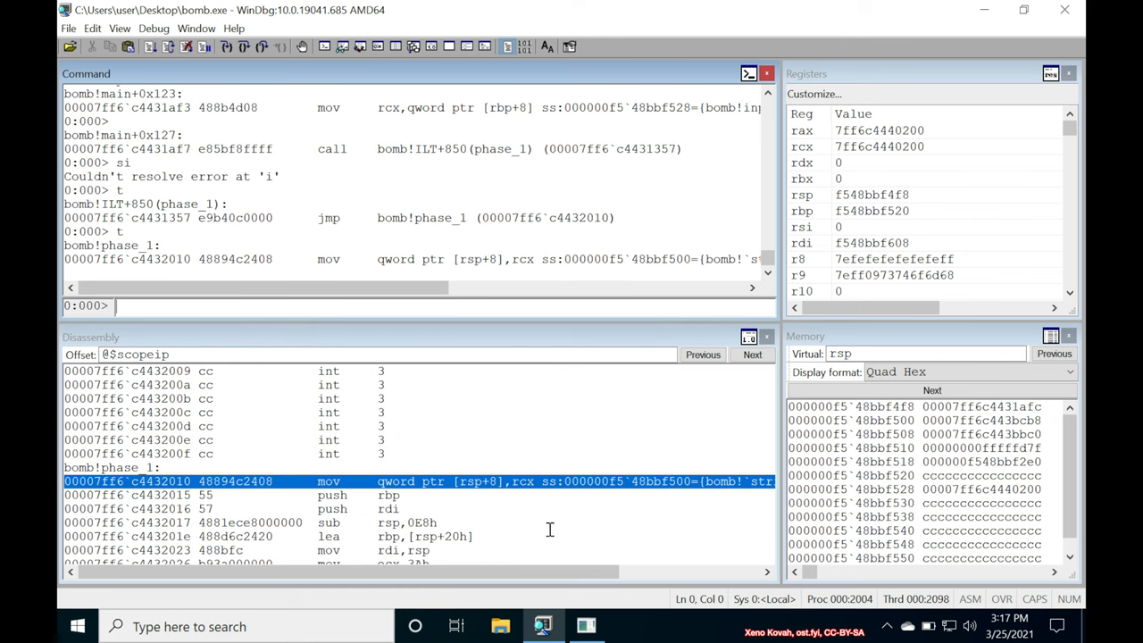
{"action": "mouse_move", "coordinate": [425, 315]}
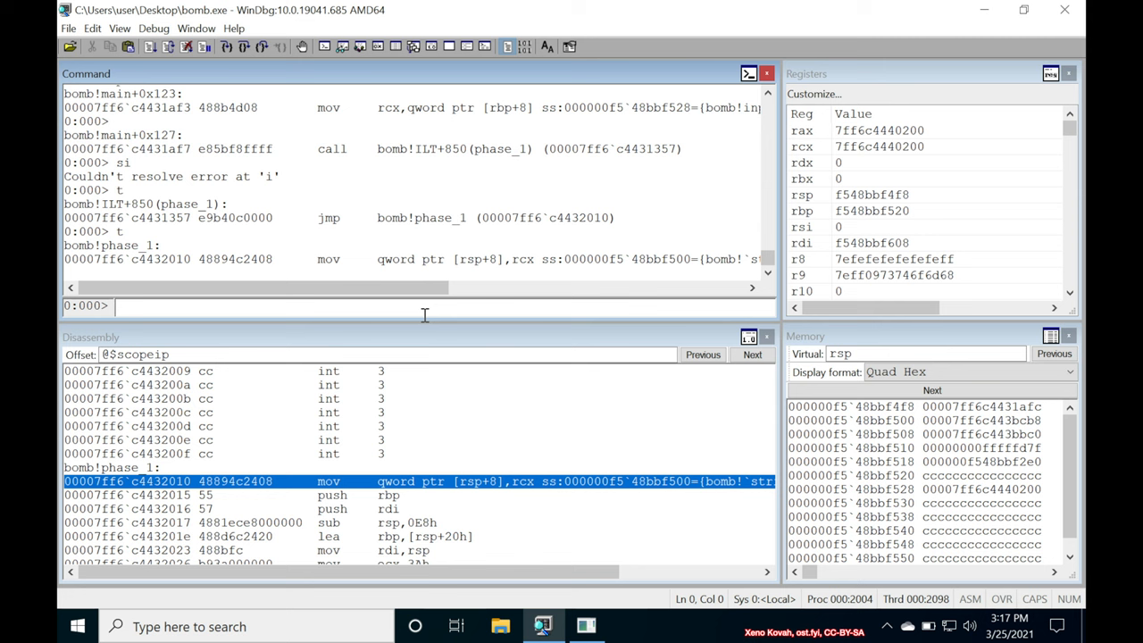
- Unassemble phase_1 with 'uf', exposing its strings_not_equal call and conditional branch
{"action": "type", "text": "uf phas"}
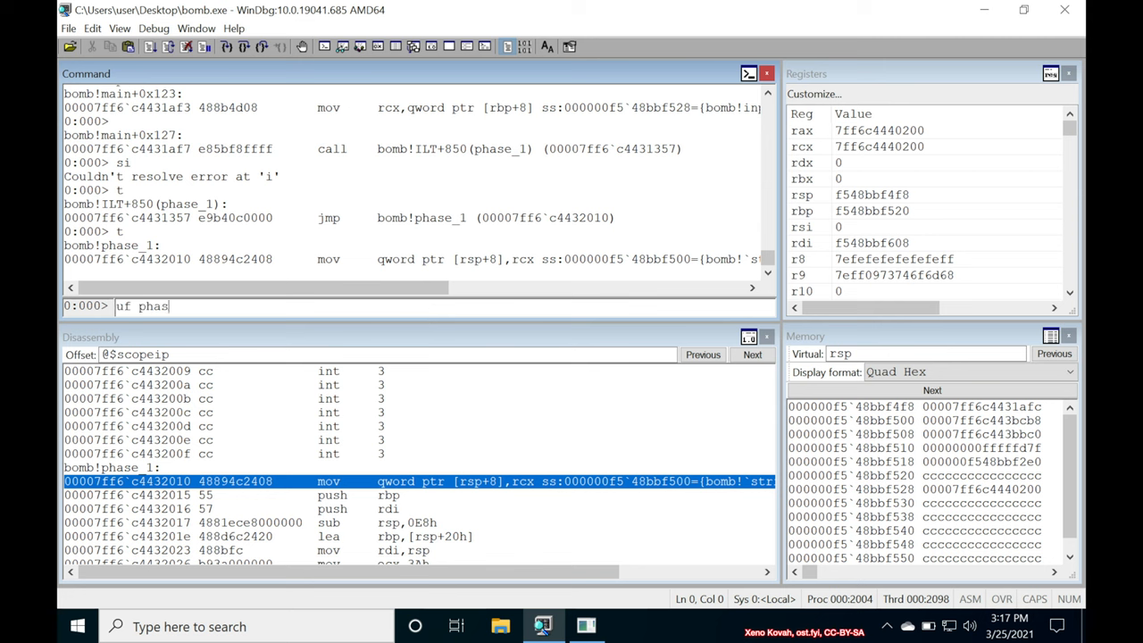
{"action": "key", "text": "Return"}
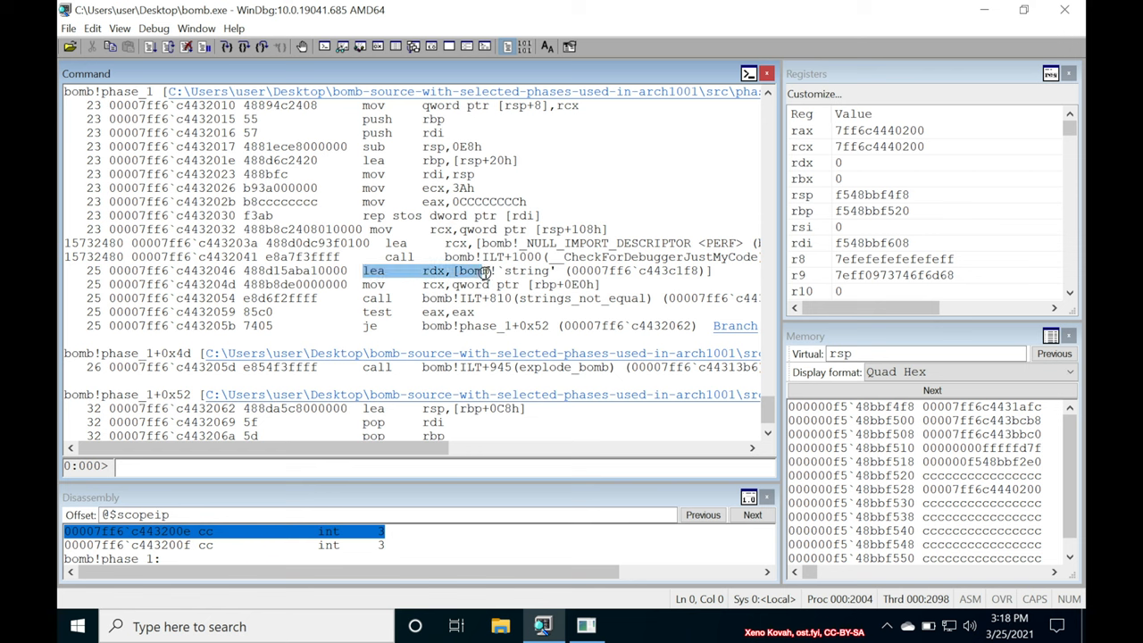
{"action": "mouse_move", "coordinate": [509, 286]}
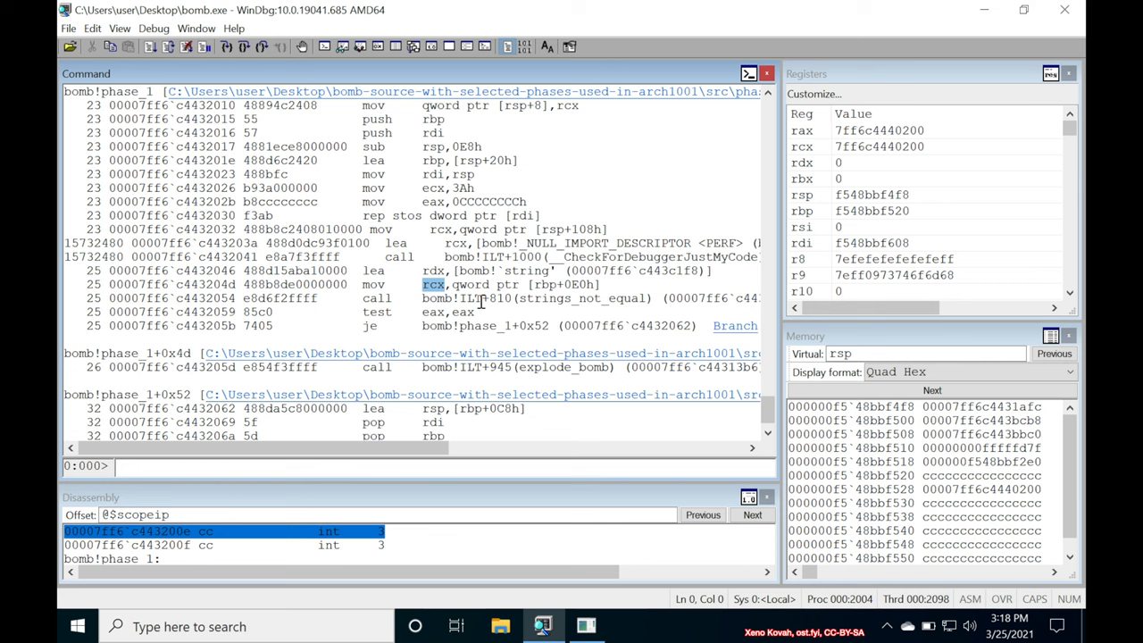
{"action": "mouse_move", "coordinate": [539, 300]}
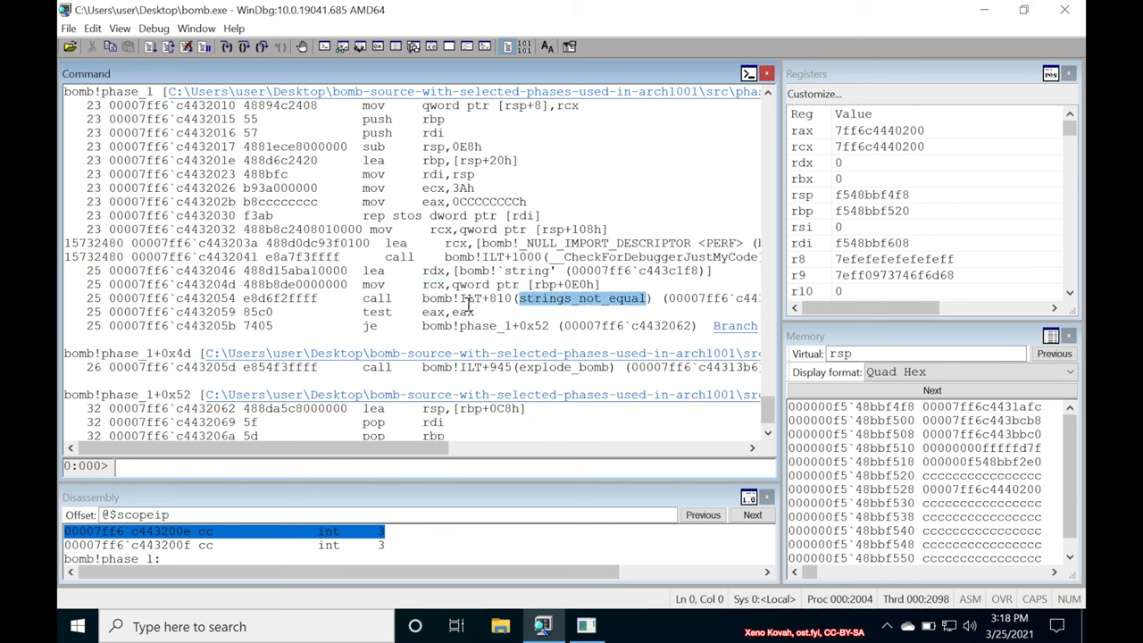
{"action": "mouse_move", "coordinate": [416, 308]}
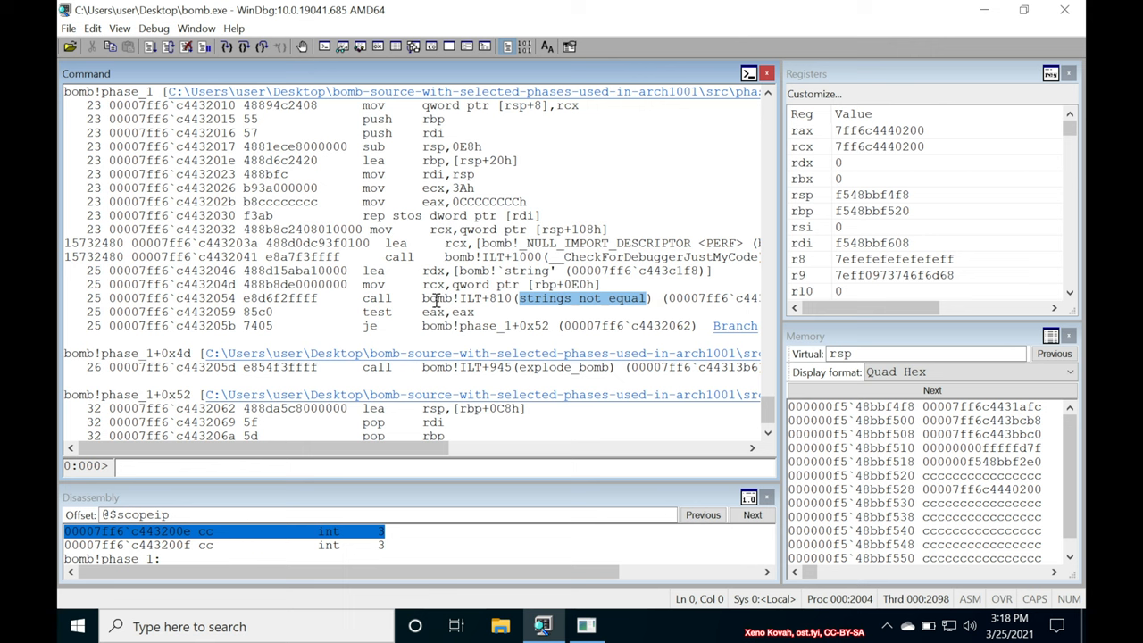
{"action": "mouse_move", "coordinate": [643, 321]}
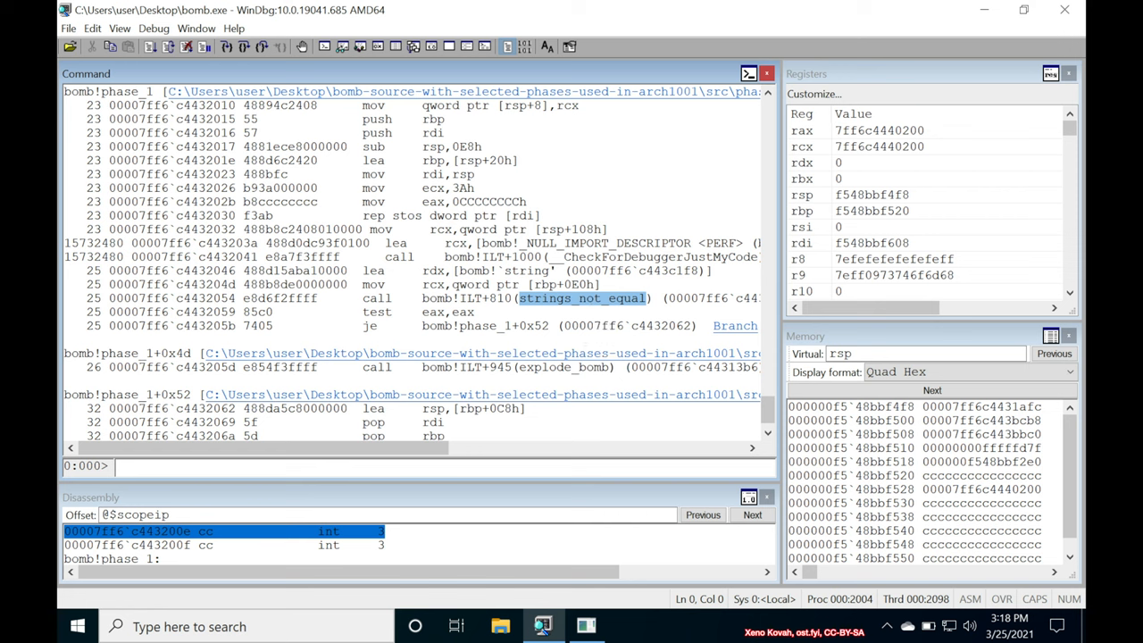
{"action": "mouse_move", "coordinate": [604, 313]}
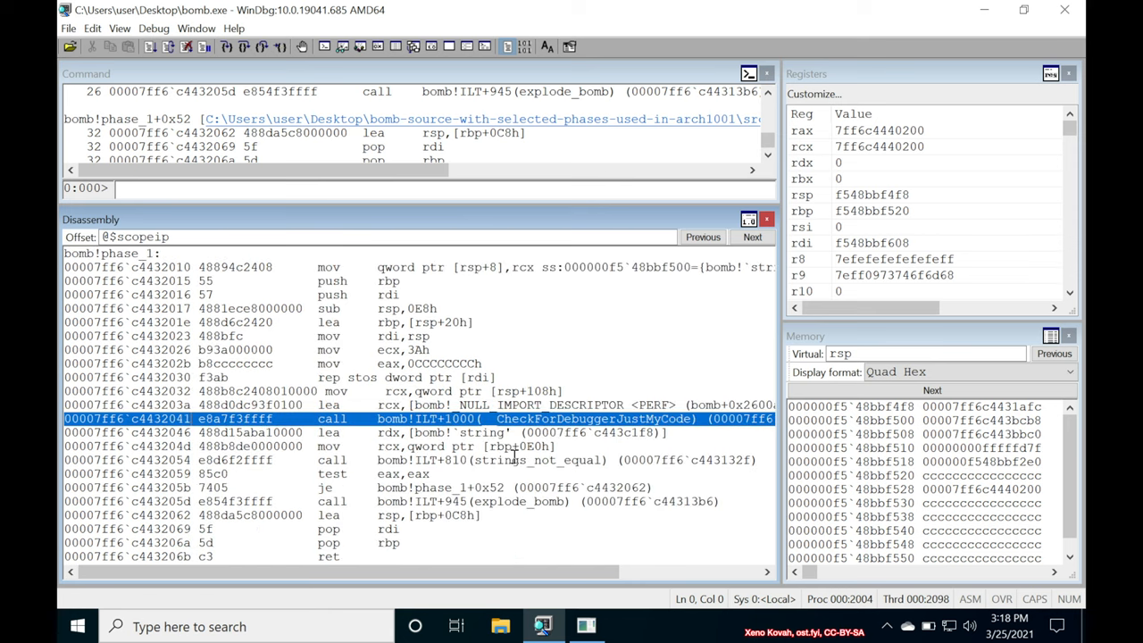
{"action": "mouse_move", "coordinate": [159, 461]}
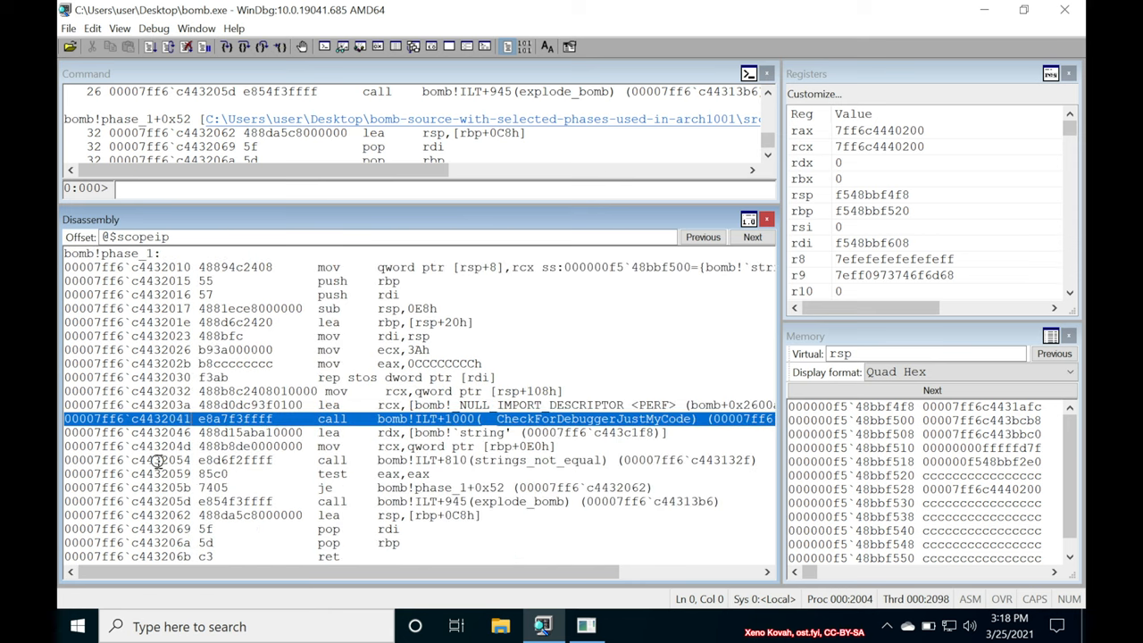
{"action": "mouse_move", "coordinate": [289, 62]}
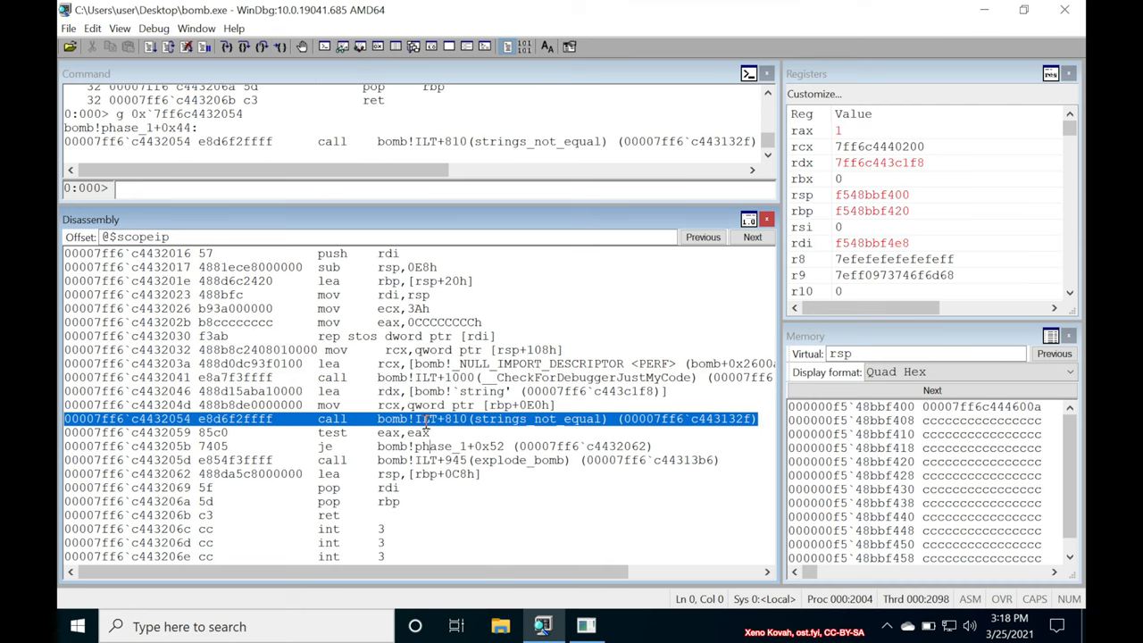
{"action": "mouse_move", "coordinate": [420, 250]}
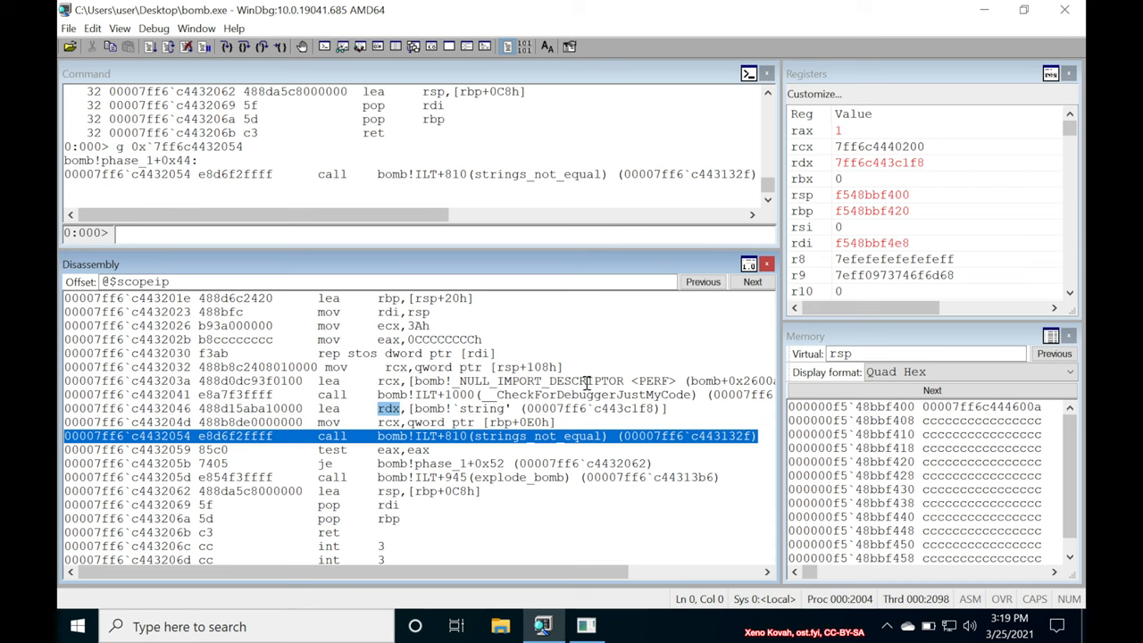
{"action": "mouse_move", "coordinate": [569, 393]}
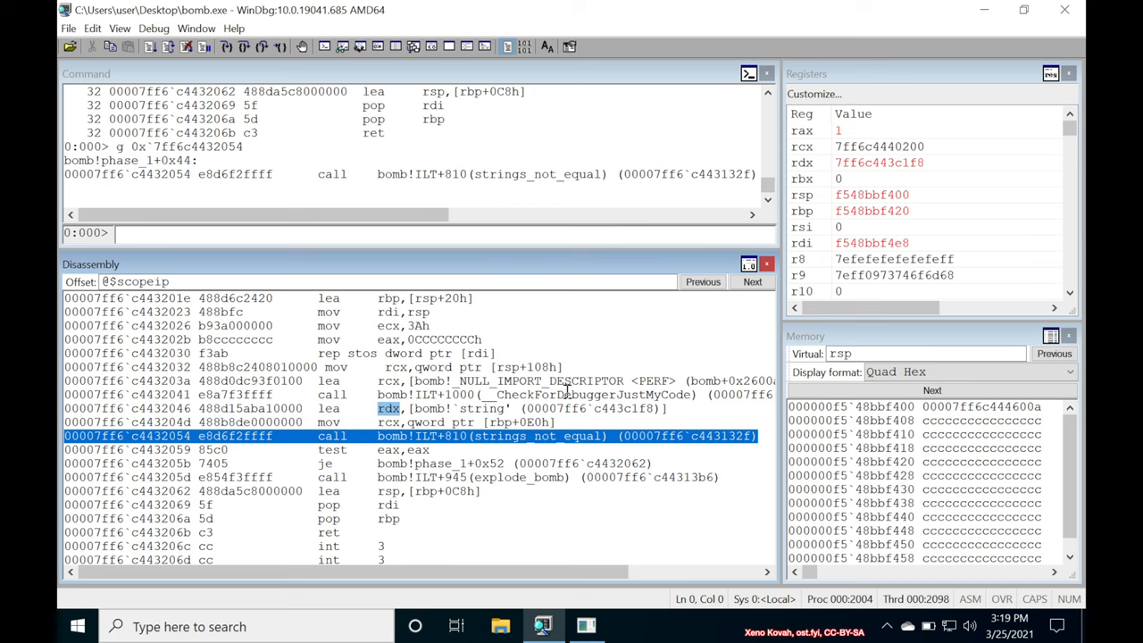
{"action": "mouse_move", "coordinate": [802, 206]}
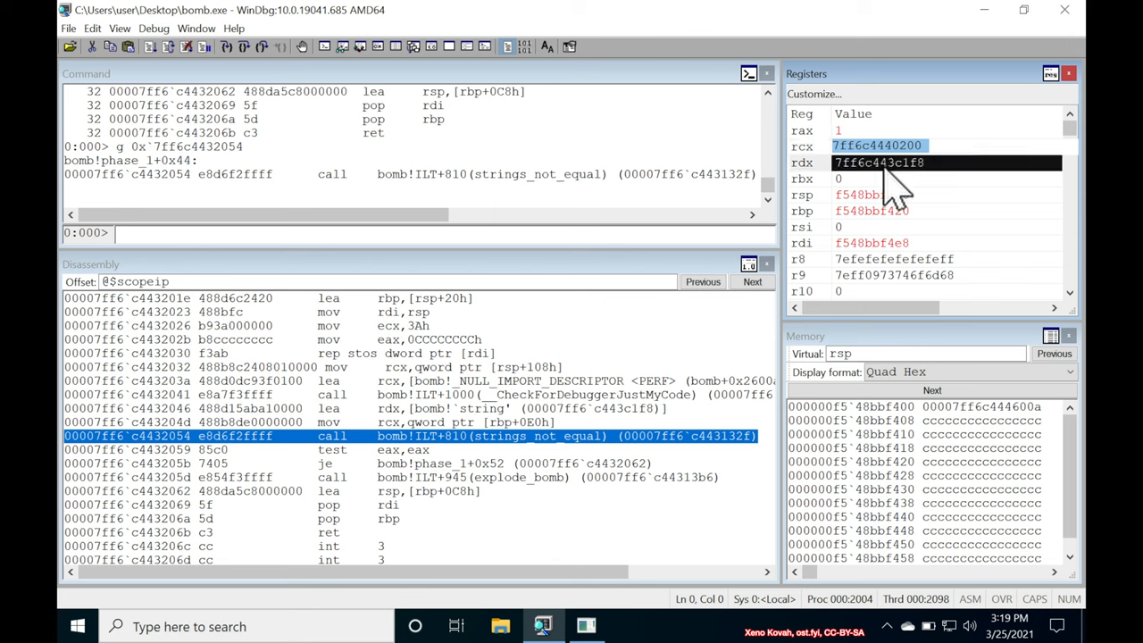
- Copy the string address held in rcx from the Registers window for a 'da' dump
{"action": "left_click", "coordinate": [871, 163]}
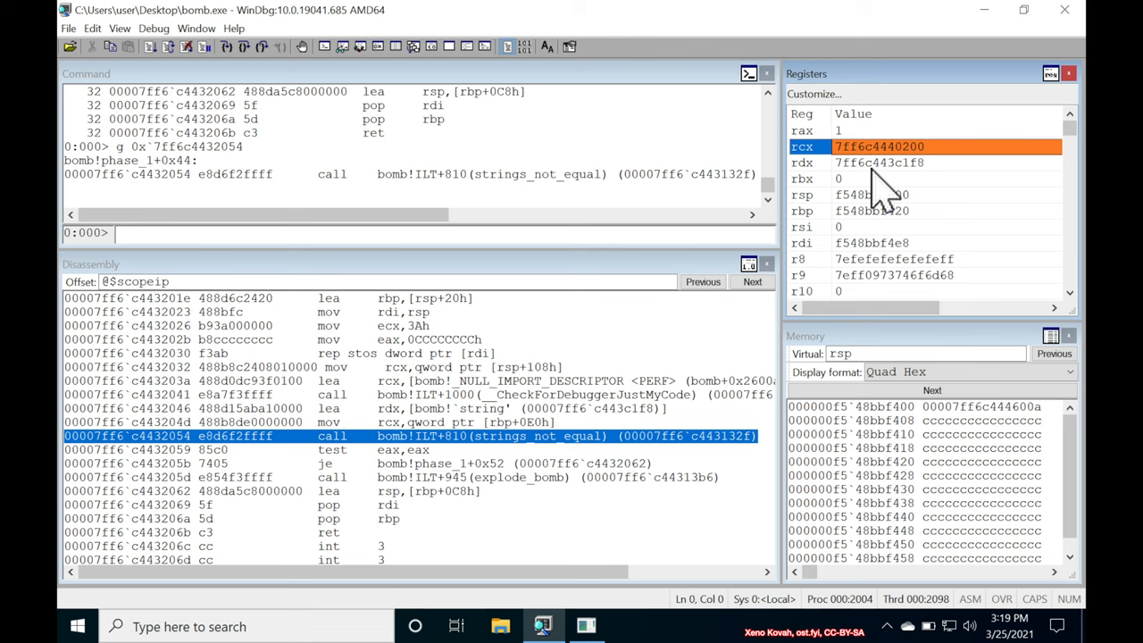
{"action": "mouse_move", "coordinate": [879, 175]}
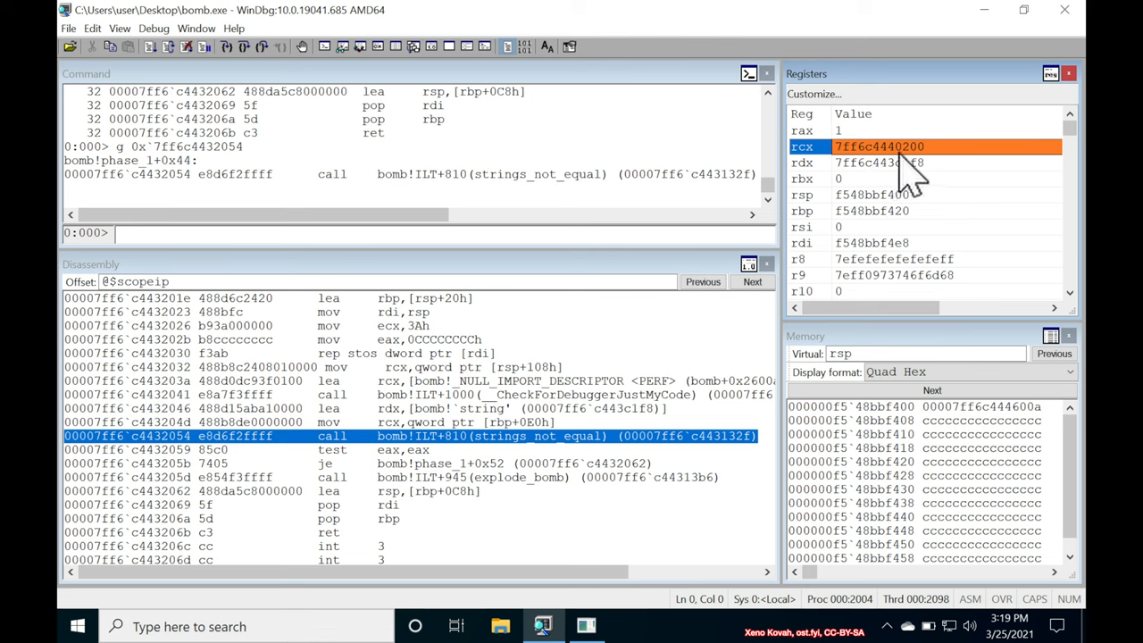
{"action": "mouse_move", "coordinate": [920, 193]}
{"action": "type", "text": "da"}
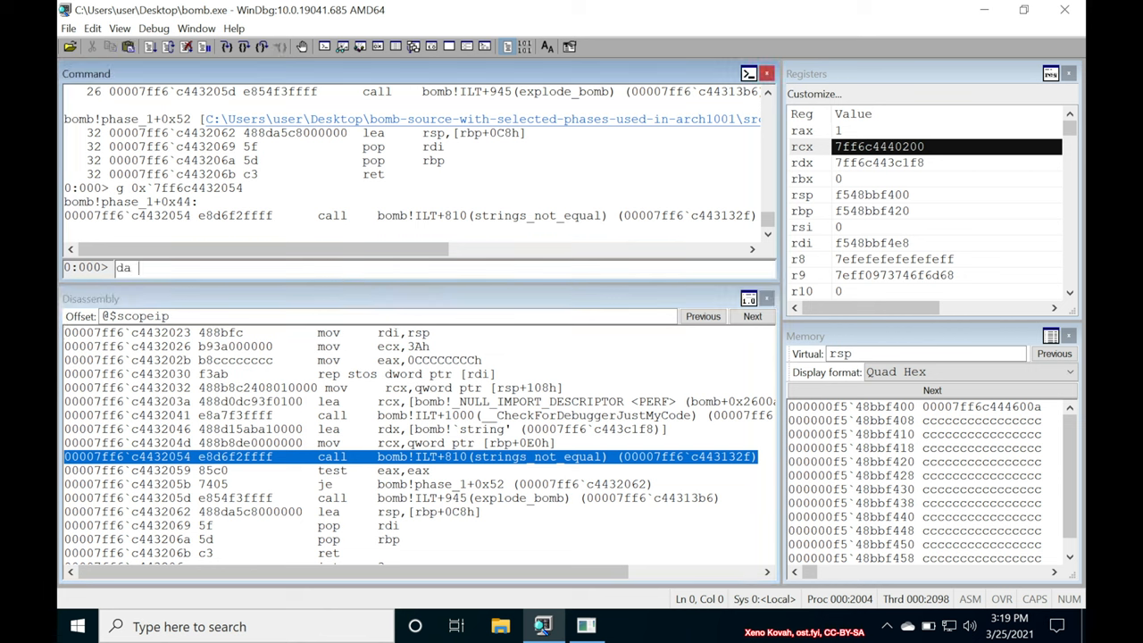
{"action": "mouse_move", "coordinate": [160, 275]}
{"action": "type", "text": " 7ff6c4440200"}
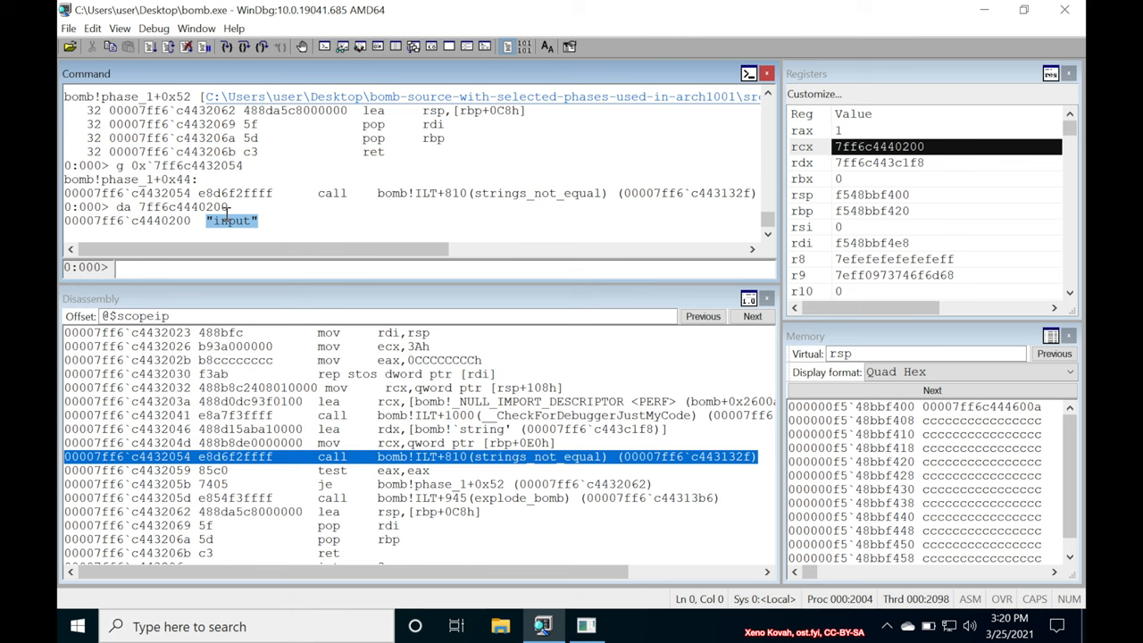
{"action": "mouse_move", "coordinate": [927, 182]}
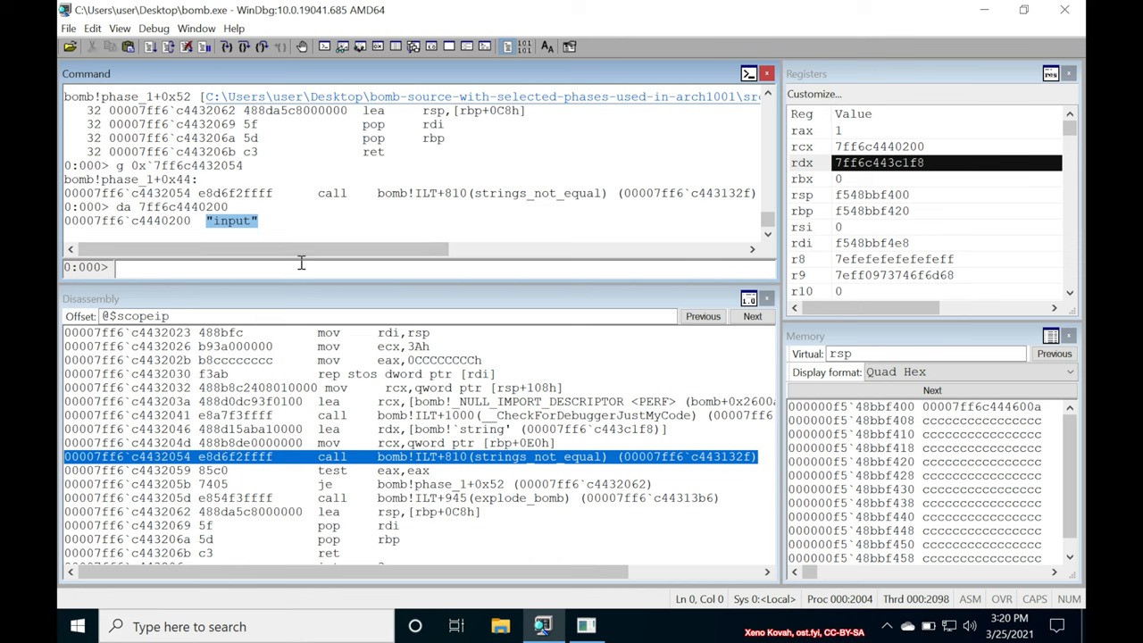
- Dump the rdx string at 7ff6c443c1f8: "I am just a renegade hockey mom."
{"action": "type", "text": "da 7ff6c443c1f8"}
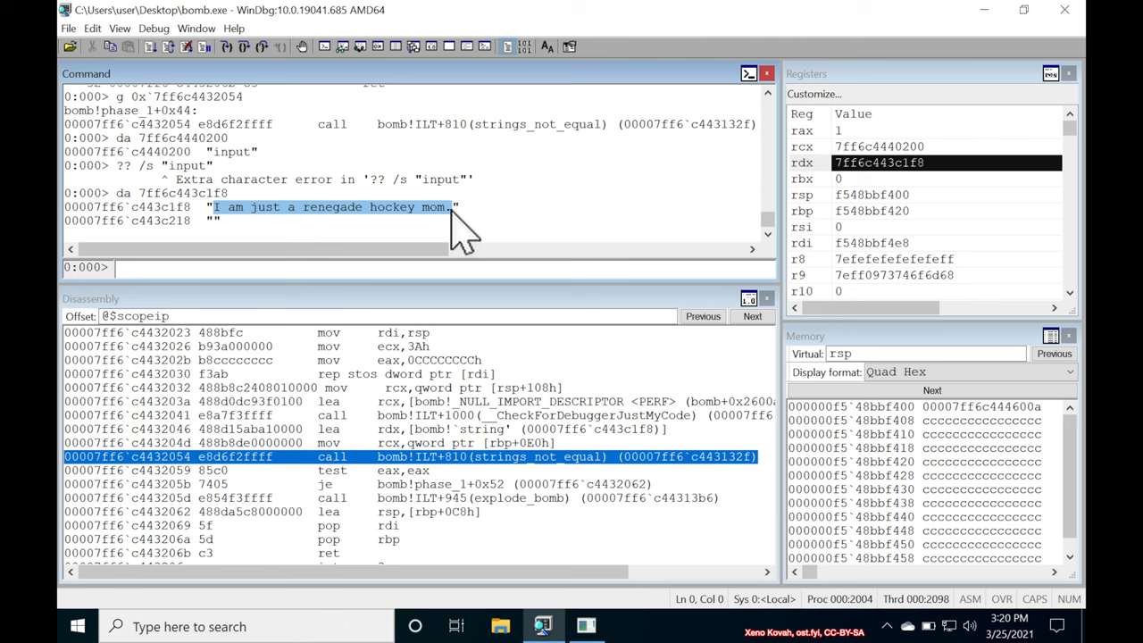
{"action": "mouse_move", "coordinate": [426, 241]}
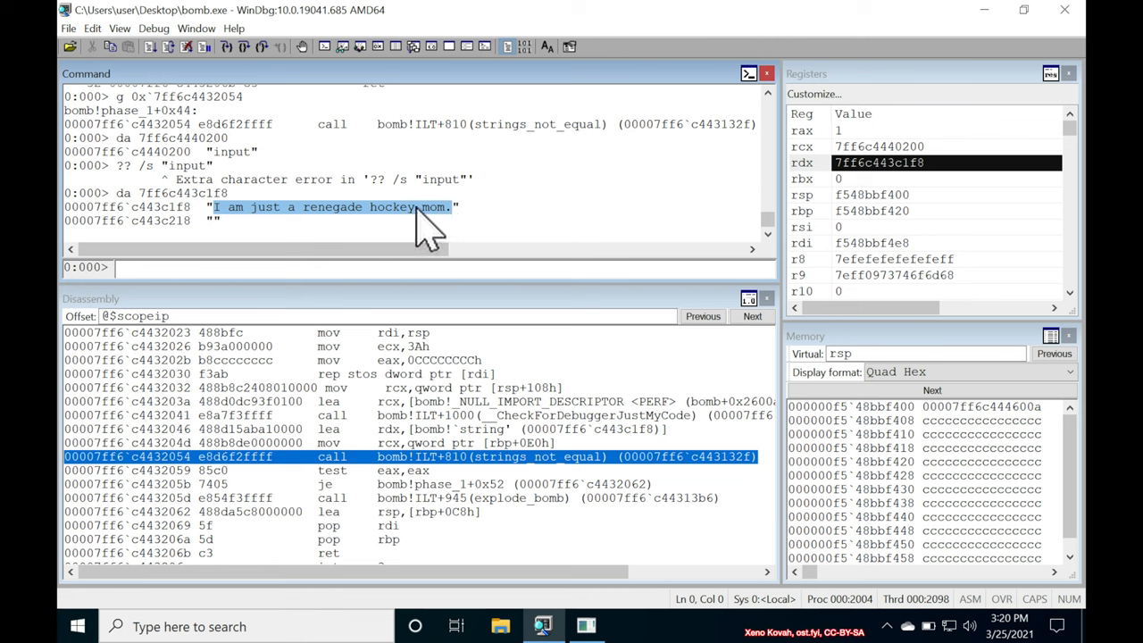
{"action": "mouse_move", "coordinate": [218, 164]}
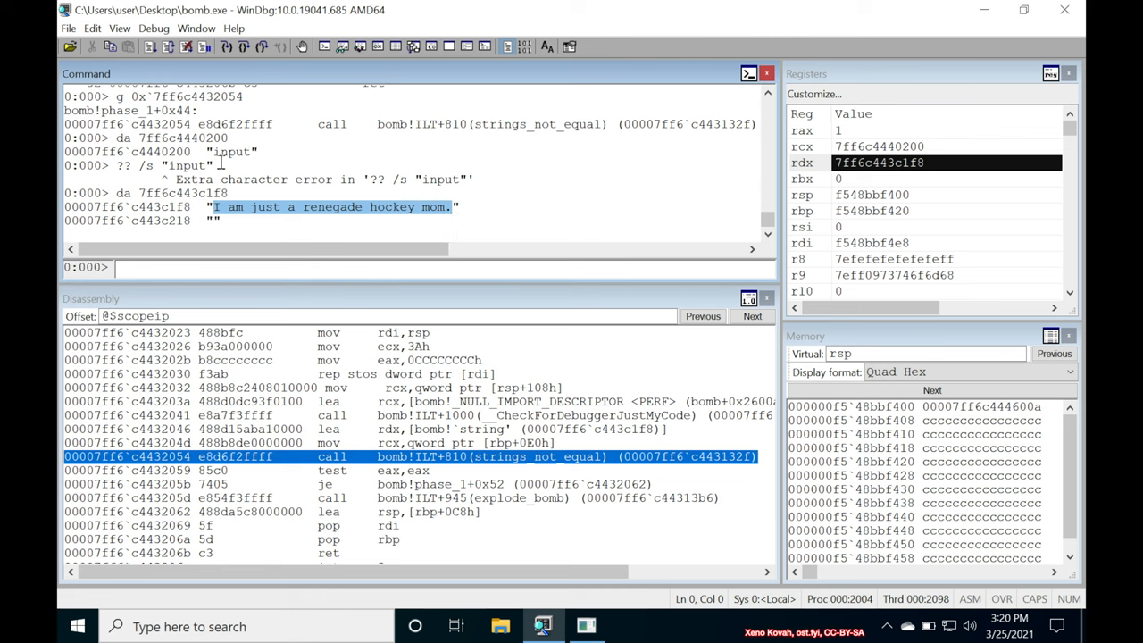
{"action": "mouse_move", "coordinate": [372, 322]}
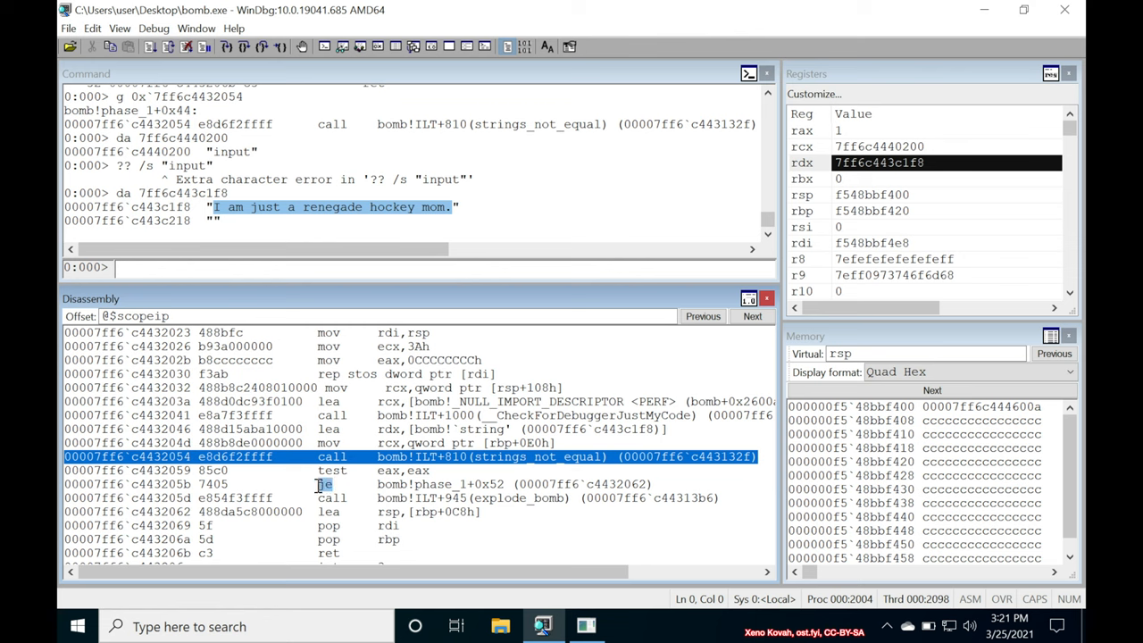
{"action": "mouse_move", "coordinate": [672, 481]}
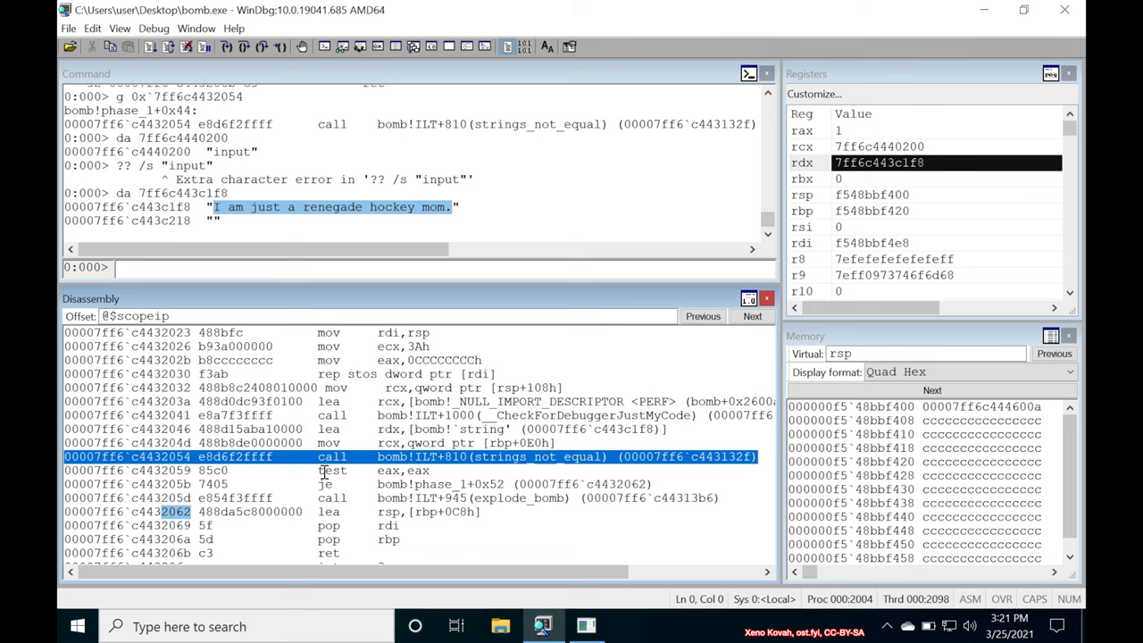
{"action": "mouse_move", "coordinate": [365, 497]}
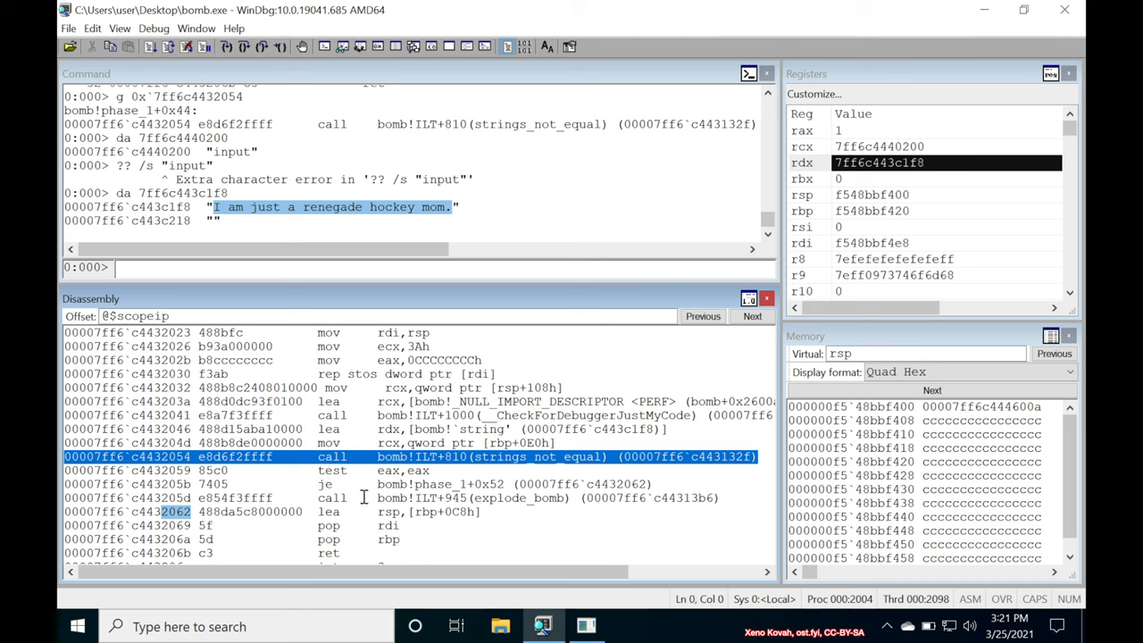
{"action": "mouse_move", "coordinate": [422, 472]}
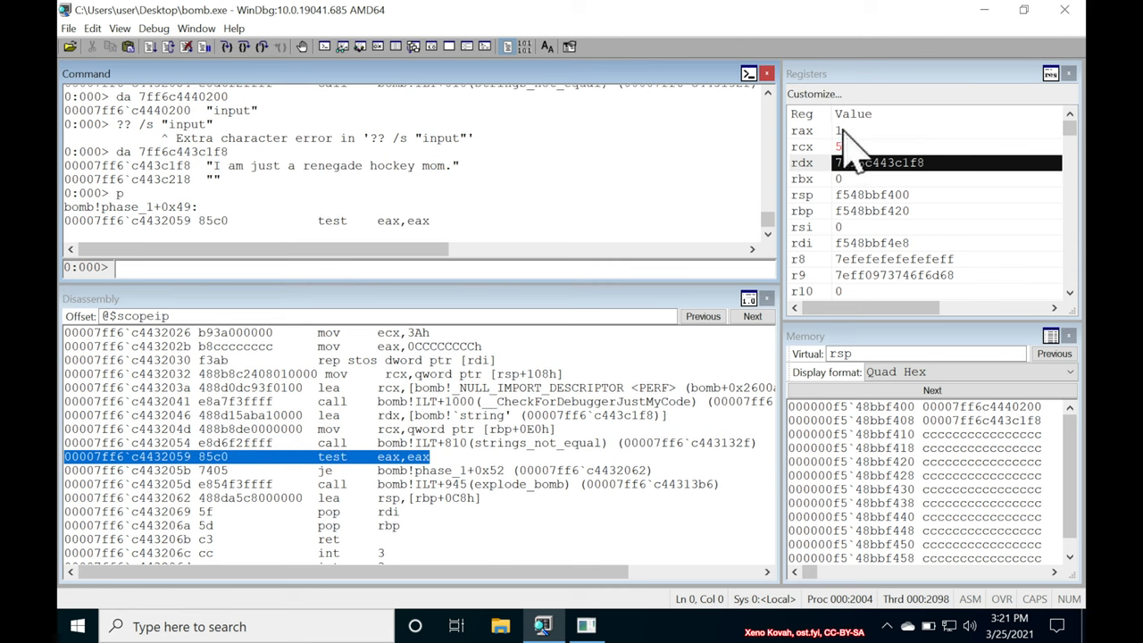
- Inspect rax, the strings_not_equal return value, before the test and explode_bomb call
{"action": "left_click", "coordinate": [879, 132]}
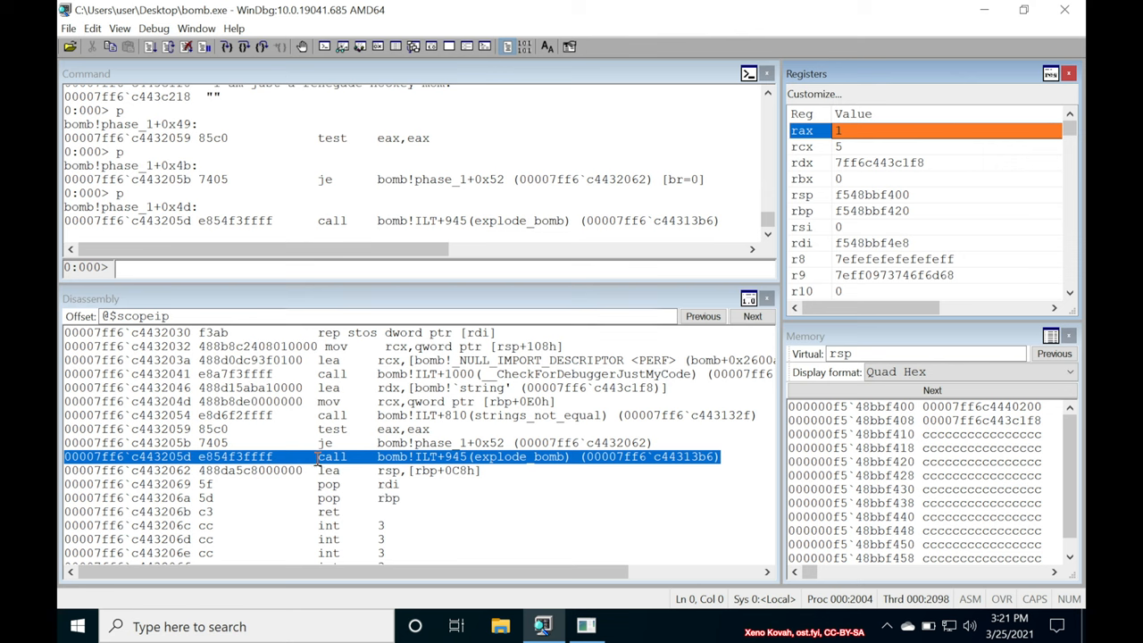
{"action": "mouse_move", "coordinate": [389, 458]}
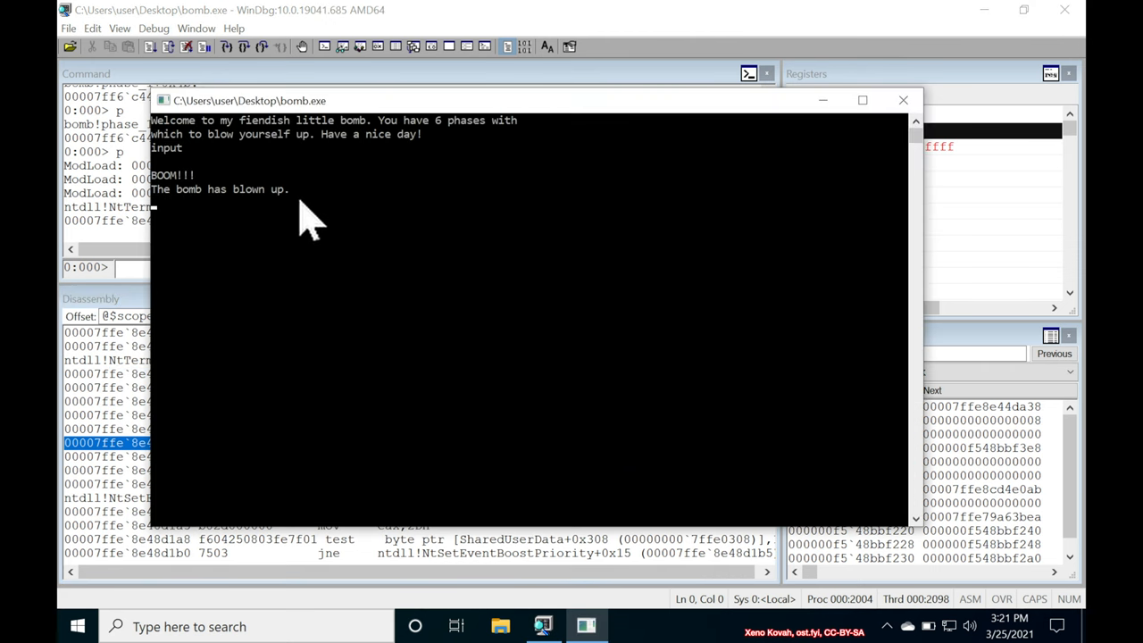
- Bring WinDbg back in front of the BOOM console as the process terminates
{"action": "left_click", "coordinate": [904, 100]}
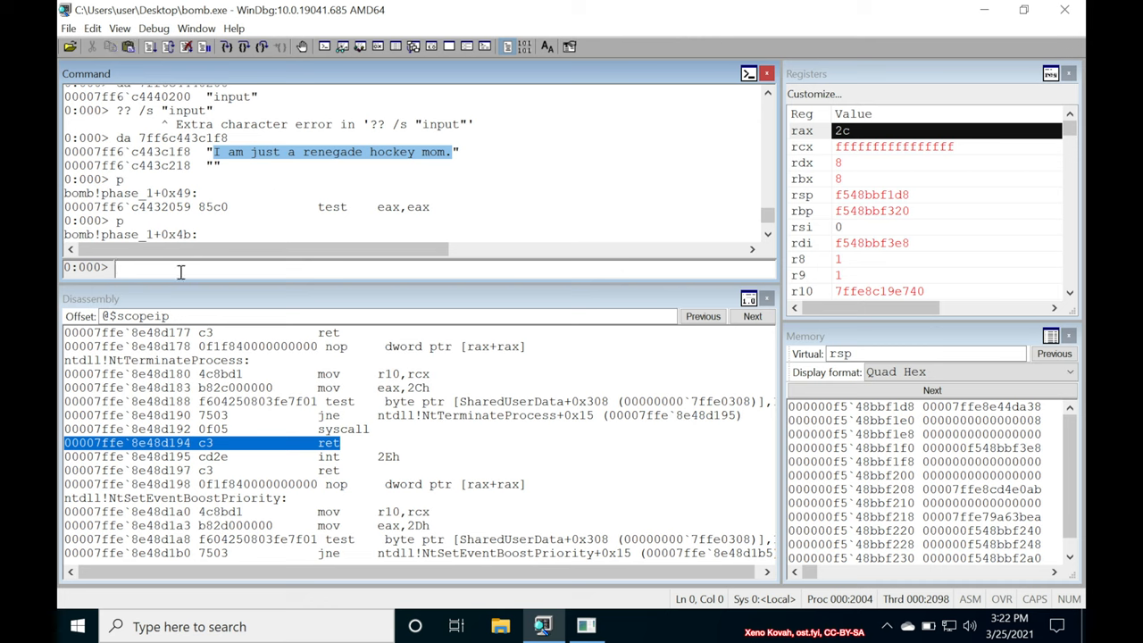
- Restart bomb.exe with '.restart' and set a breakpoint on phase_1
{"action": "type", "text": "."}
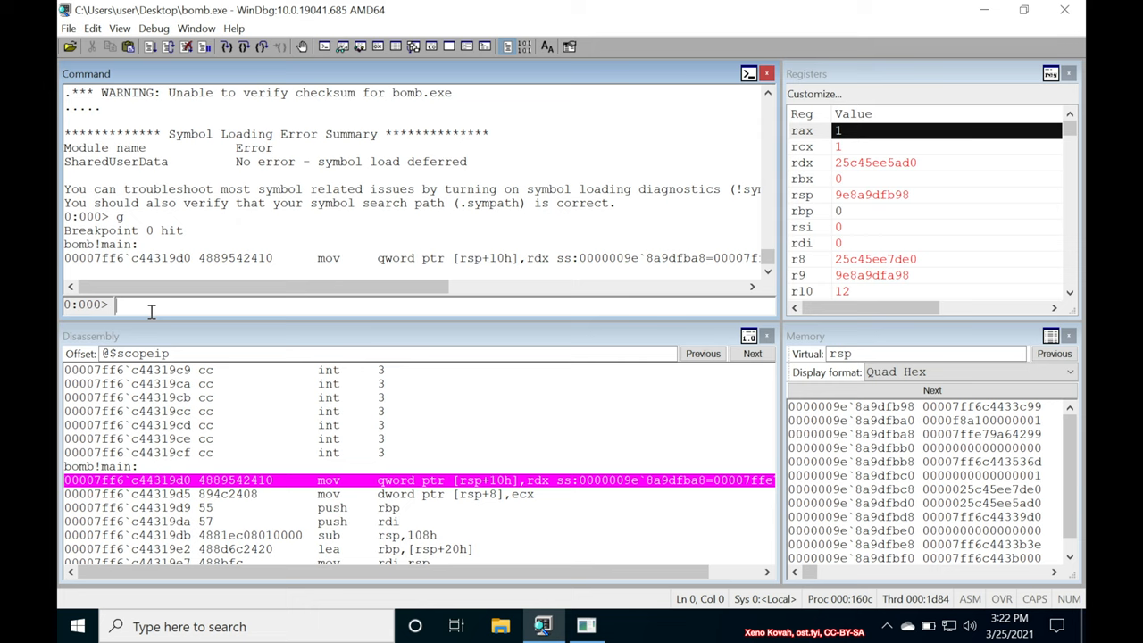
{"action": "mouse_move", "coordinate": [384, 335]}
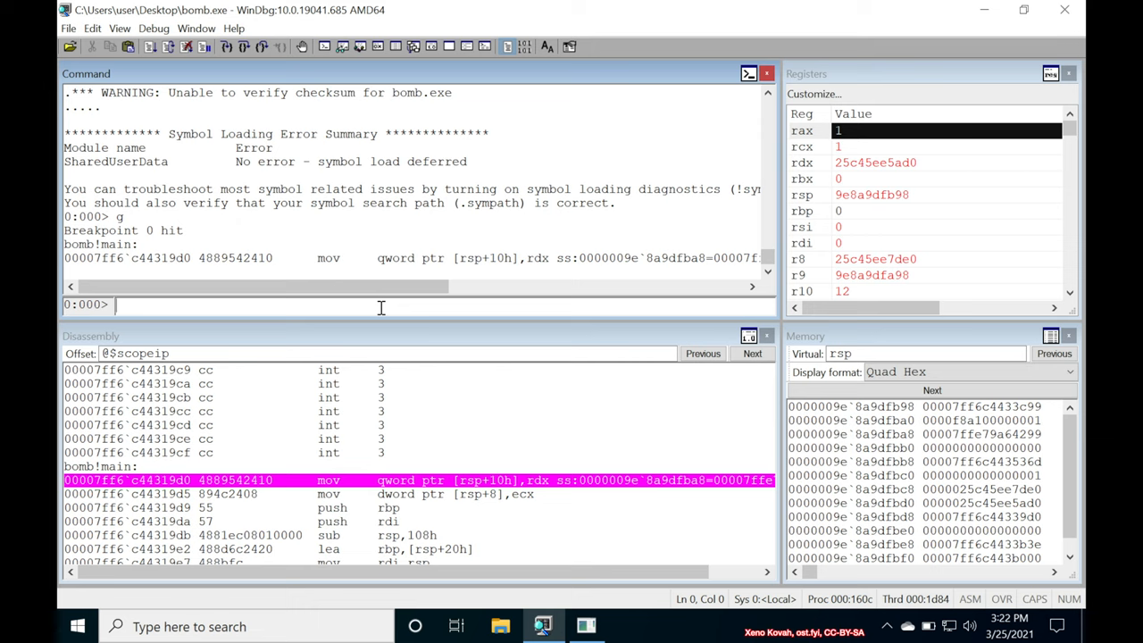
{"action": "type", "text": "bp"}
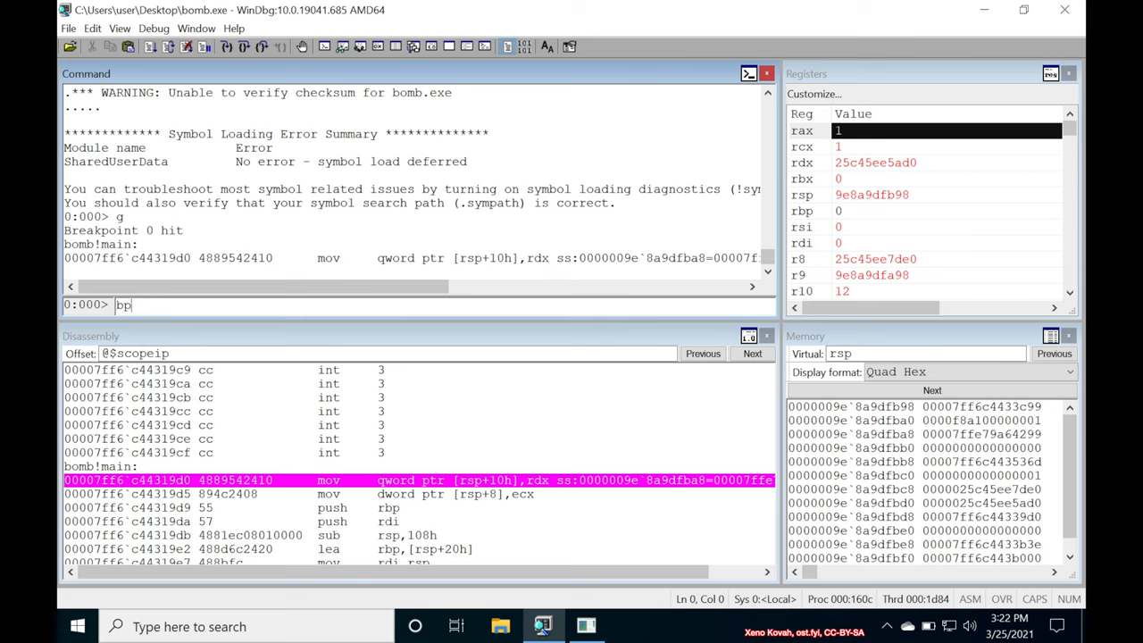
{"action": "type", "text": "phase_1"}
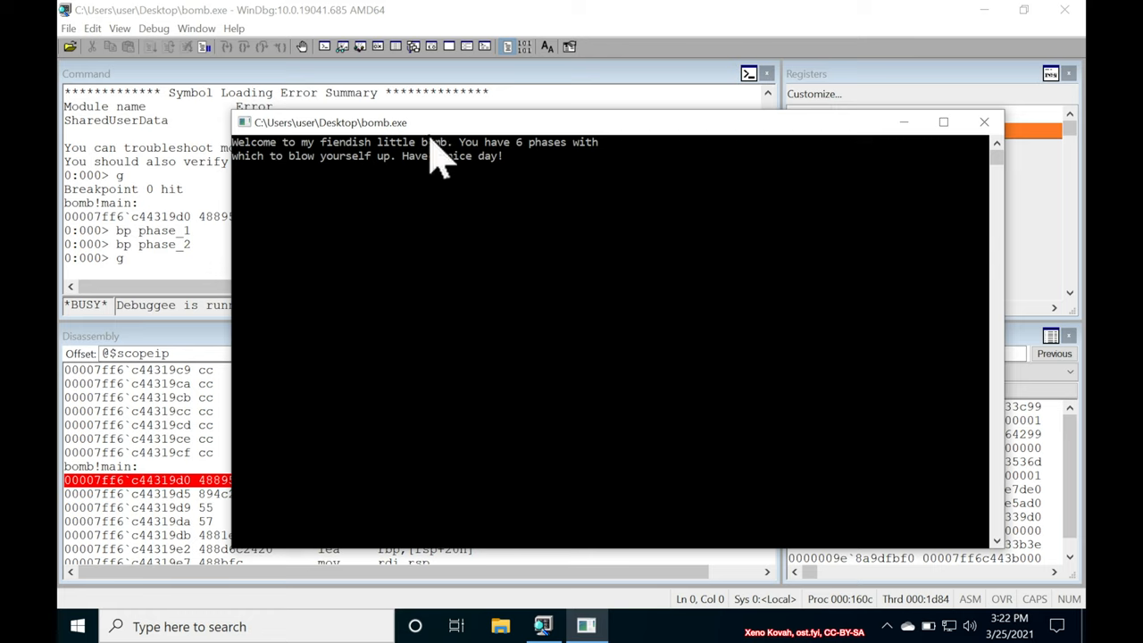
{"action": "mouse_move", "coordinate": [318, 206]}
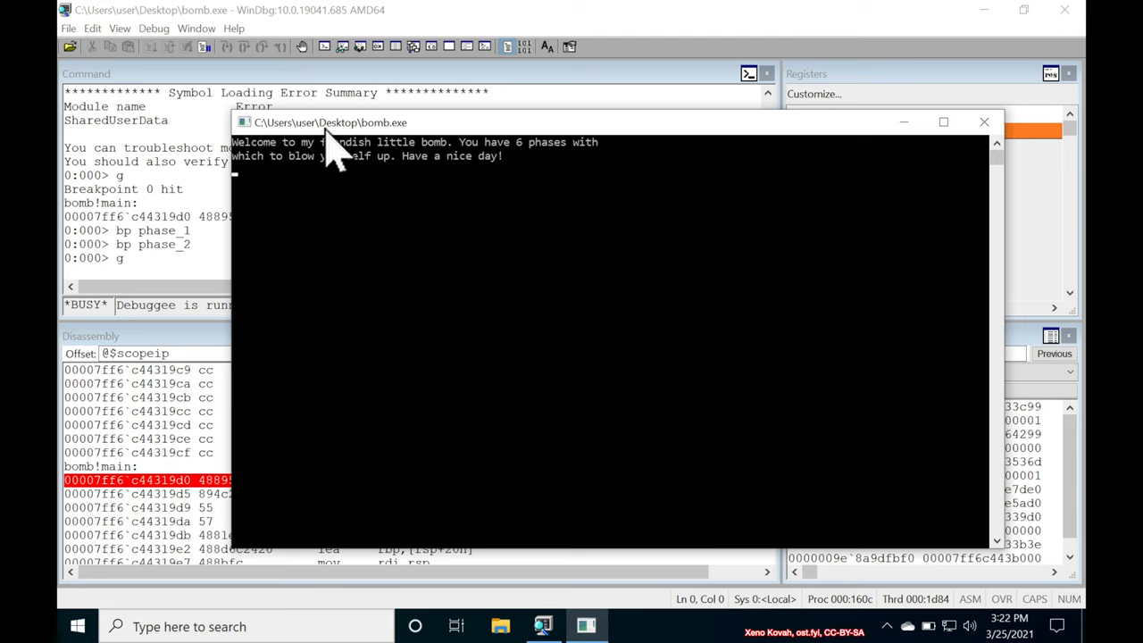
- Paste "I am just a renegade hockey mom." into the bomb.exe console as the phase 1 answer
{"action": "right_click", "coordinate": [331, 122]}
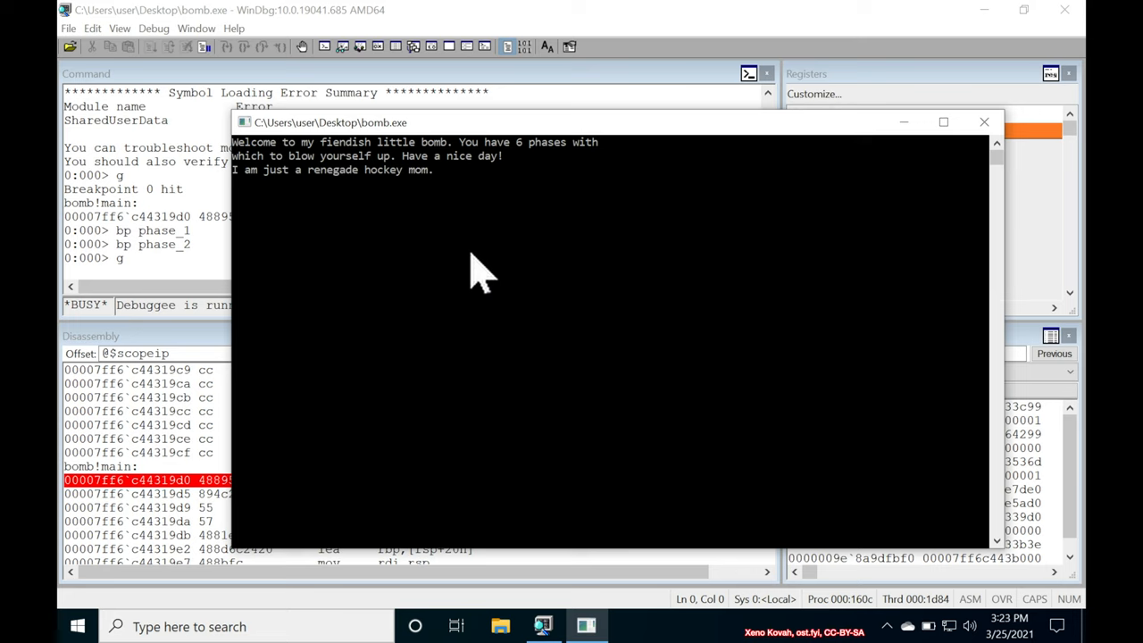
{"action": "mouse_move", "coordinate": [468, 250]}
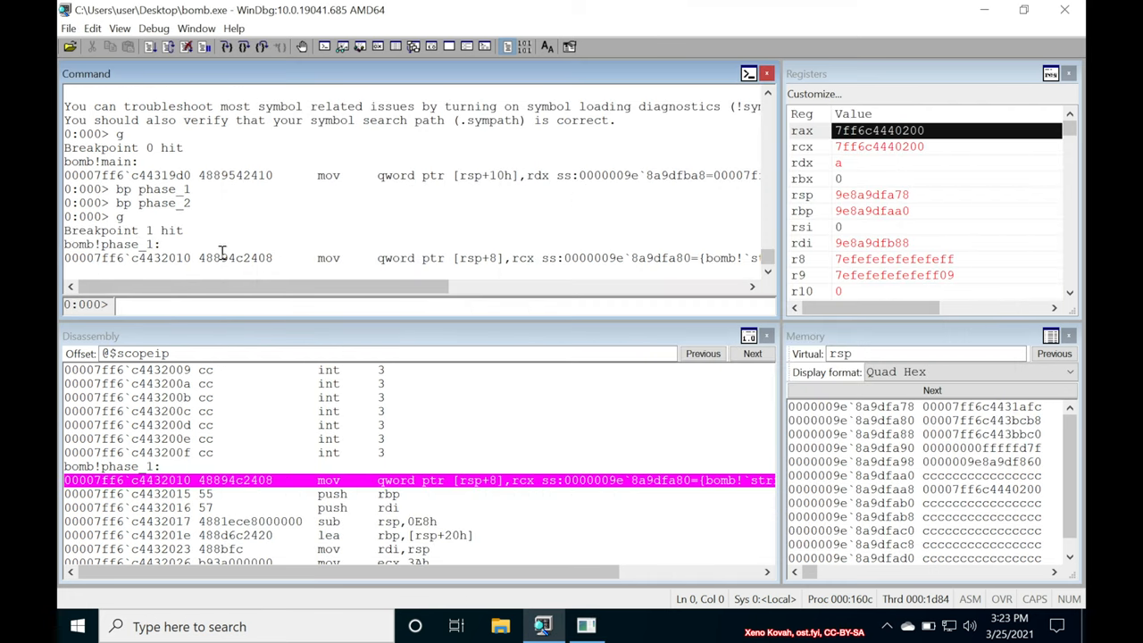
{"action": "mouse_move", "coordinate": [354, 468]}
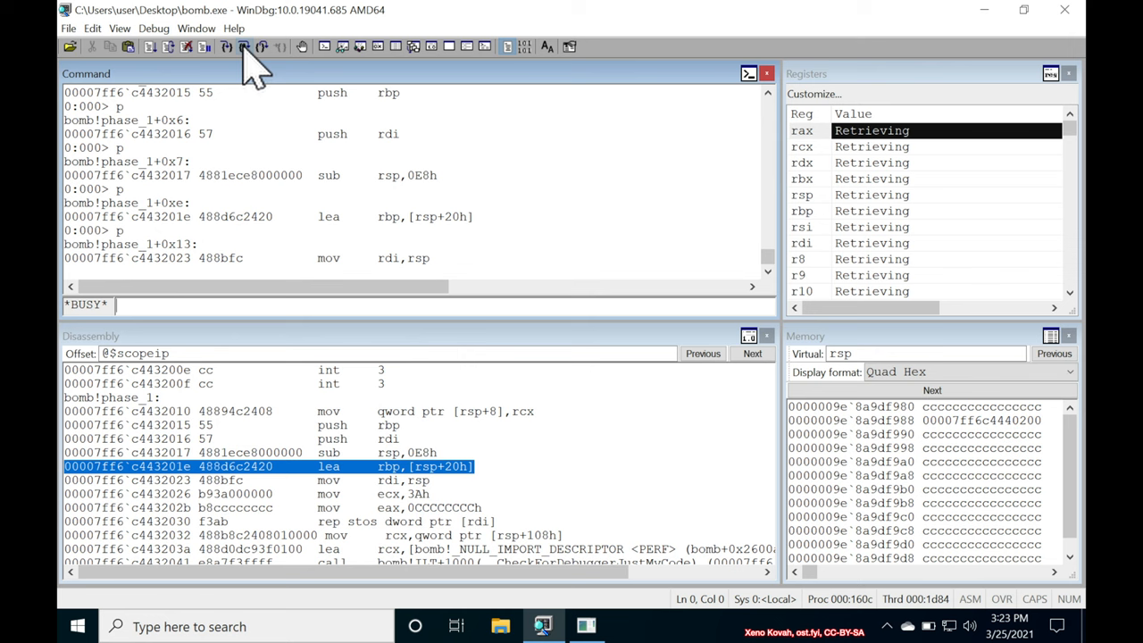
- Step over phase_1 through strings_not_equal returning 0, skipping the explode_bomb call
{"action": "left_click", "coordinate": [248, 46]}
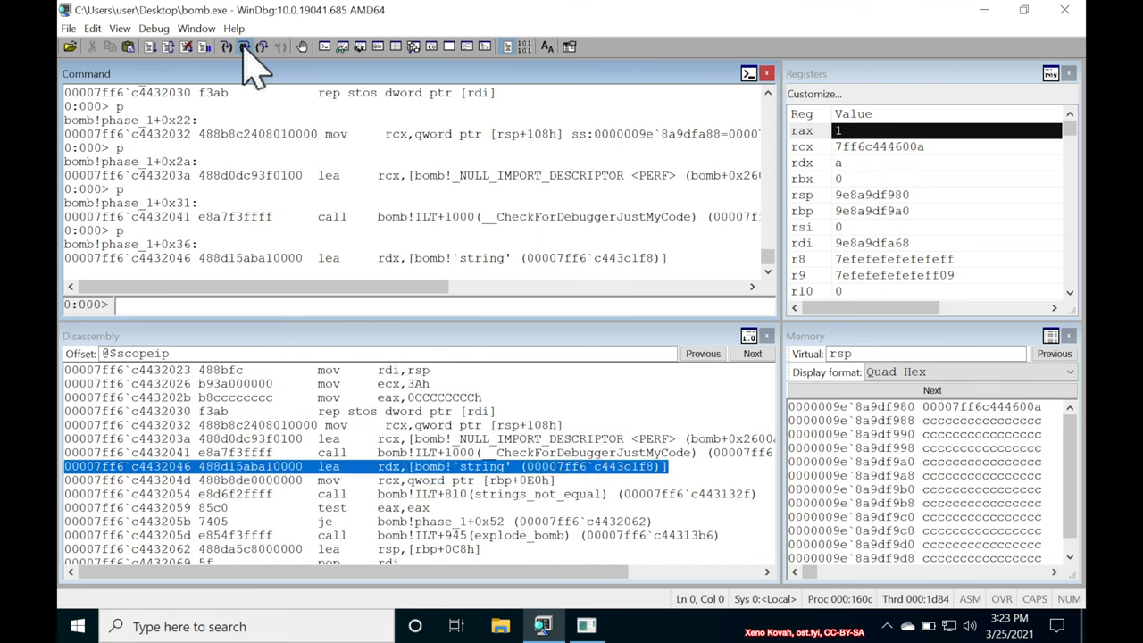
{"action": "left_click", "coordinate": [249, 47]}
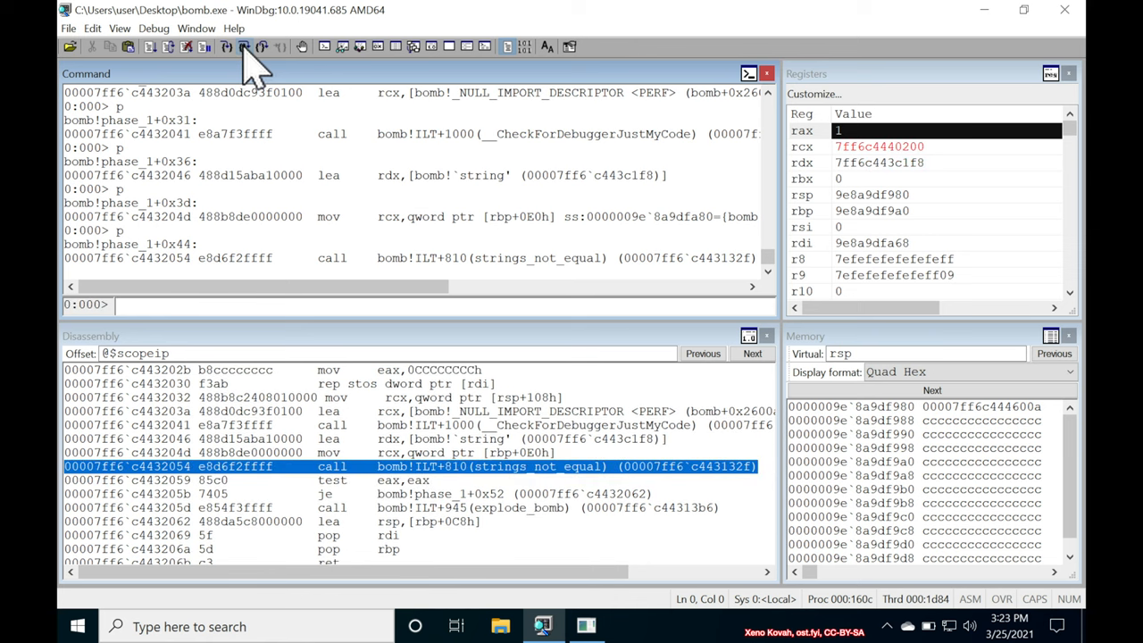
{"action": "mouse_move", "coordinate": [929, 161]}
{"action": "type", "text": "da 7ff6c4440200"}
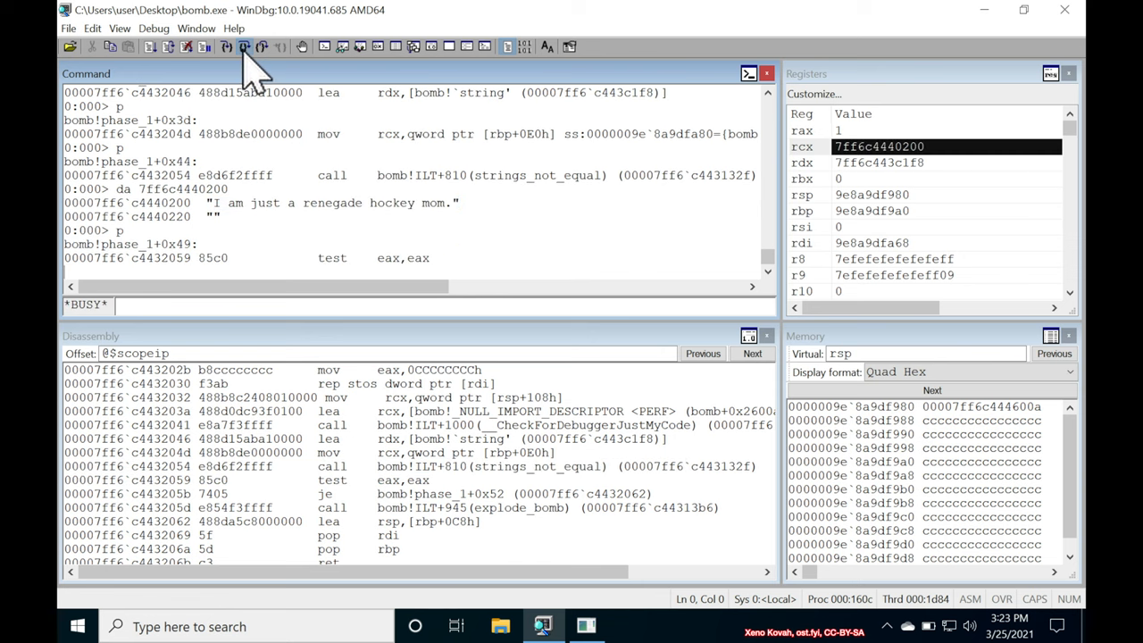
{"action": "left_click", "coordinate": [250, 46]}
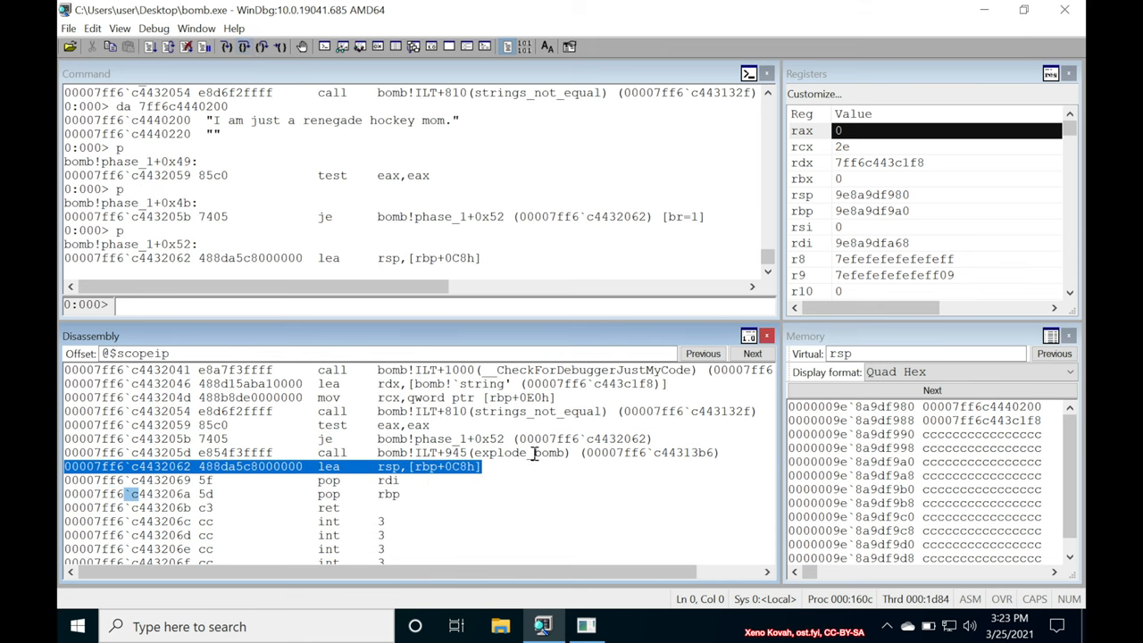
{"action": "mouse_move", "coordinate": [518, 454]}
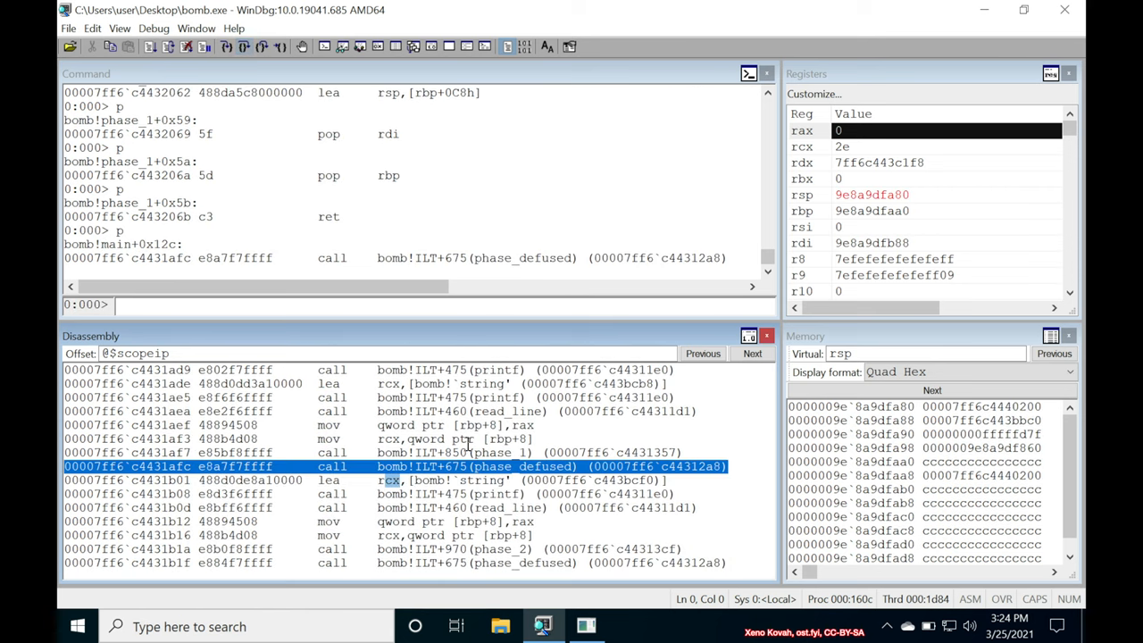
{"action": "mouse_move", "coordinate": [552, 466]}
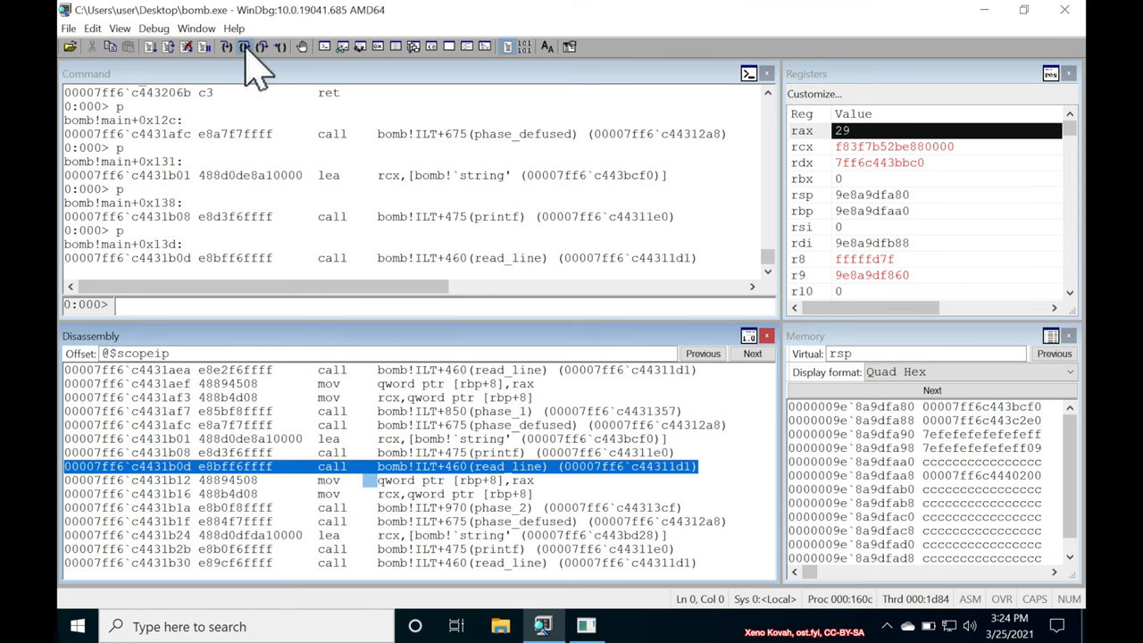
- Step over the read_line call in main and switch to the bomb console awaiting input
{"action": "left_click", "coordinate": [242, 47]}
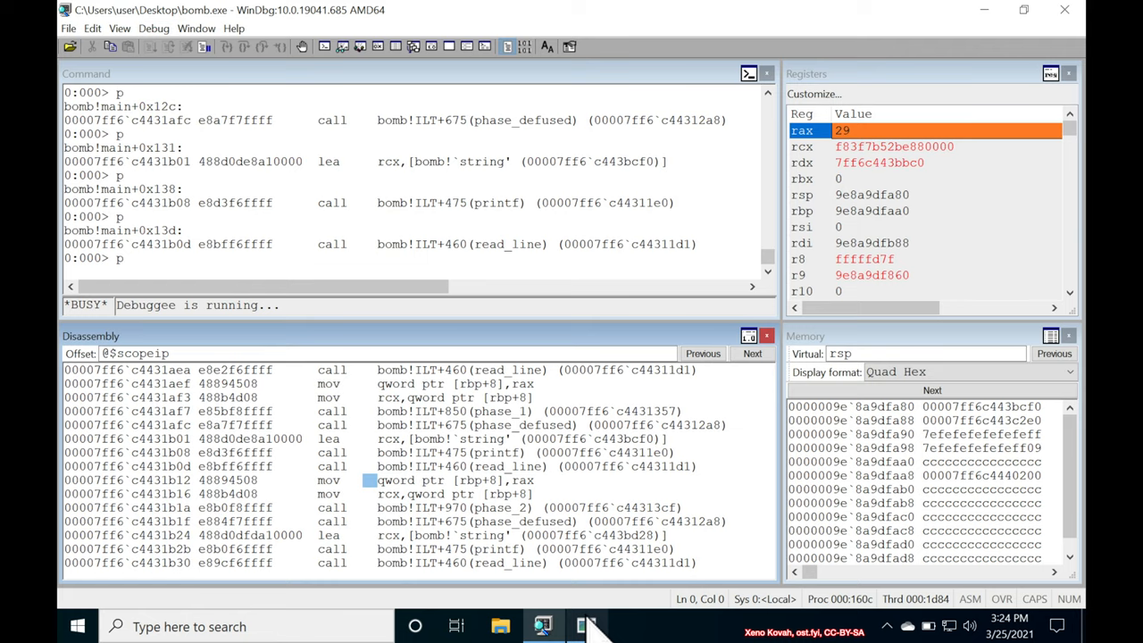
{"action": "left_click", "coordinate": [586, 625]}
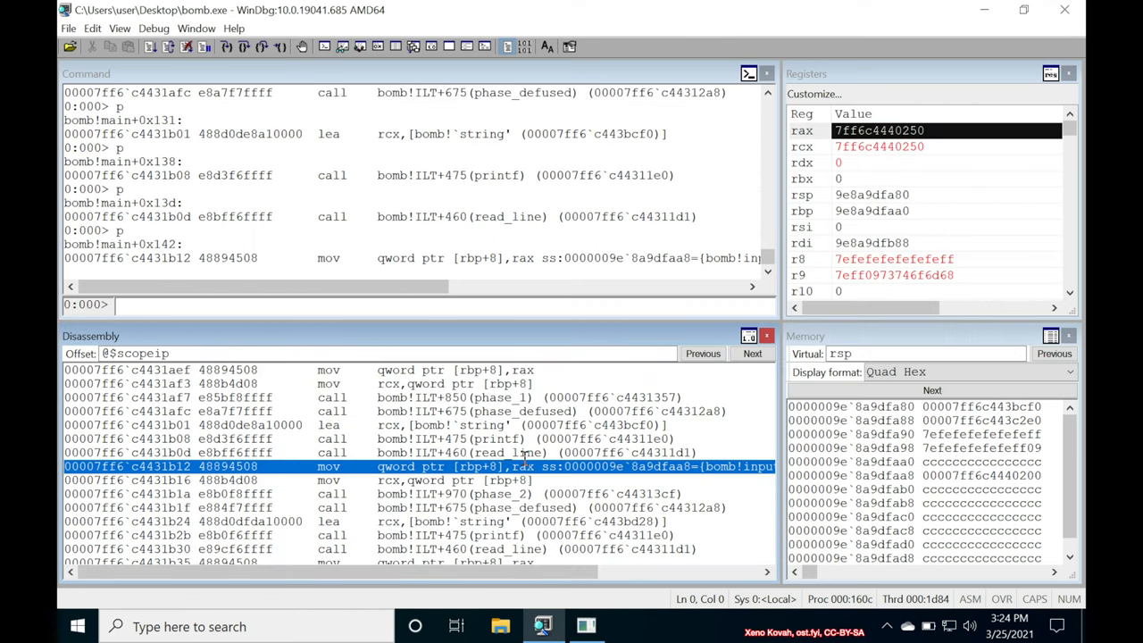
{"action": "mouse_move", "coordinate": [502, 495]}
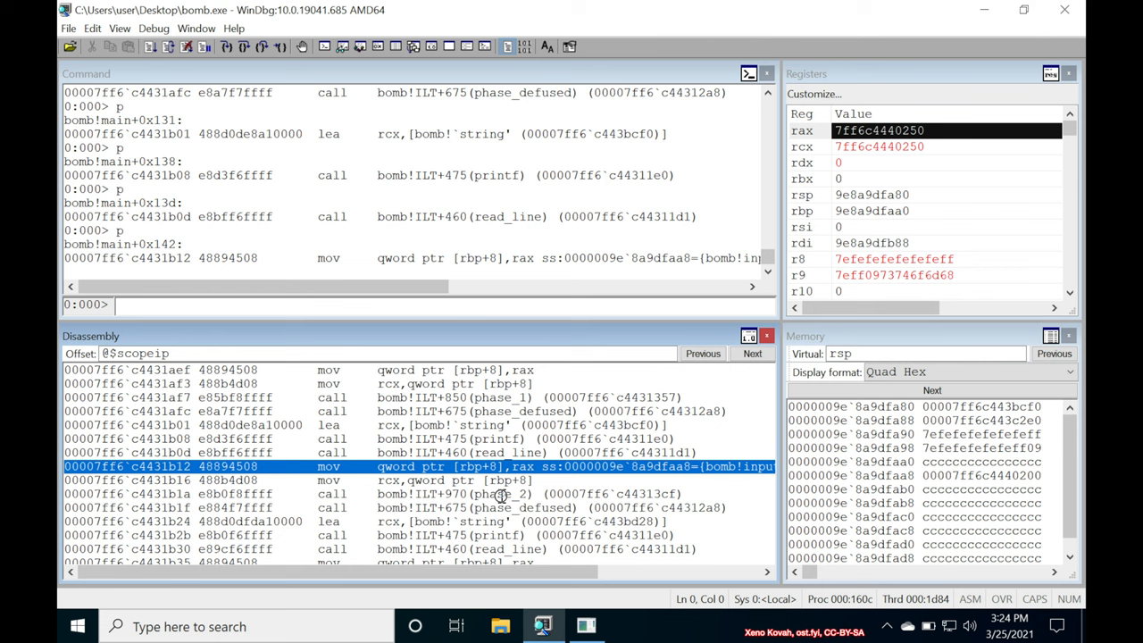
{"action": "double_click", "coordinate": [500, 493]}
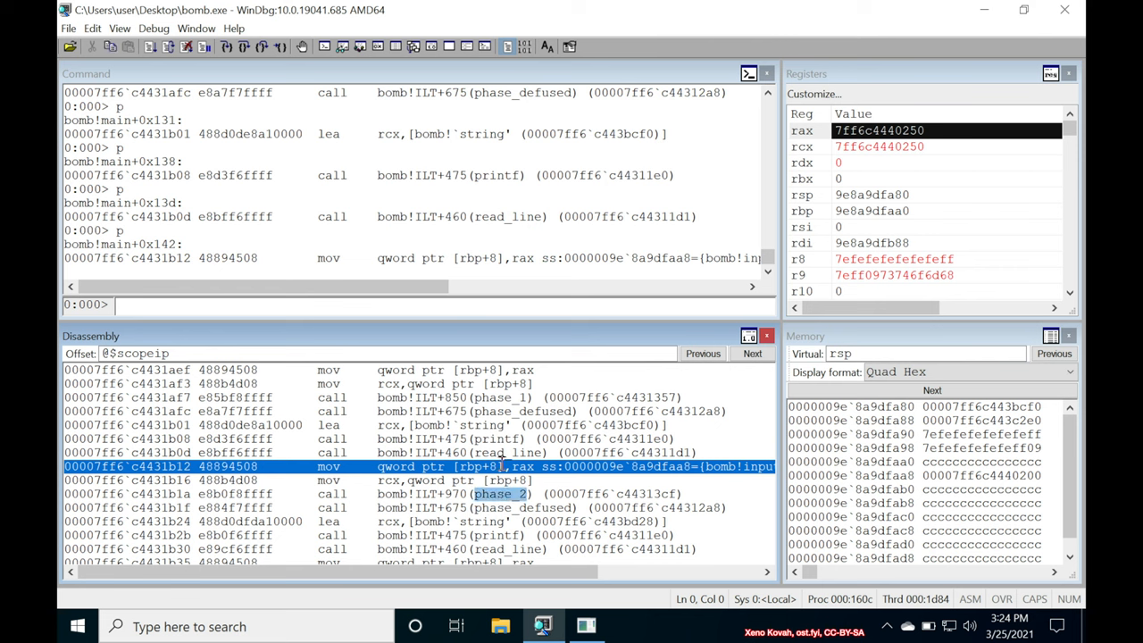
{"action": "mouse_move", "coordinate": [555, 481]}
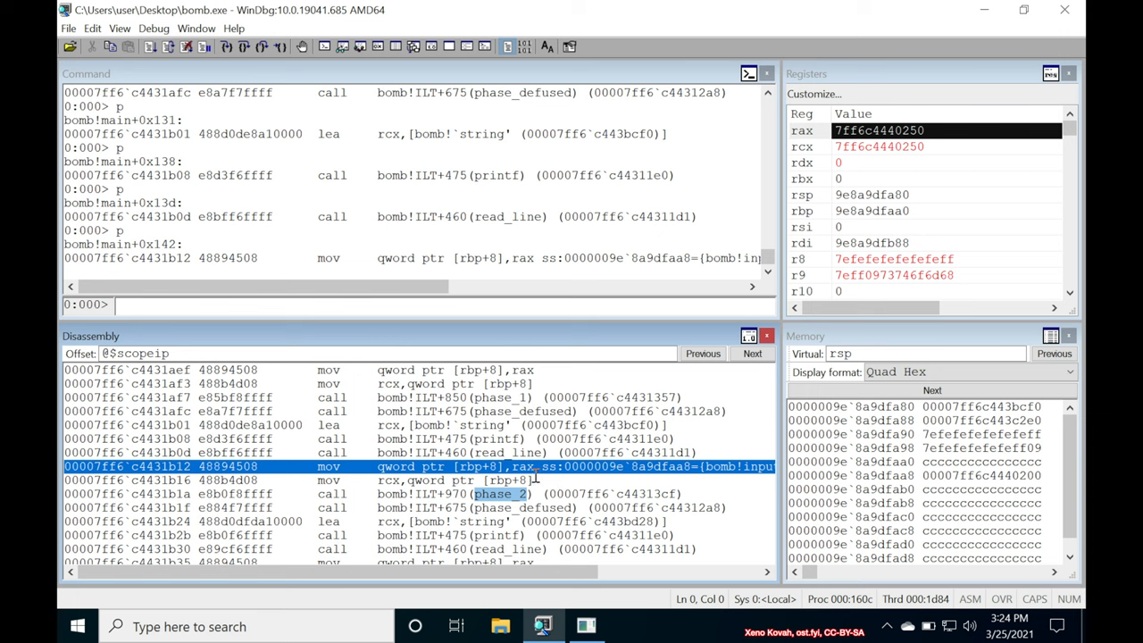
{"action": "mouse_move", "coordinate": [564, 507]}
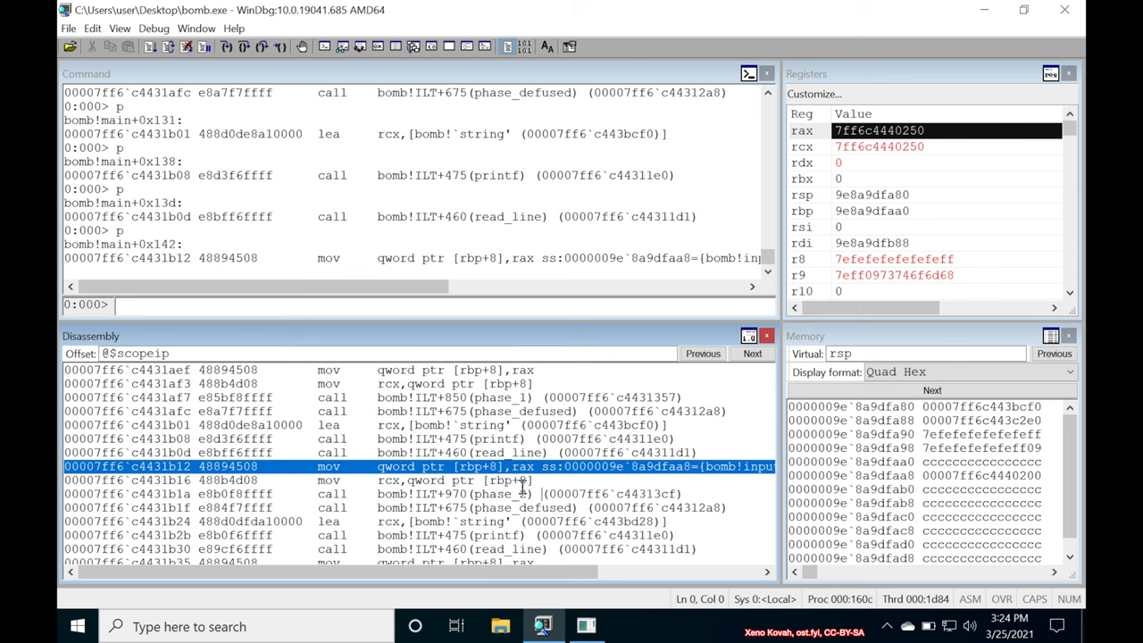
{"action": "mouse_move", "coordinate": [289, 251]}
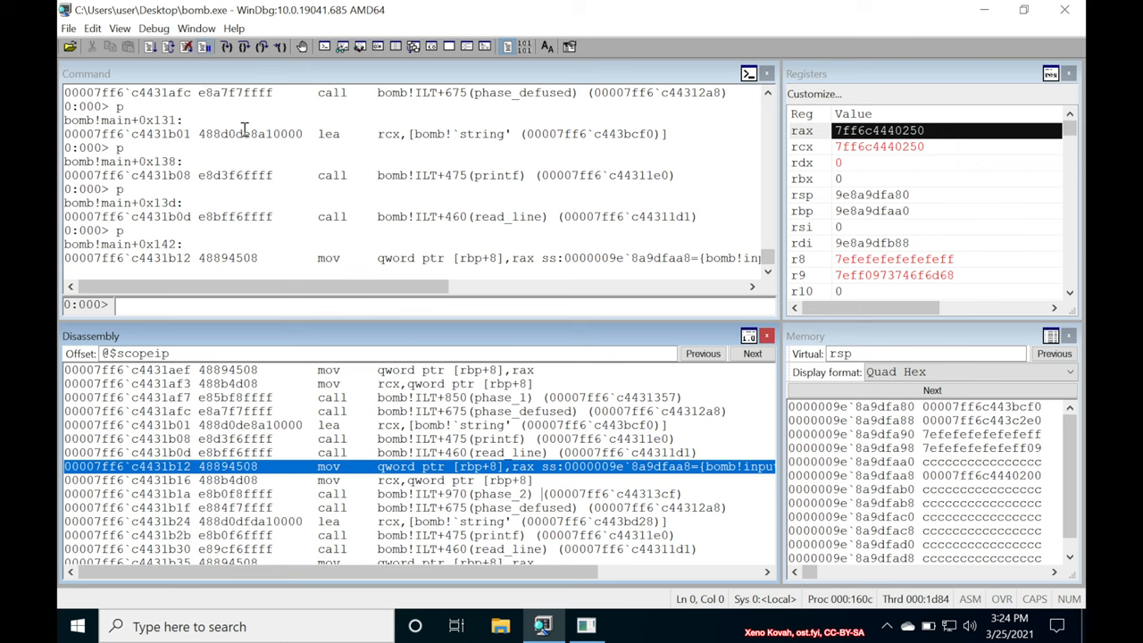
{"action": "mouse_move", "coordinate": [265, 162]}
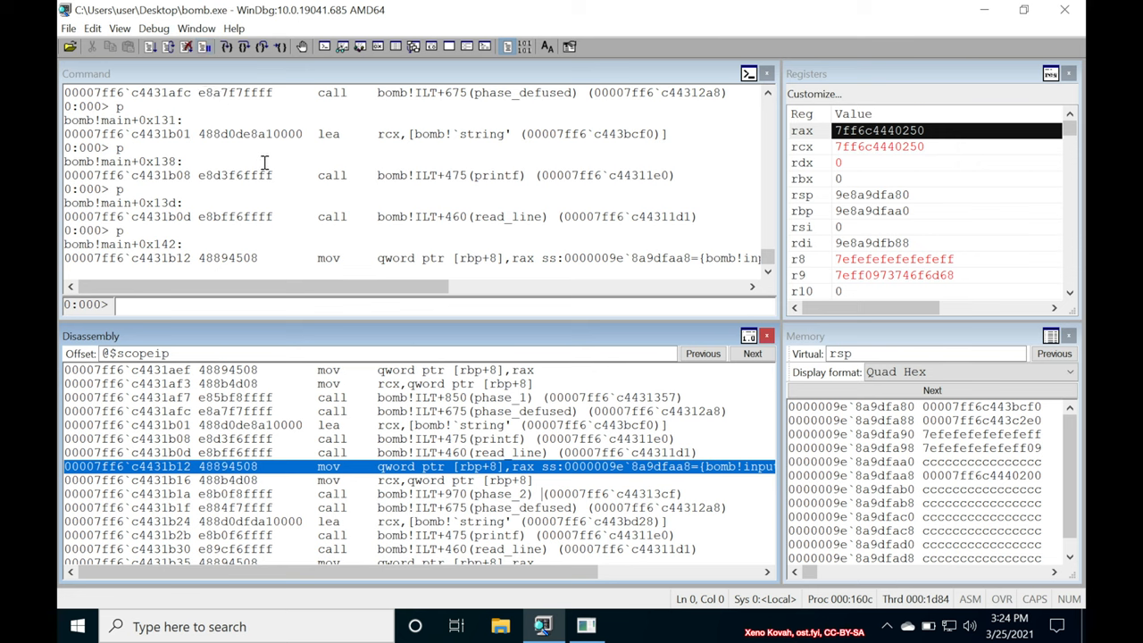
{"action": "mouse_move", "coordinate": [85, 29]}
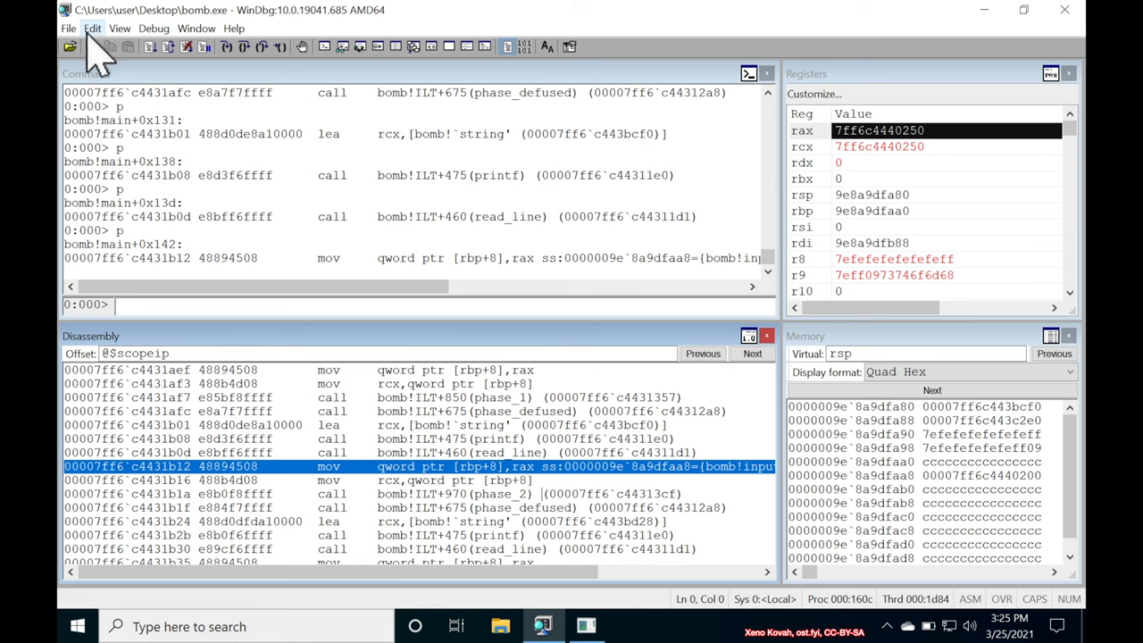
{"action": "mouse_move", "coordinate": [221, 411]}
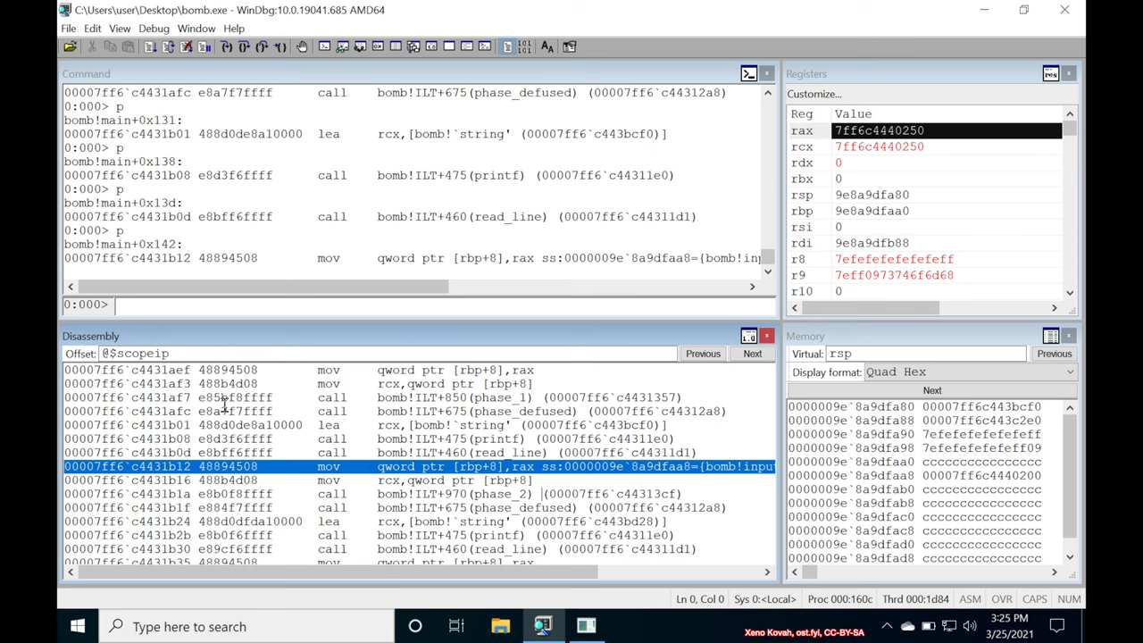
- Launch Notepad from Start and write the phase 1 answer 'I am just a renegade hockey mom.'
{"action": "type", "text": "notepad"}
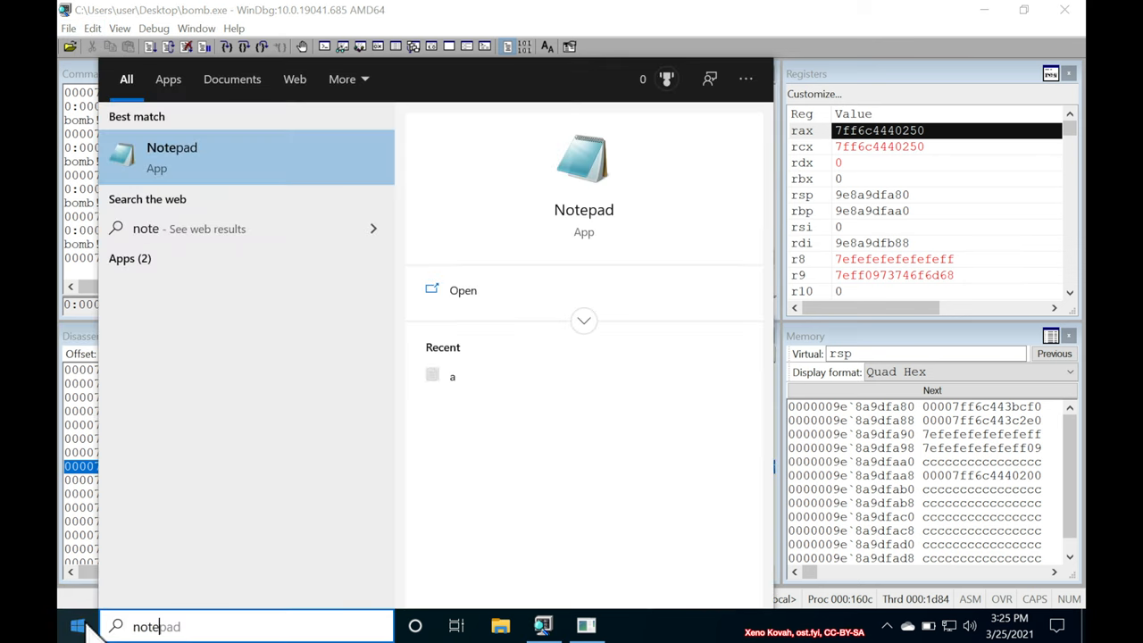
{"action": "left_click", "coordinate": [171, 157]}
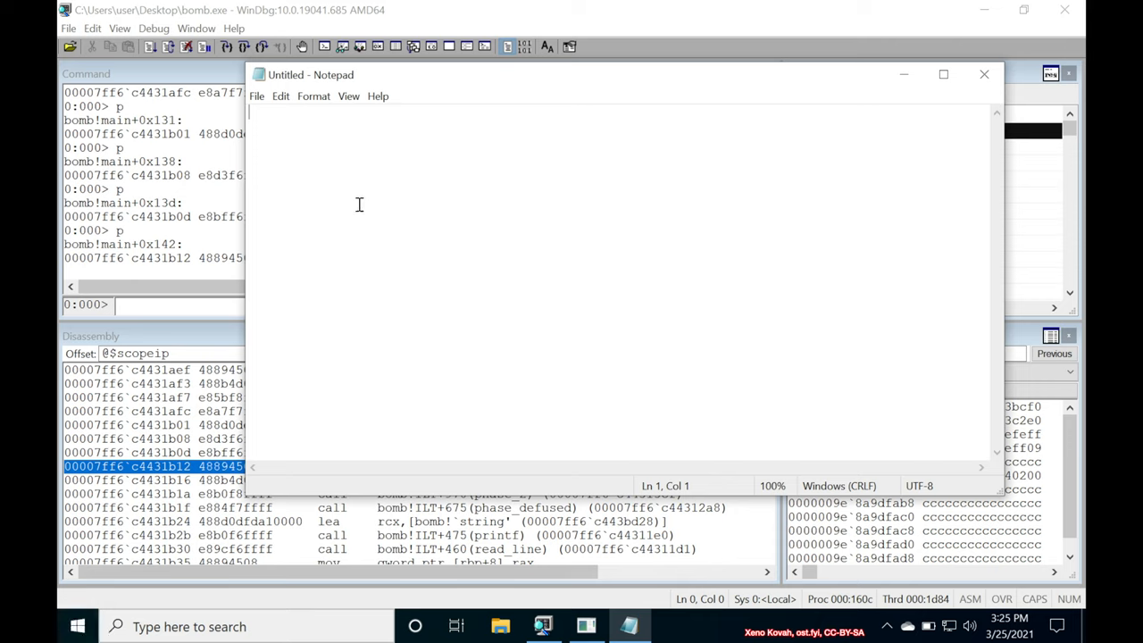
{"action": "type", "text": "7ff6c4440200"}
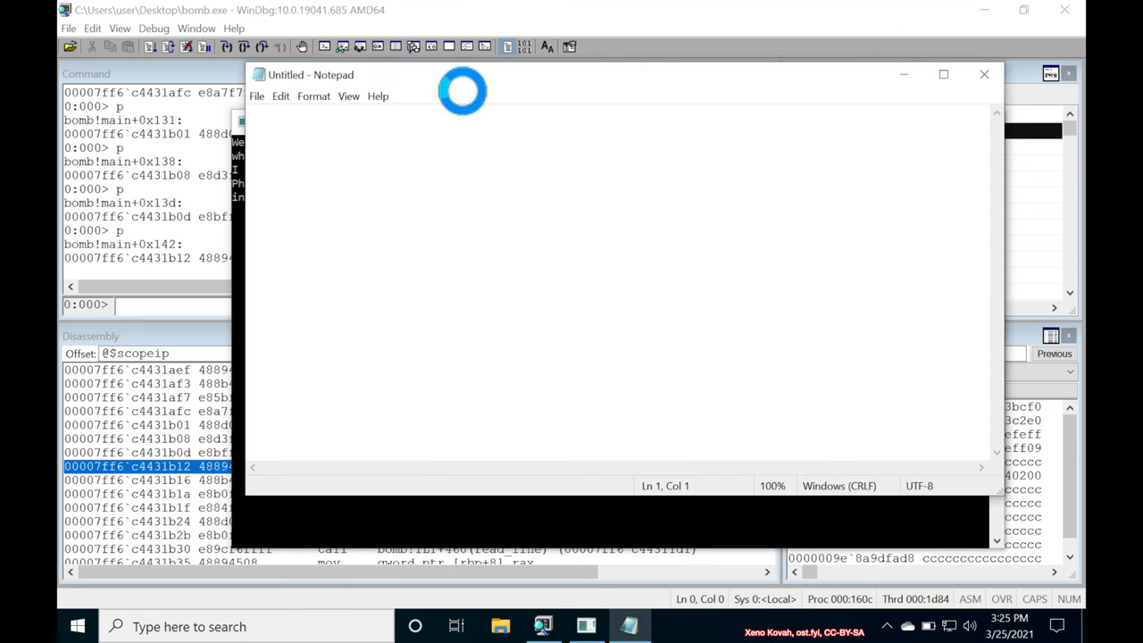
{"action": "type", "text": "I am just a renegade hockey mom."}
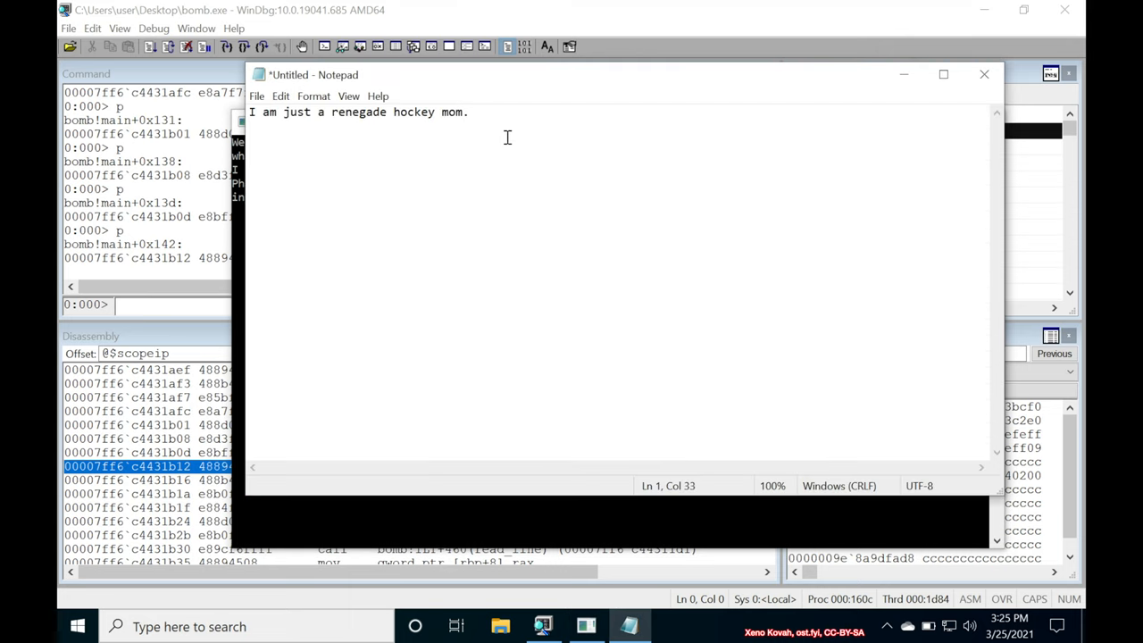
{"action": "mouse_move", "coordinate": [253, 133]}
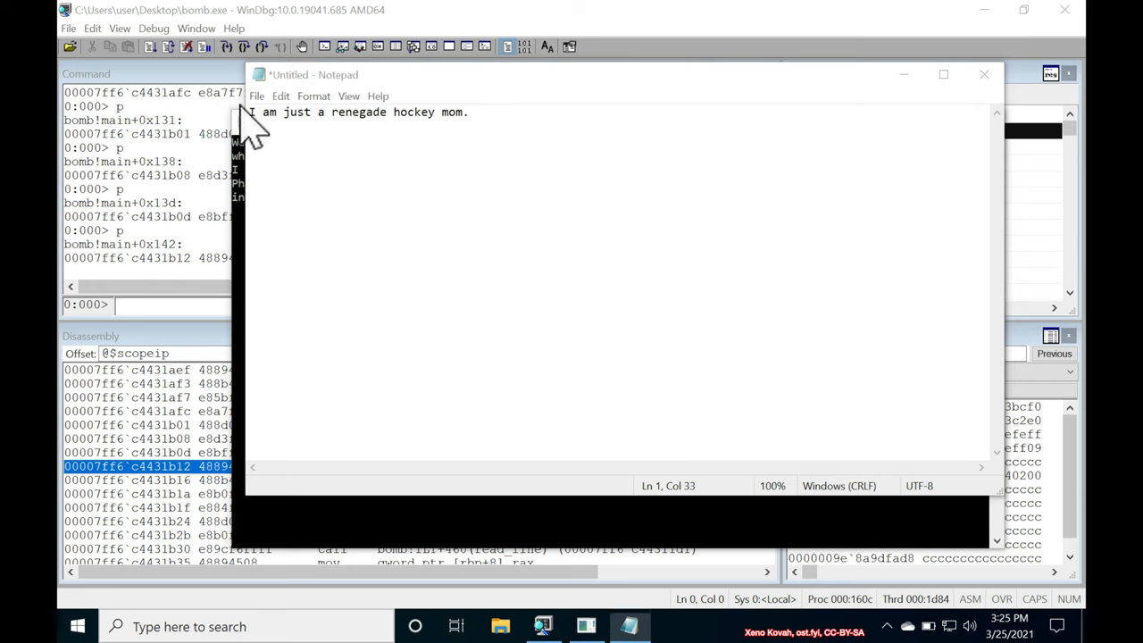
{"action": "left_click", "coordinate": [257, 97]}
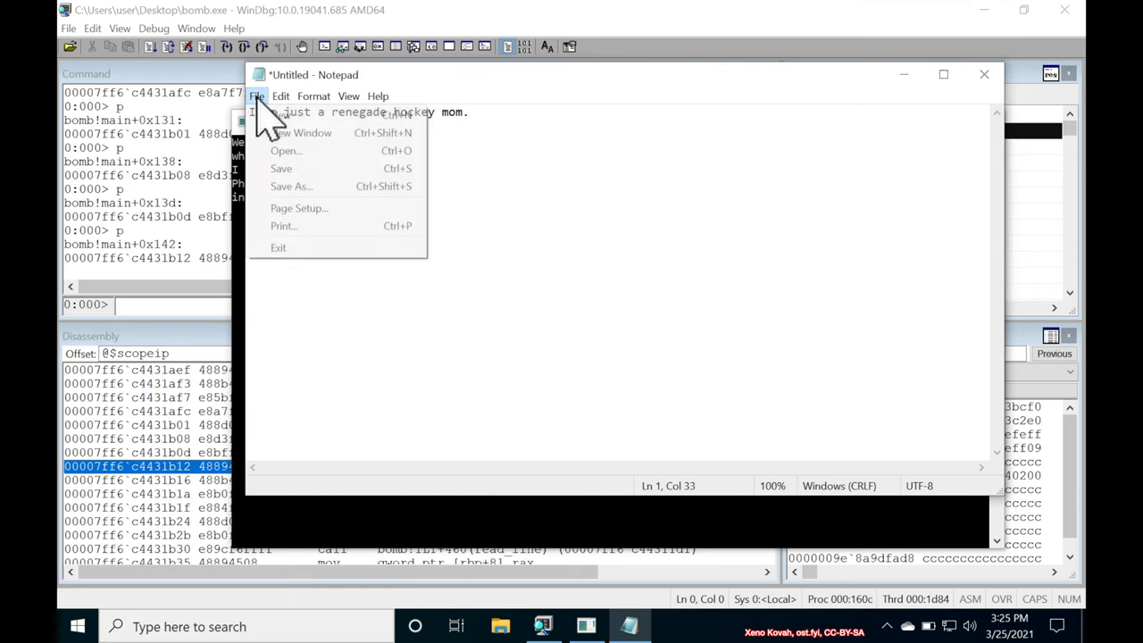
{"action": "left_click", "coordinate": [289, 186]}
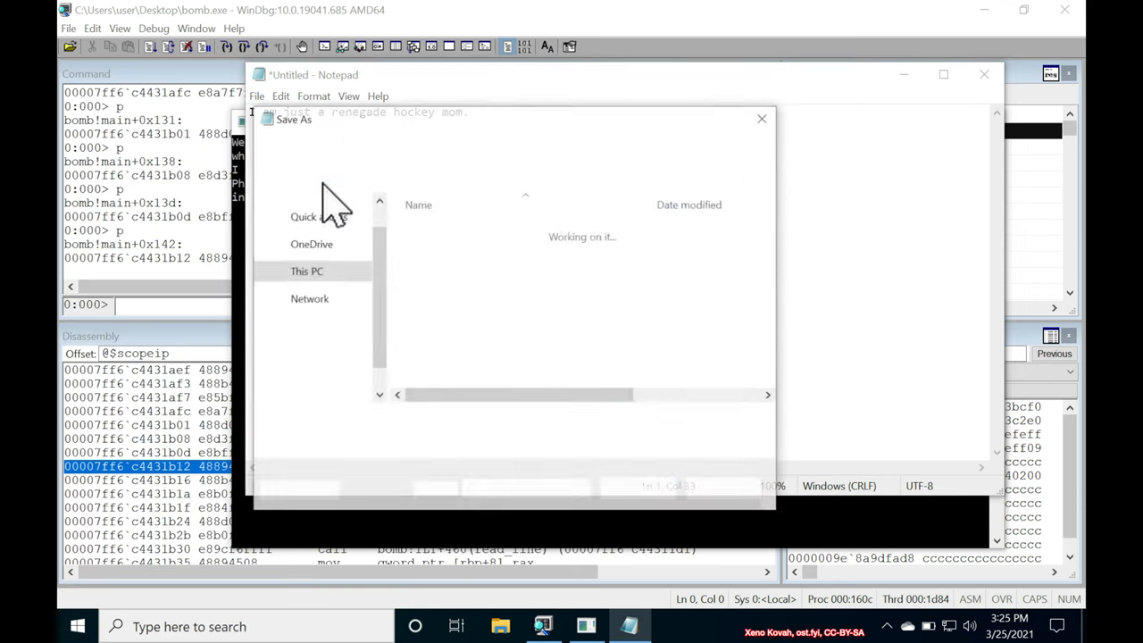
{"action": "type", "text": "a.txt"}
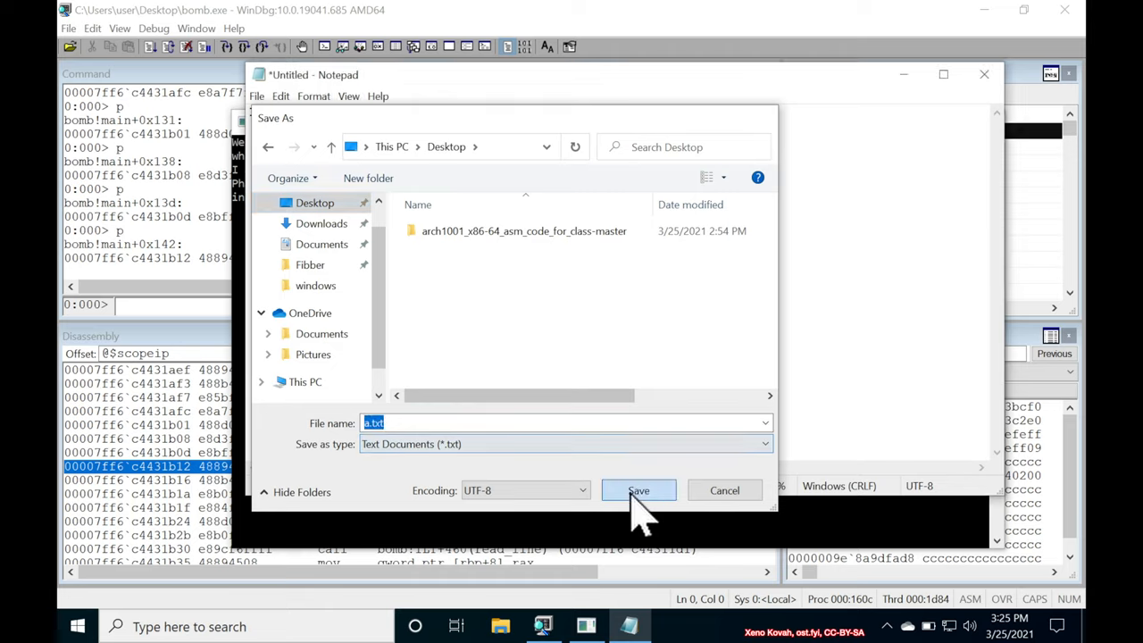
{"action": "left_click", "coordinate": [640, 490]}
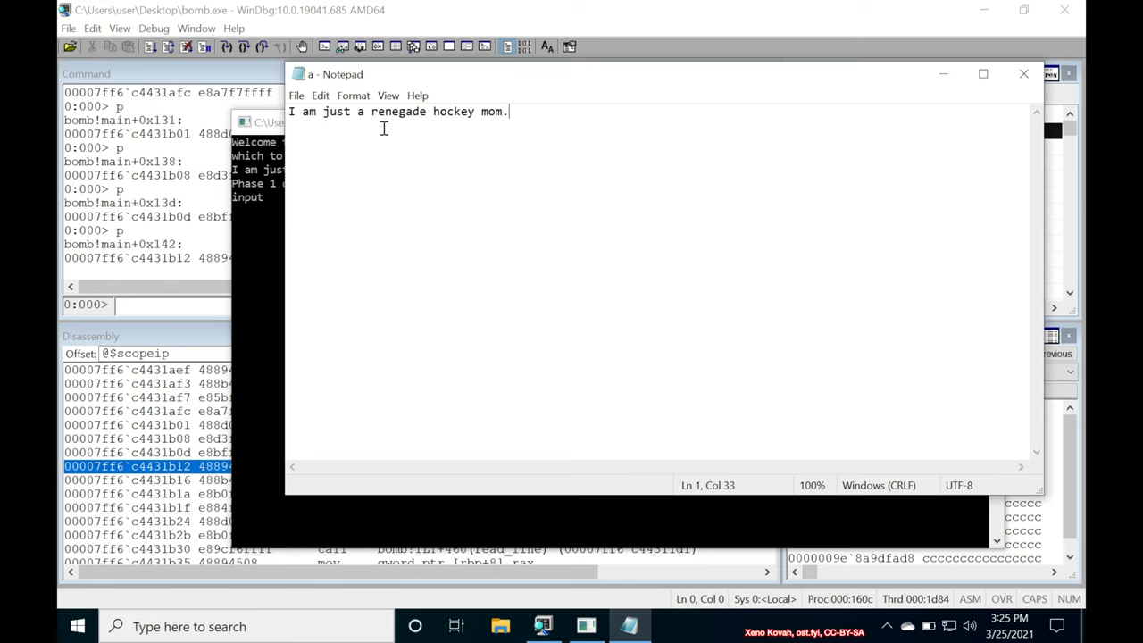
{"action": "mouse_move", "coordinate": [343, 139]}
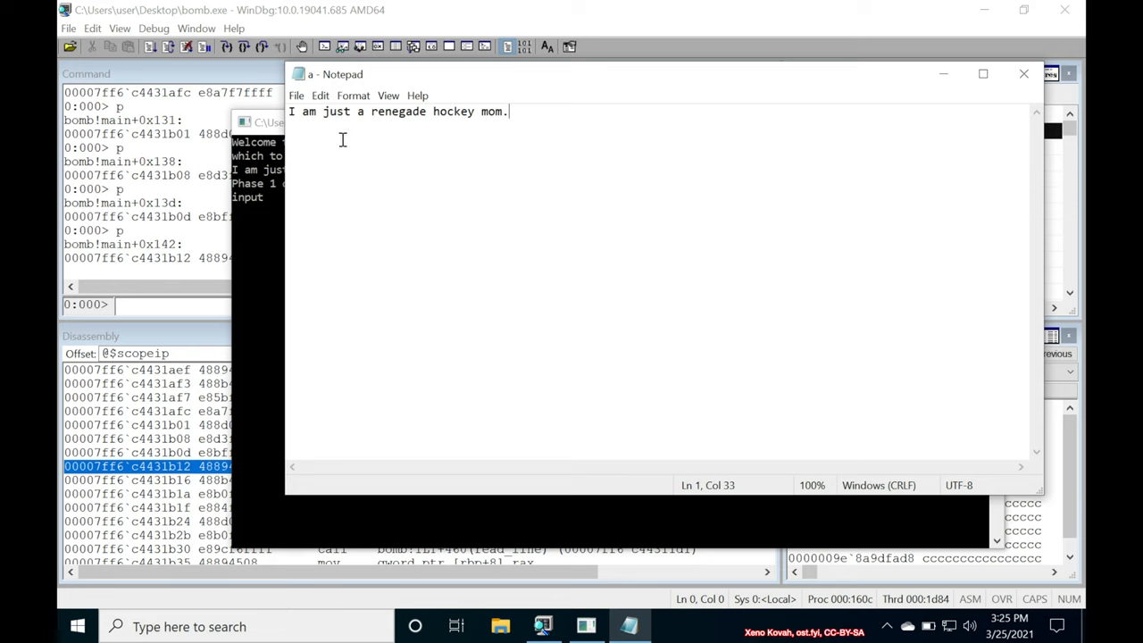
{"action": "mouse_move", "coordinate": [669, 247]}
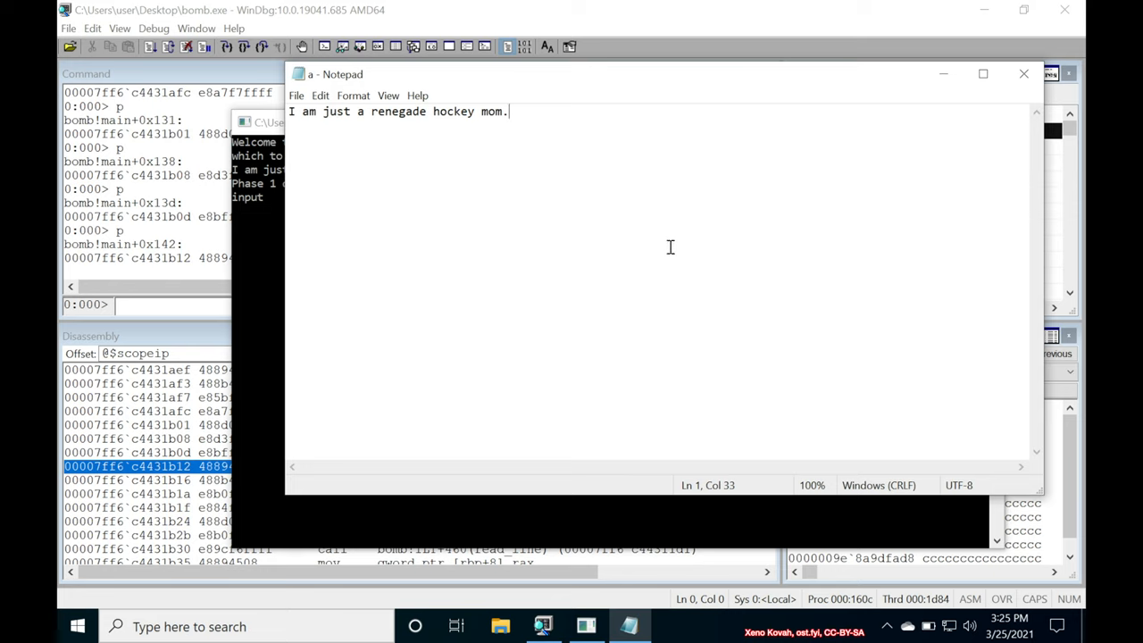
{"action": "mouse_move", "coordinate": [348, 154]}
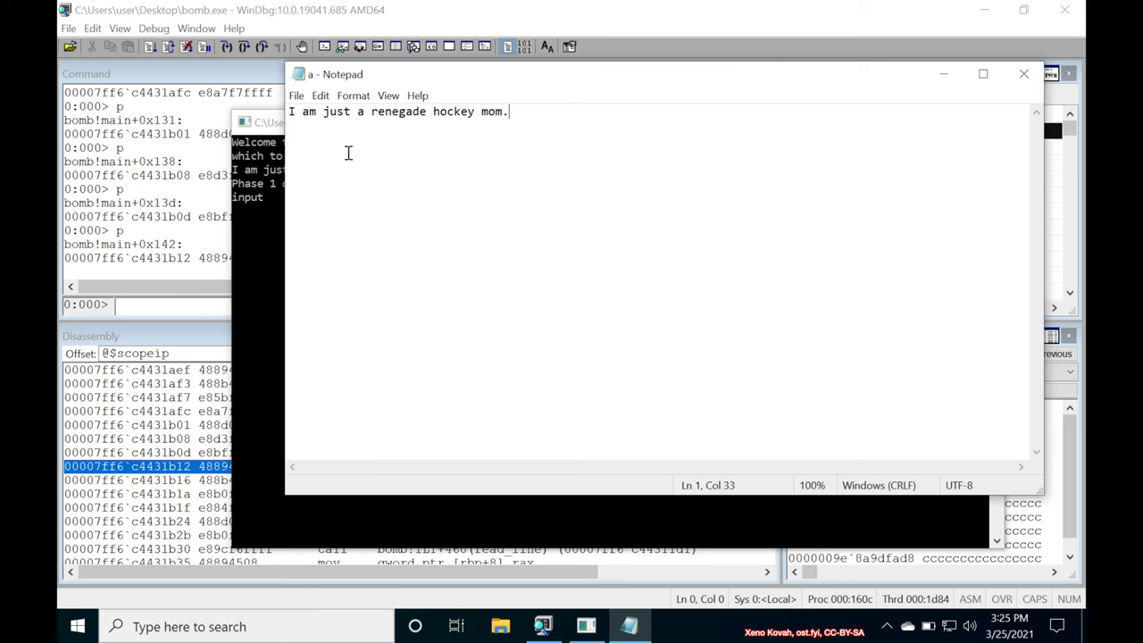
{"action": "mouse_move", "coordinate": [151, 107]}
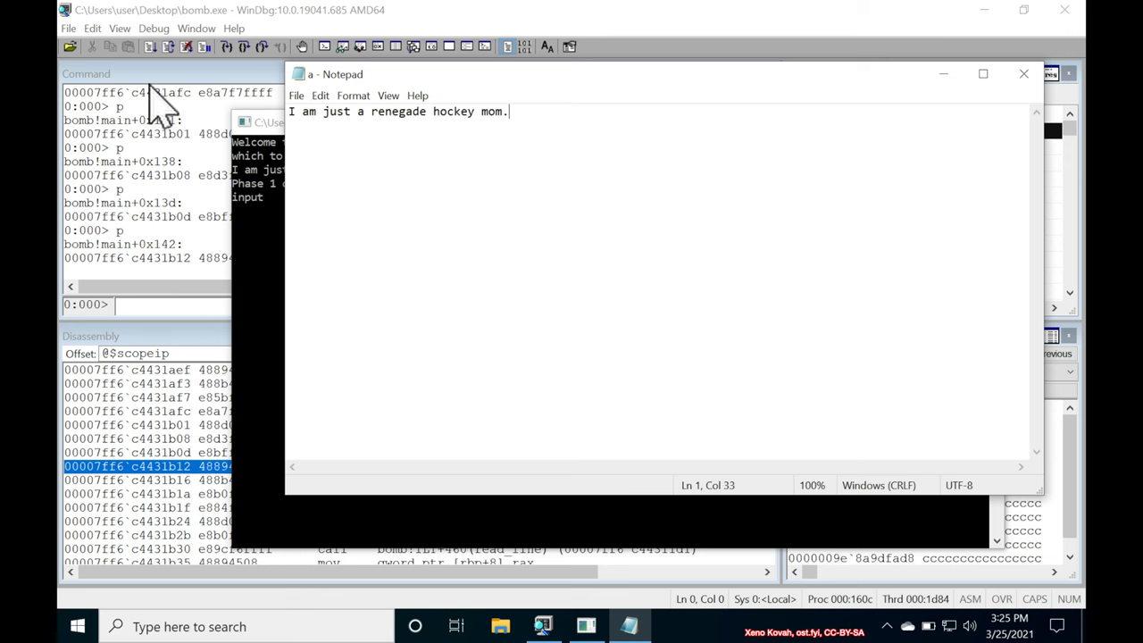
- Choose bomb in the Open Executable dialog from the File menu
{"action": "left_click", "coordinate": [52, 28]}
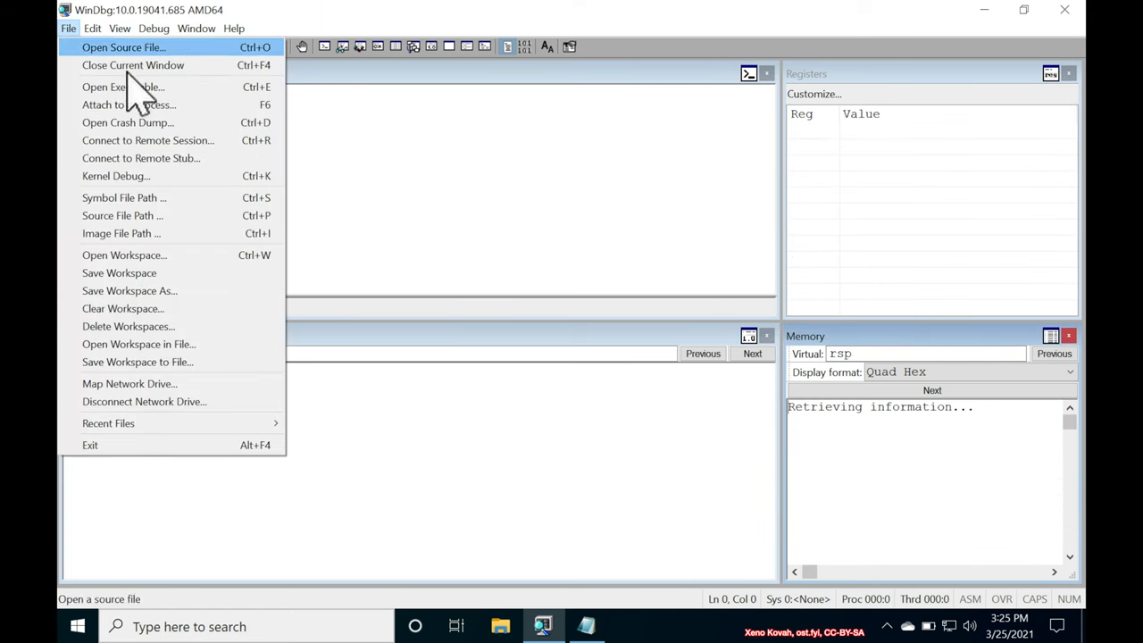
{"action": "left_click", "coordinate": [107, 86]}
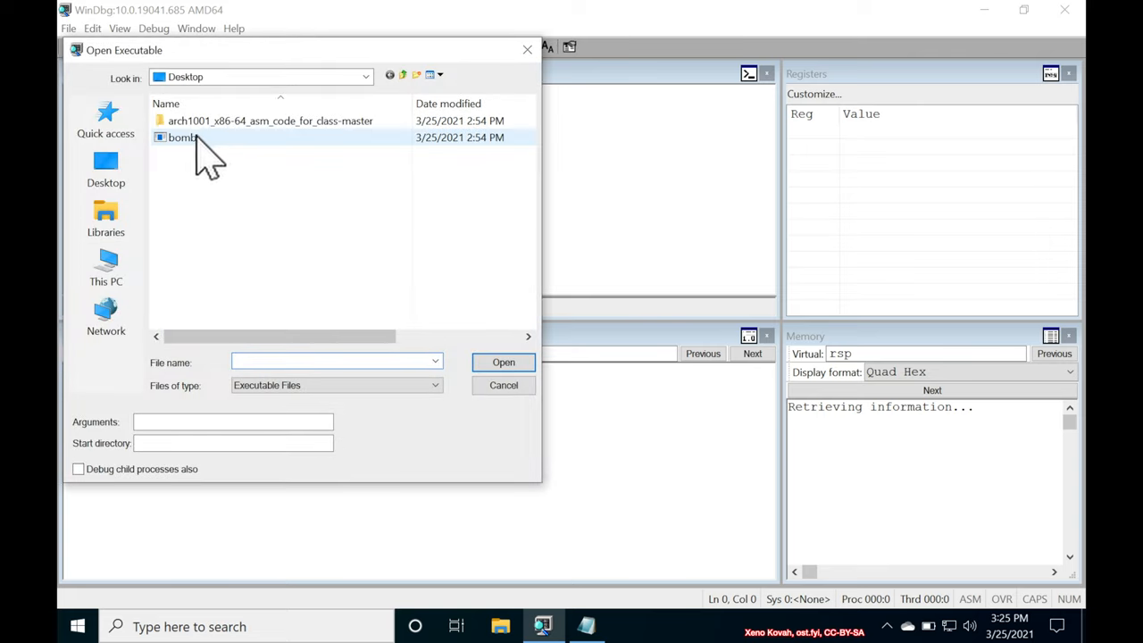
{"action": "left_click", "coordinate": [182, 138]}
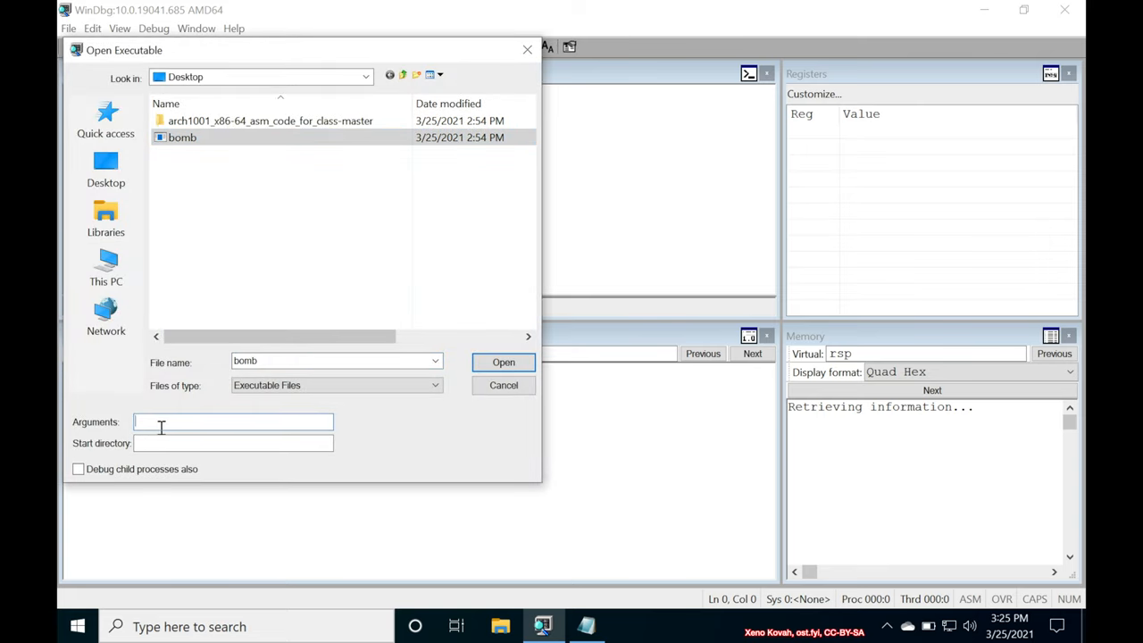
- Enter C:\Users\user\Desktop\a.txt as Arguments and launch bomb with it
{"action": "type", "text": "C."}
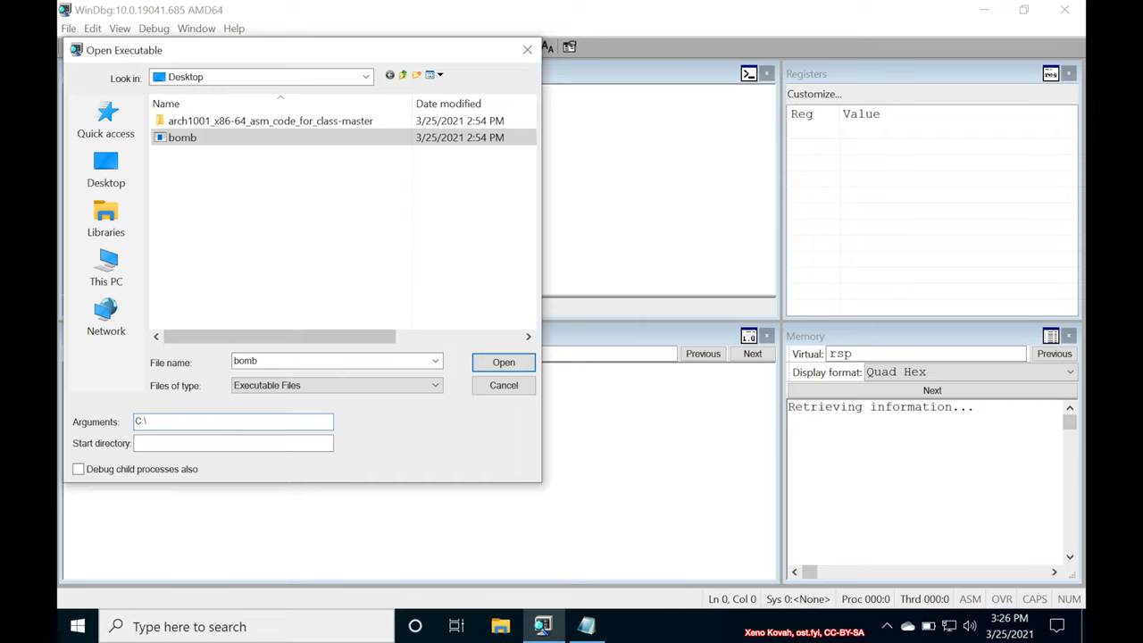
{"action": "type", "text": "Users"}
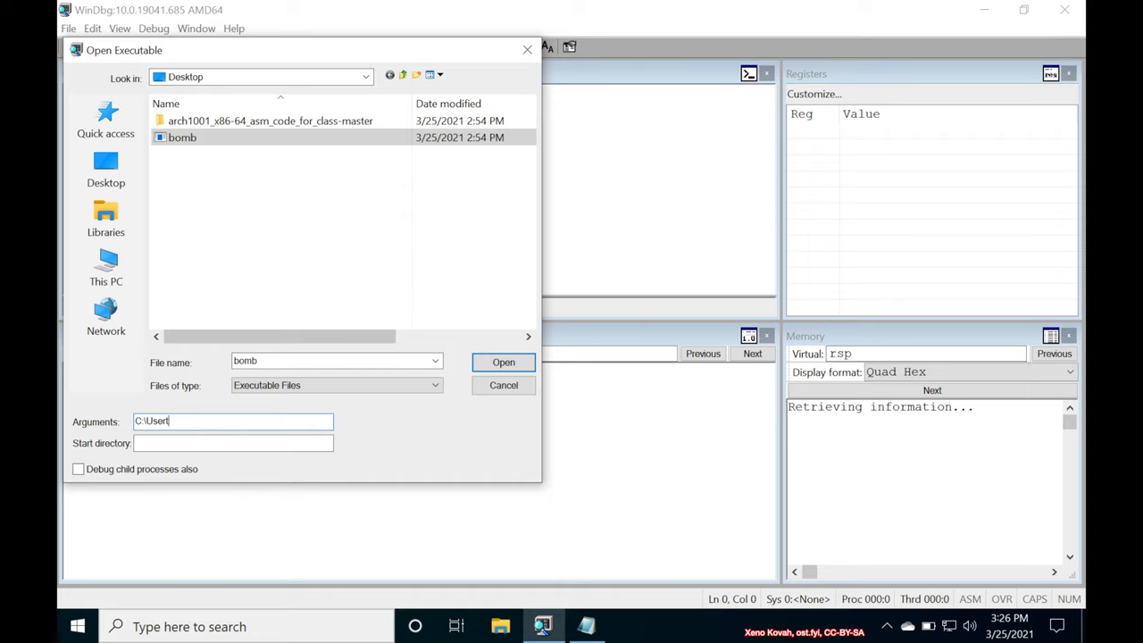
{"action": "type", "text": "s\\u"}
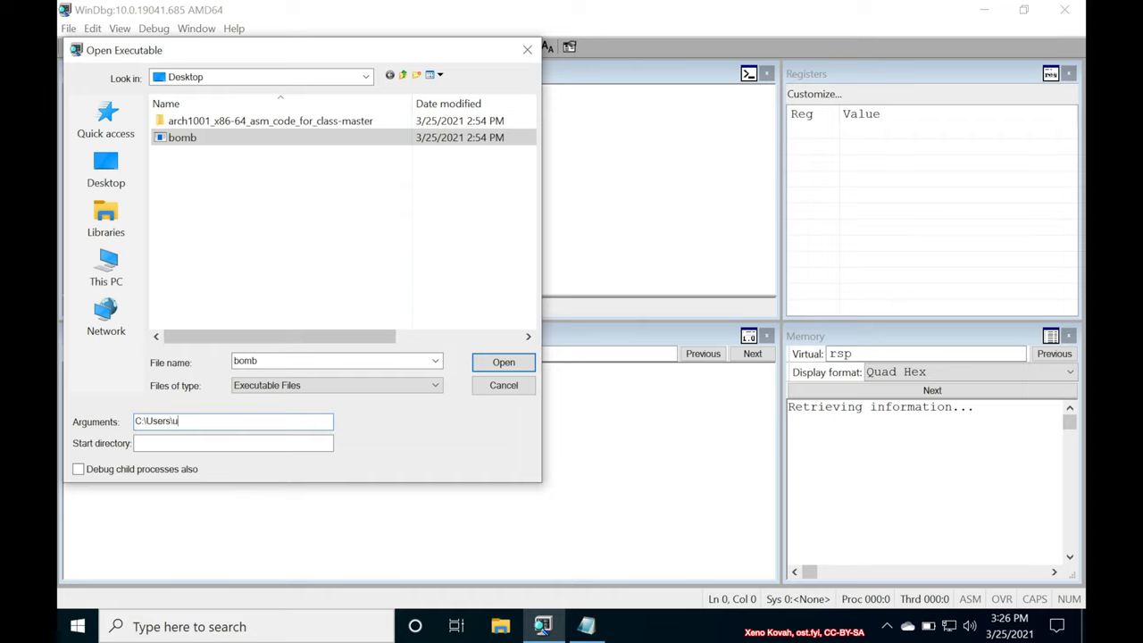
{"action": "type", "text": "ser\\Desktop\\a.txt"}
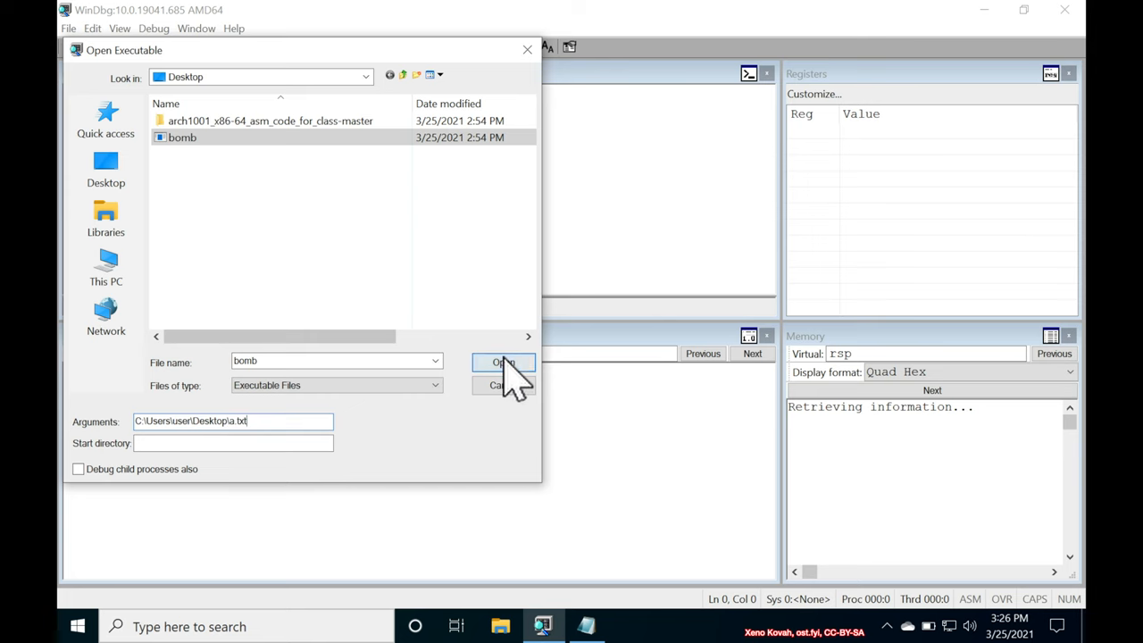
{"action": "left_click", "coordinate": [502, 363]}
{"action": "type", "text": "g"}
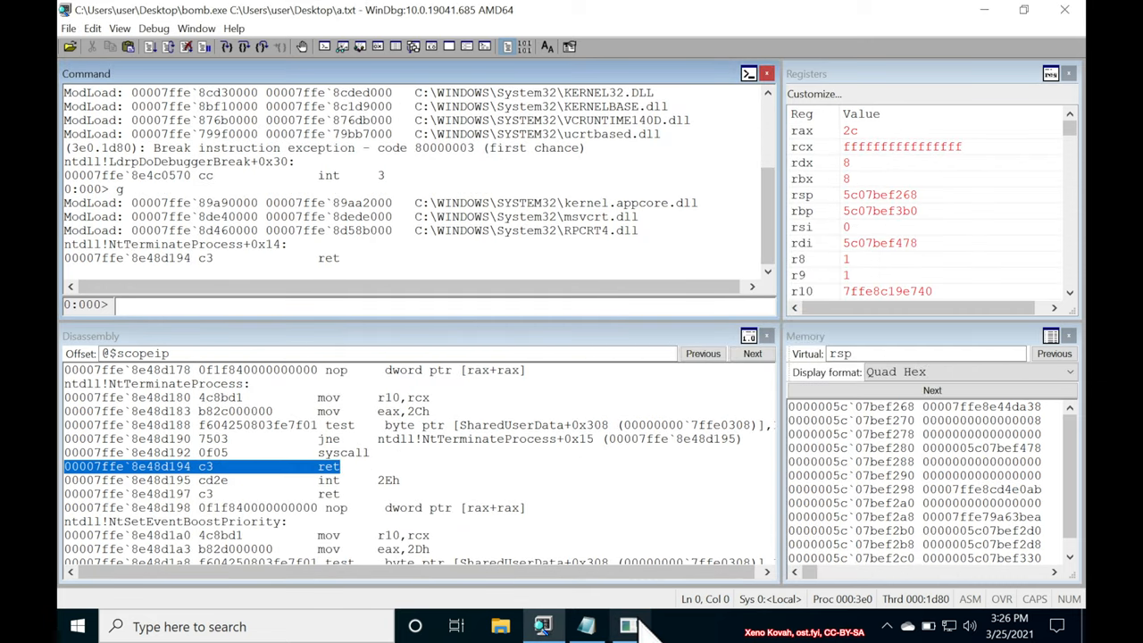
- Return to Notepad's a.txt to finish the hockey mom line
{"action": "left_click", "coordinate": [630, 625]}
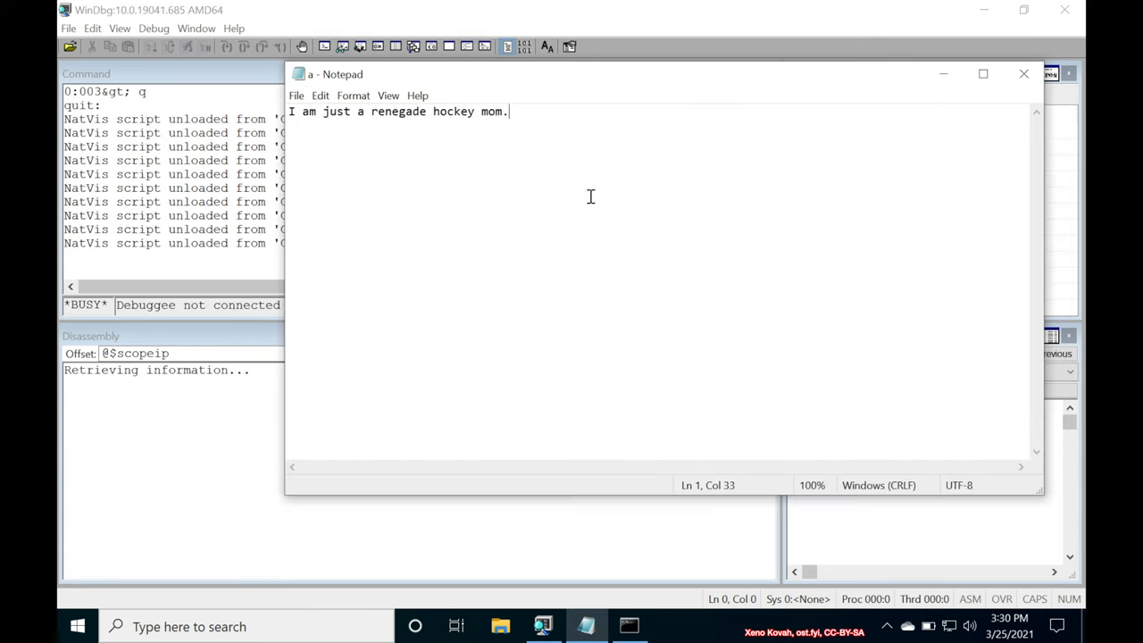
{"action": "mouse_move", "coordinate": [418, 115]}
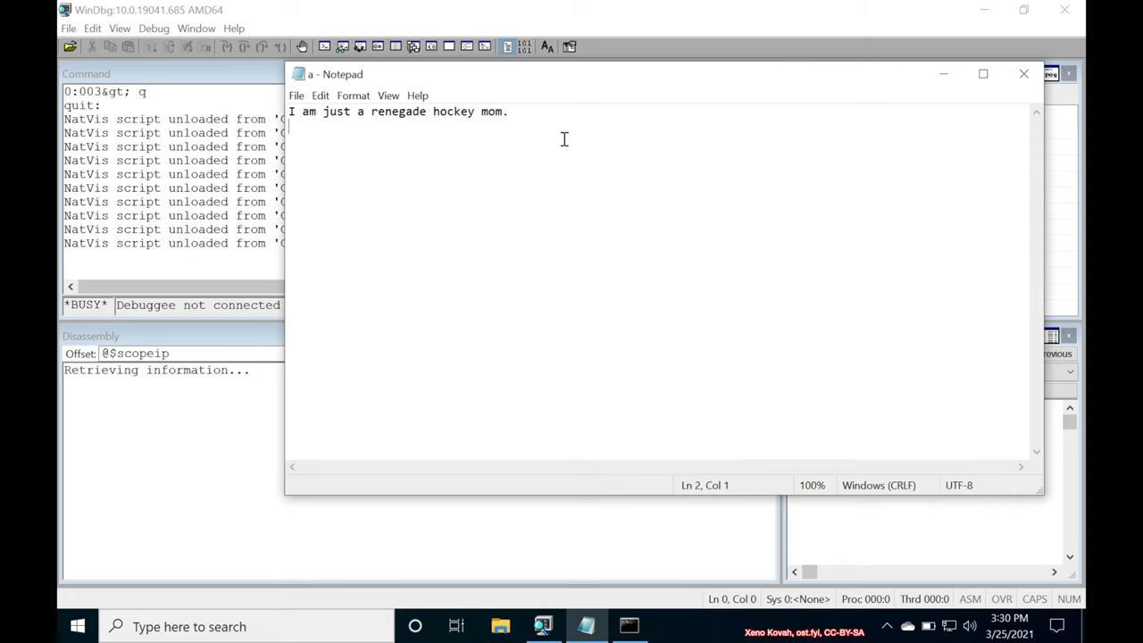
{"action": "mouse_move", "coordinate": [375, 122]}
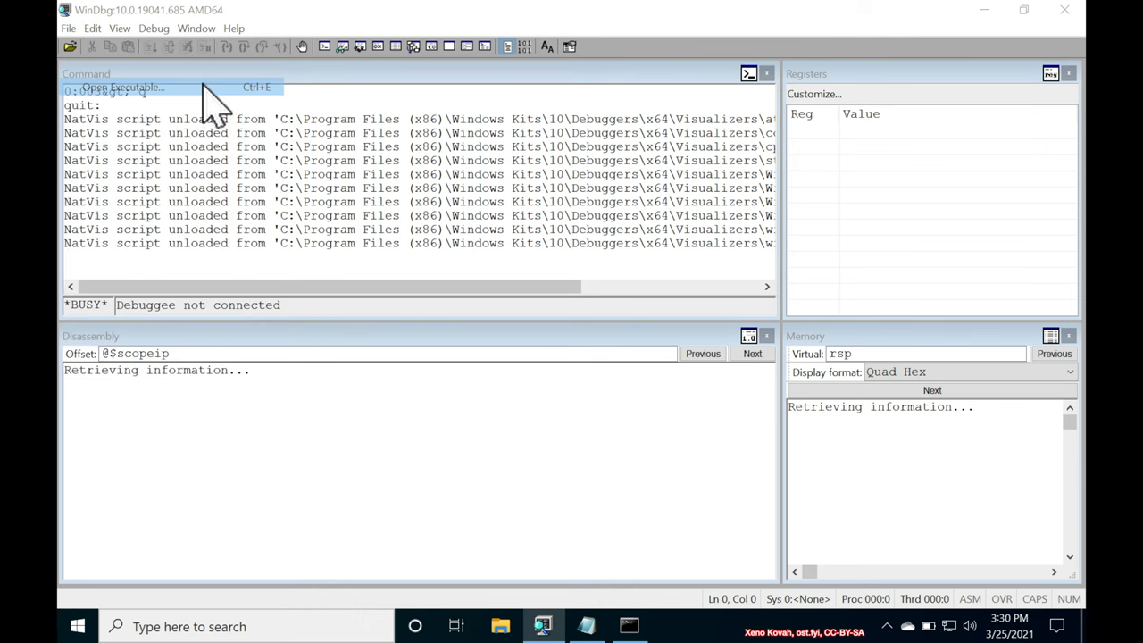
- Relaunch bomb via Open Executable keeping the a.txt argument path, so phase 1 defuses
{"action": "left_click", "coordinate": [134, 86]}
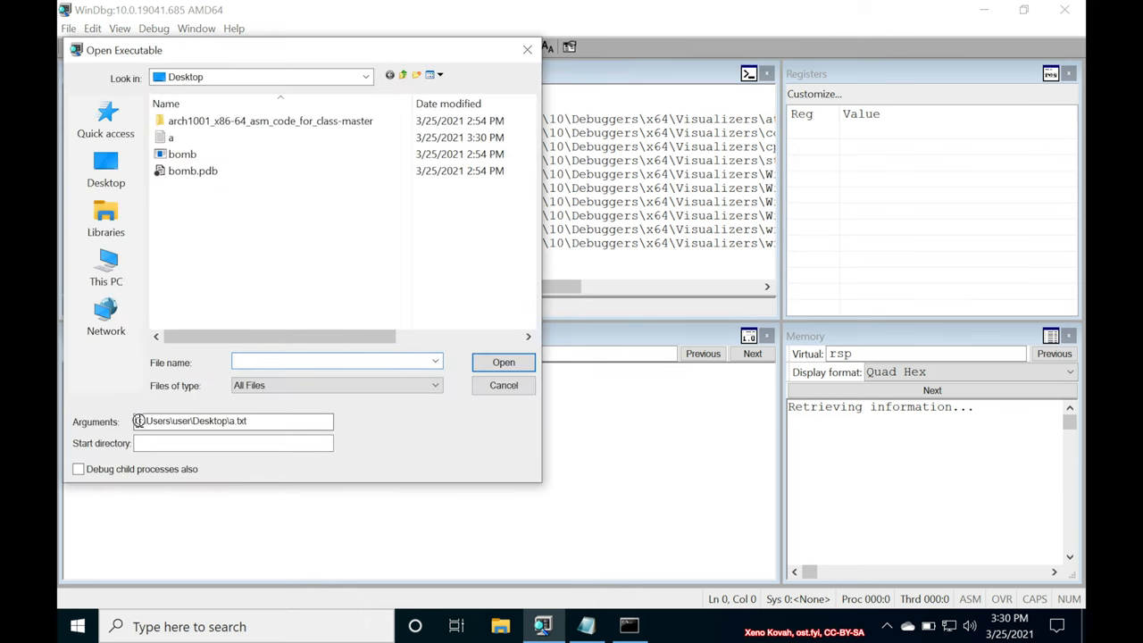
{"action": "triple_click", "coordinate": [232, 421]}
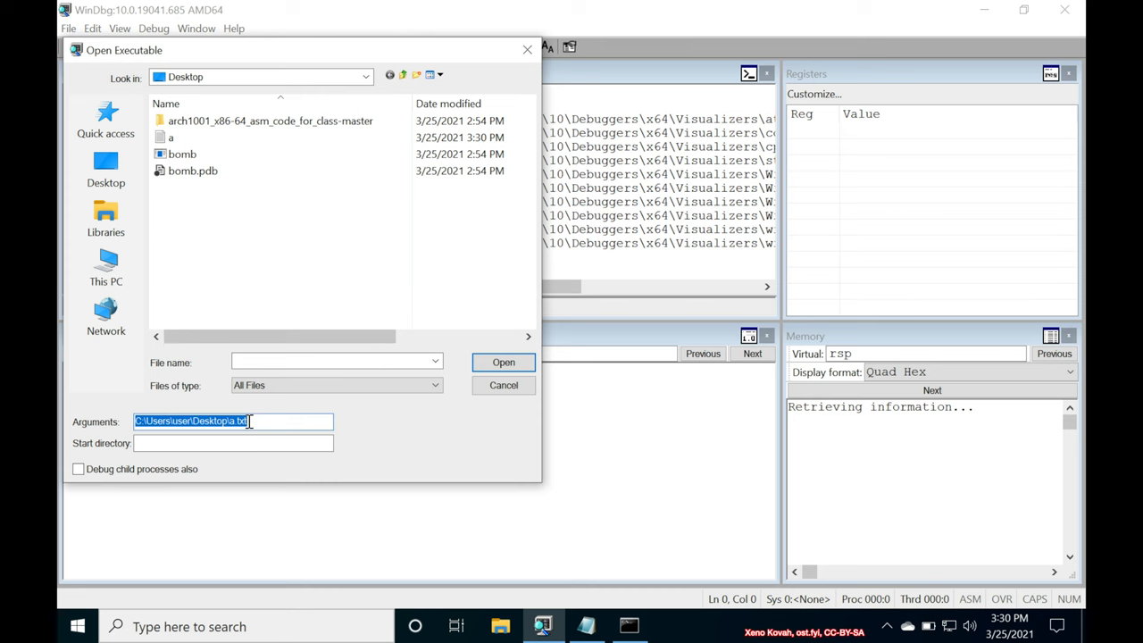
{"action": "left_click", "coordinate": [182, 154]}
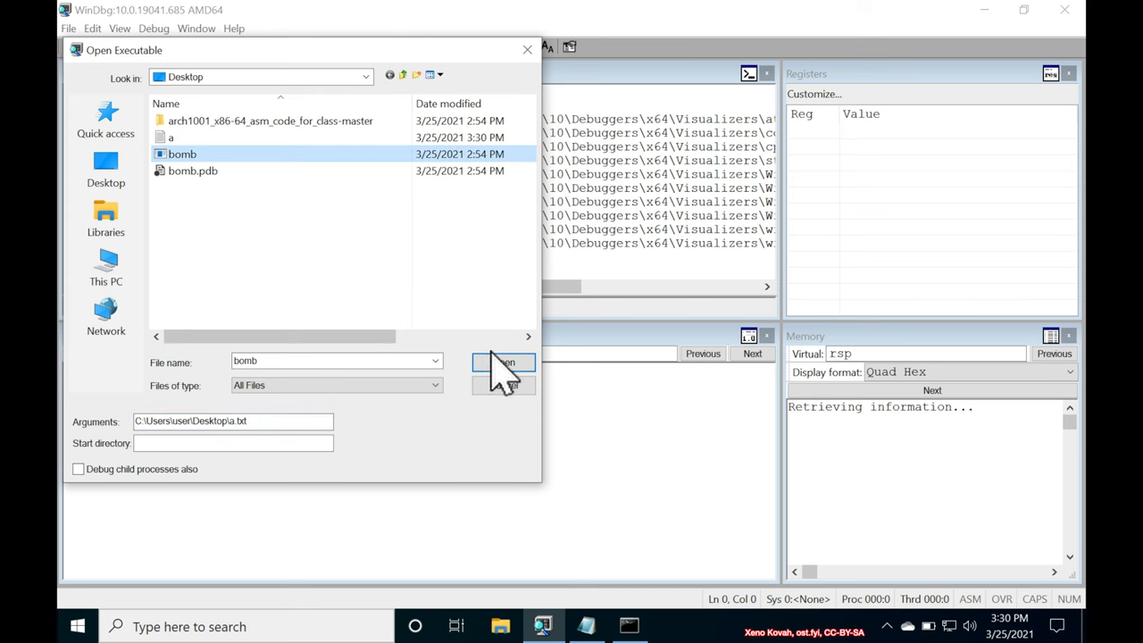
{"action": "left_click", "coordinate": [503, 363]}
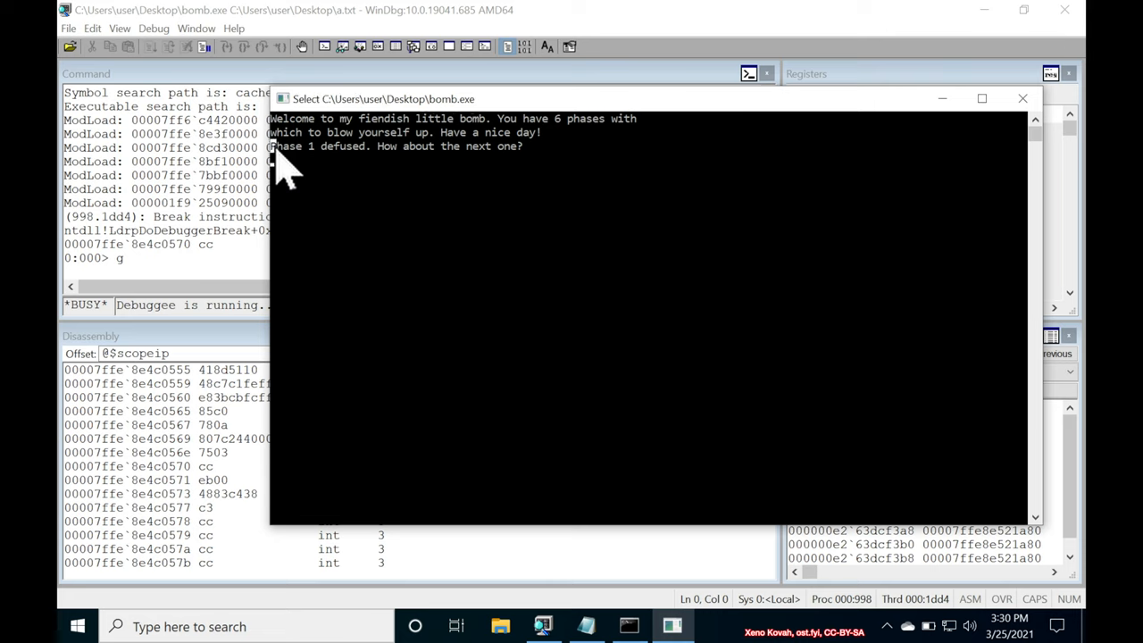
{"action": "mouse_move", "coordinate": [307, 187]}
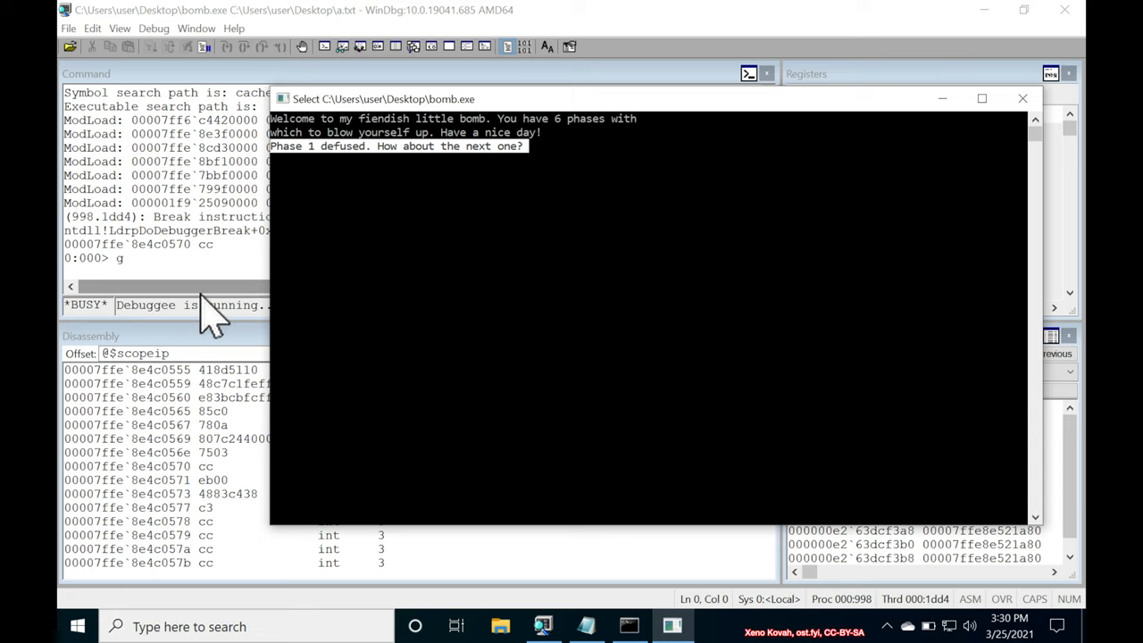
{"action": "mouse_move", "coordinate": [396, 178]}
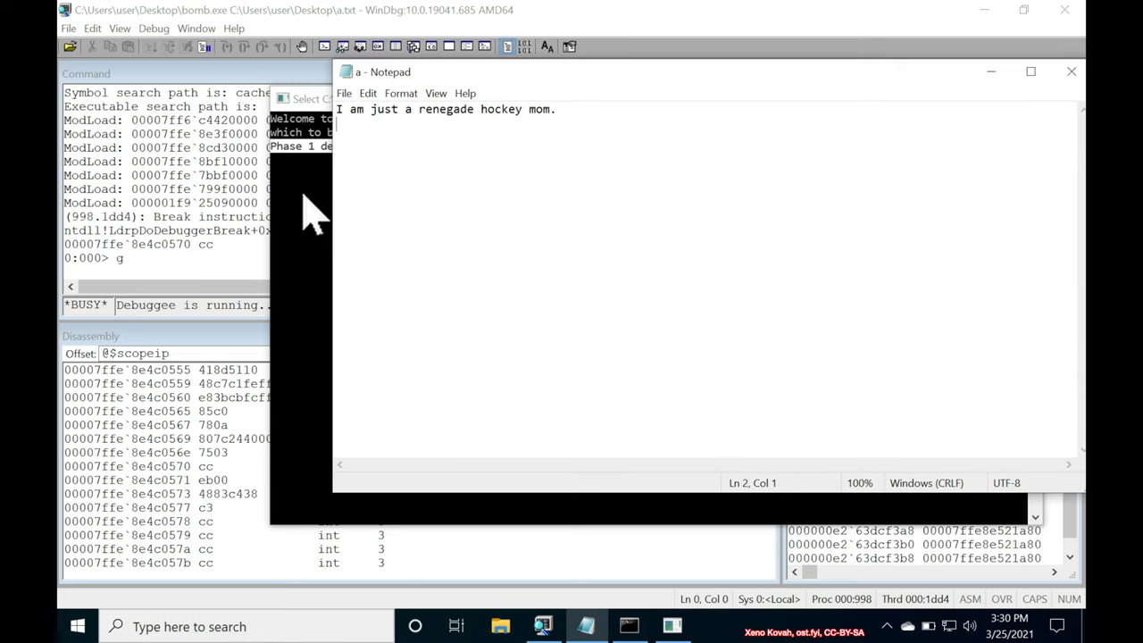
{"action": "mouse_move", "coordinate": [382, 109]}
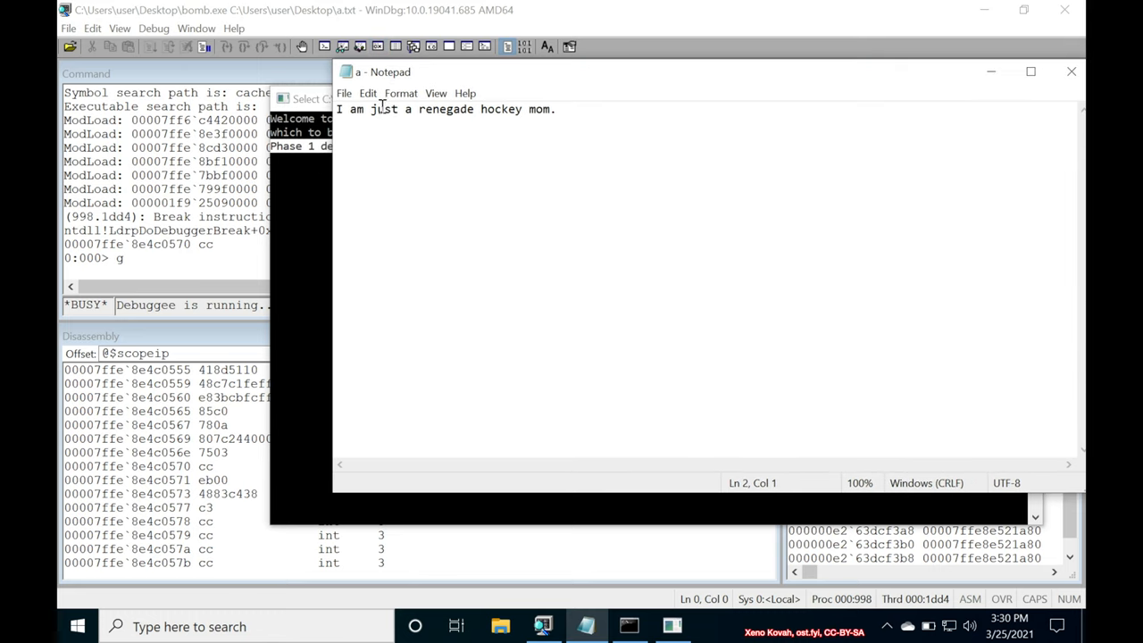
- Write 'input' on the second line of a.txt under the hockey mom answer
{"action": "type", "text": "inpu"}
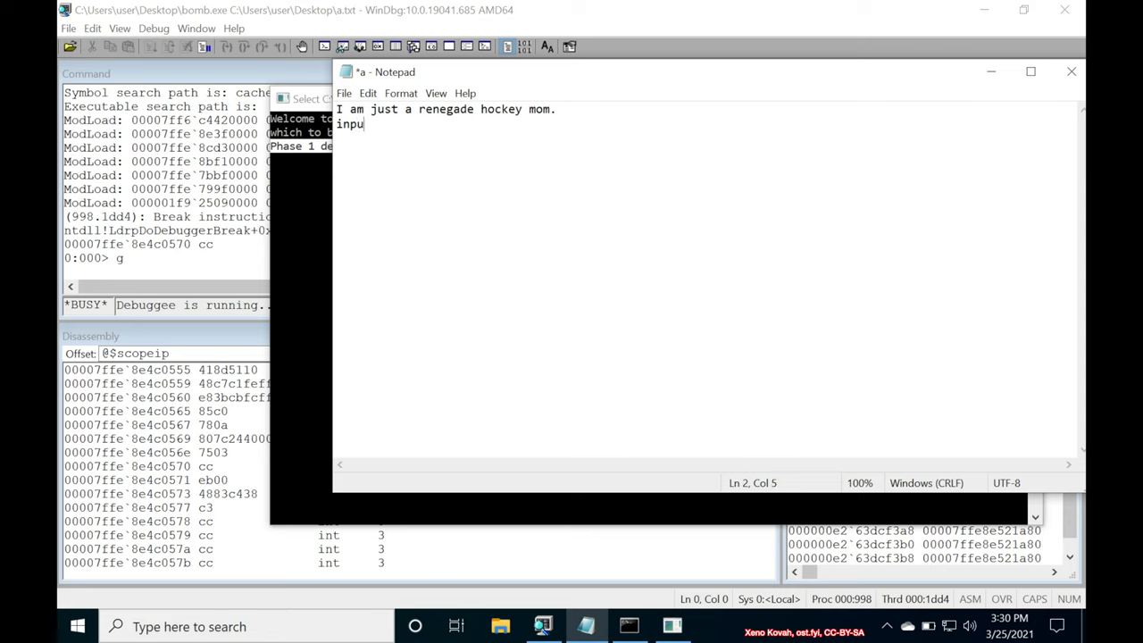
{"action": "type", "text": "t"}
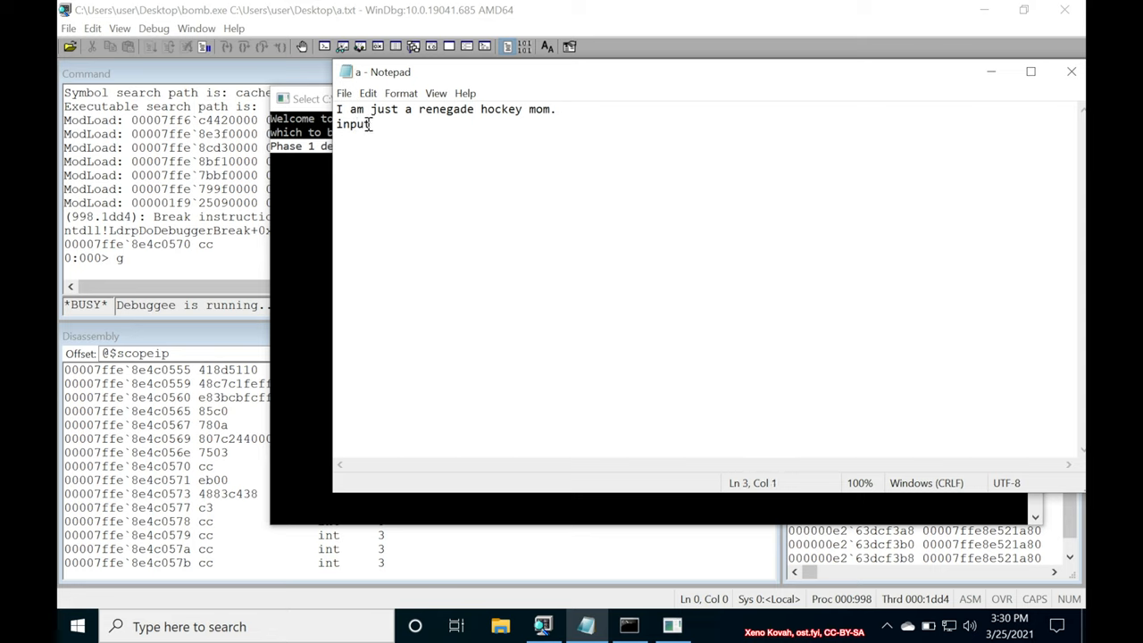
{"action": "mouse_move", "coordinate": [457, 190]}
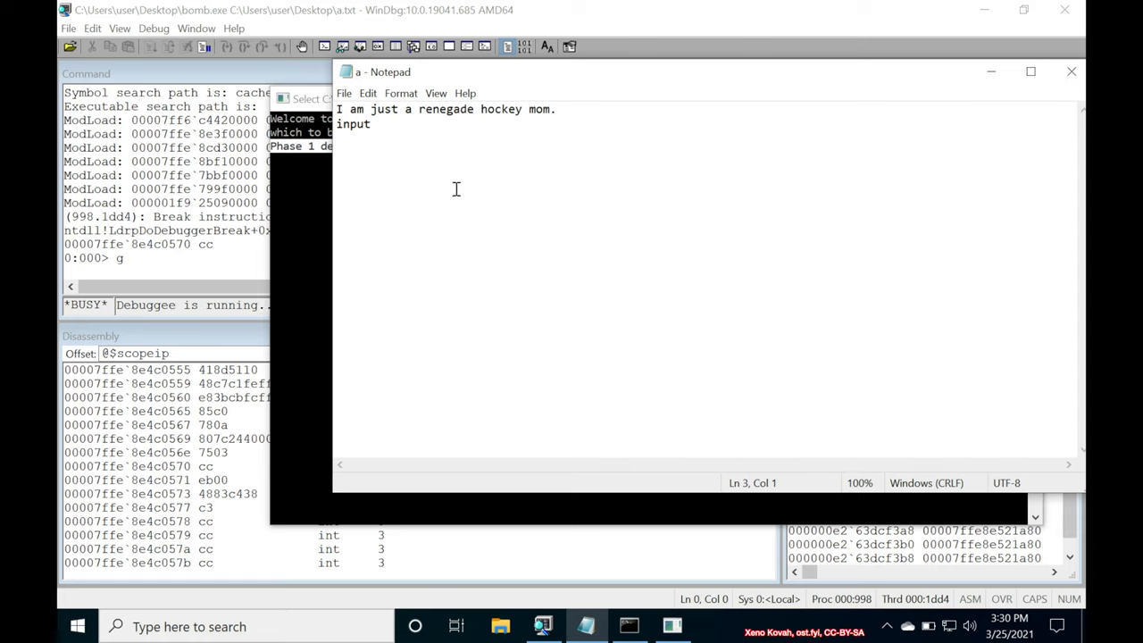